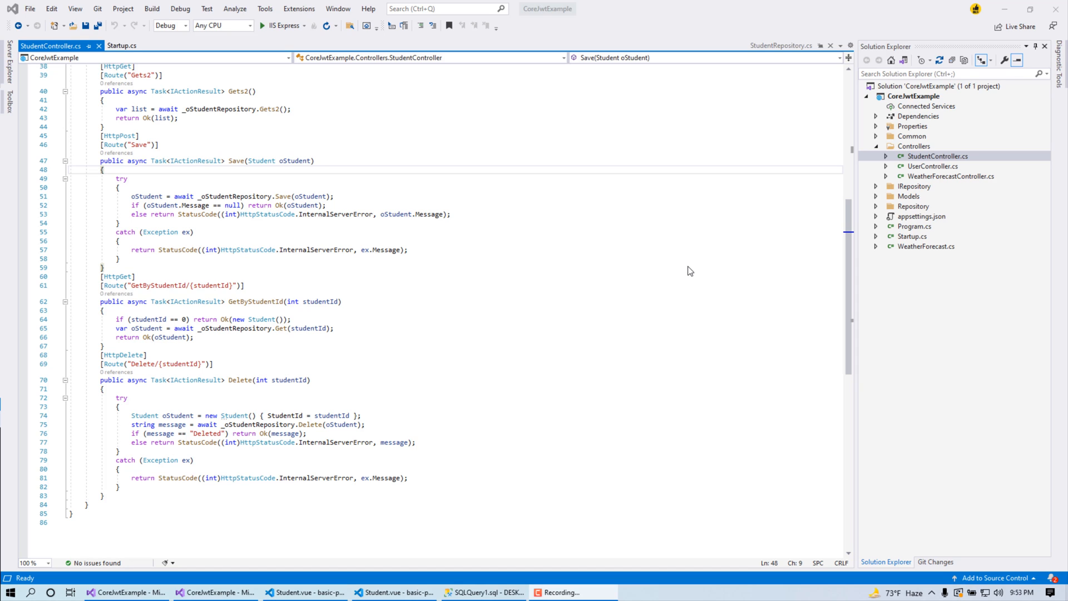
{"action": "mouse_move", "coordinate": [531, 274]}
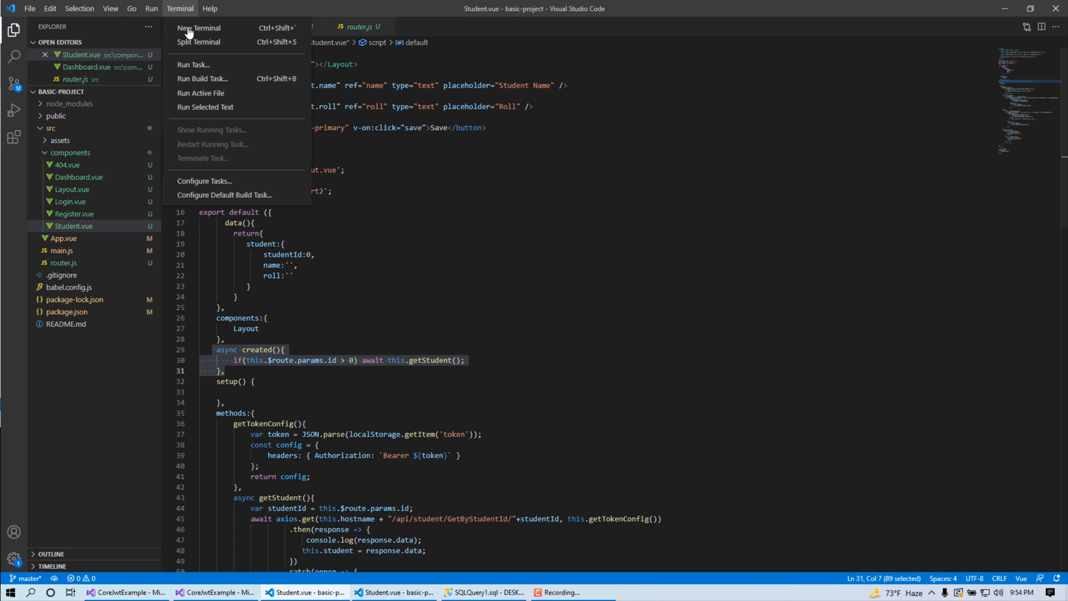
Run 'npm run serve' in a new terminal and open the localhost:8082 app in the browser
{"action": "left_click", "coordinate": [199, 28]}
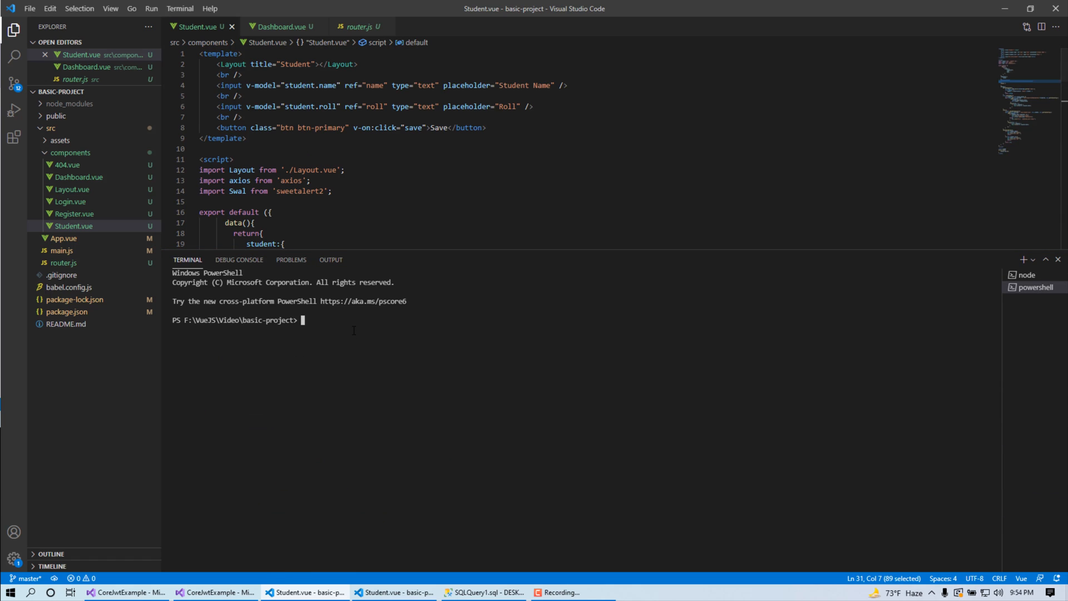
{"action": "type", "text": "npm run serve"}
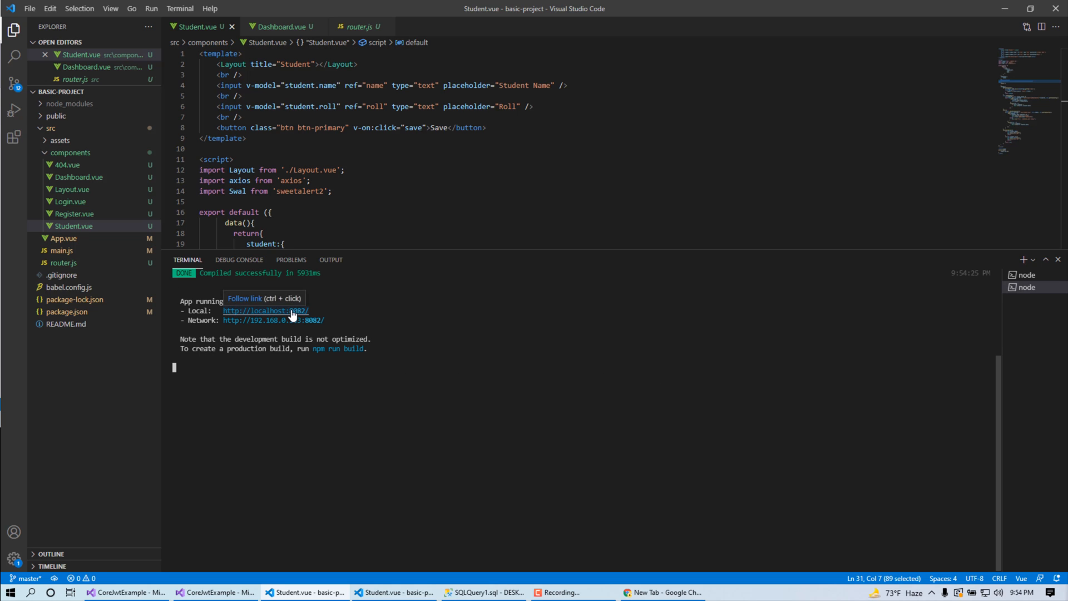
{"action": "left_click", "coordinate": [265, 310]}
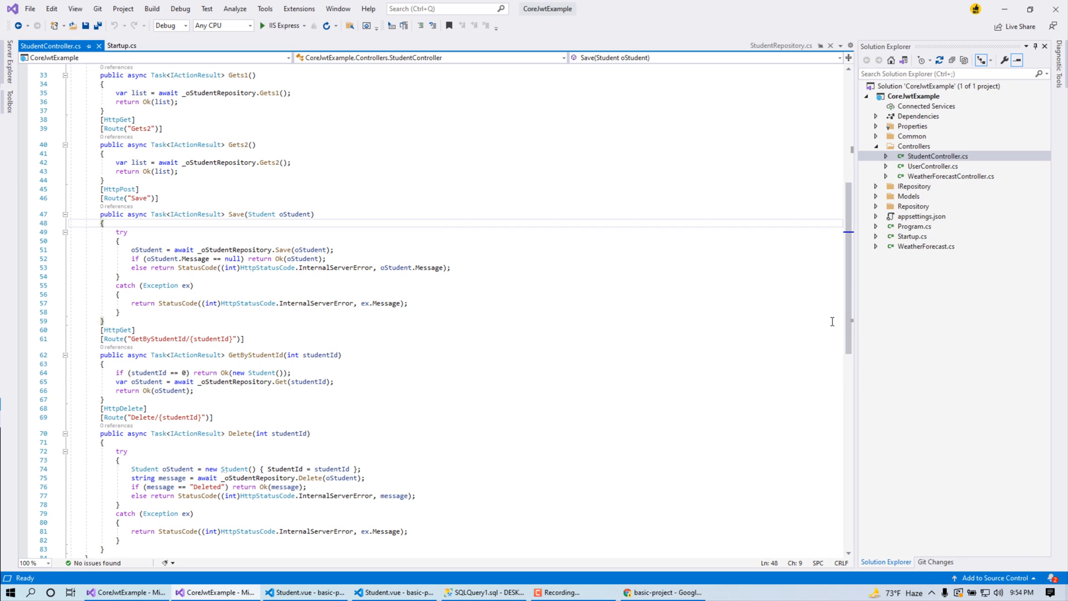
Run the CoreJwtExample API via IIS Express, view Swagger, then return to the Vue app
{"action": "left_click", "coordinate": [300, 26]}
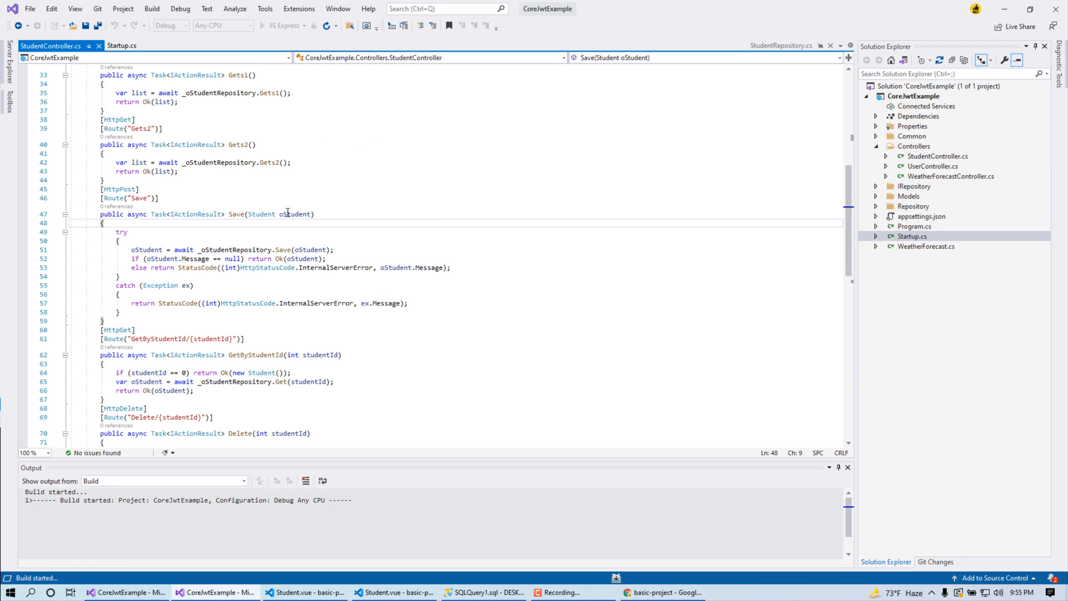
{"action": "left_click", "coordinate": [750, 591]}
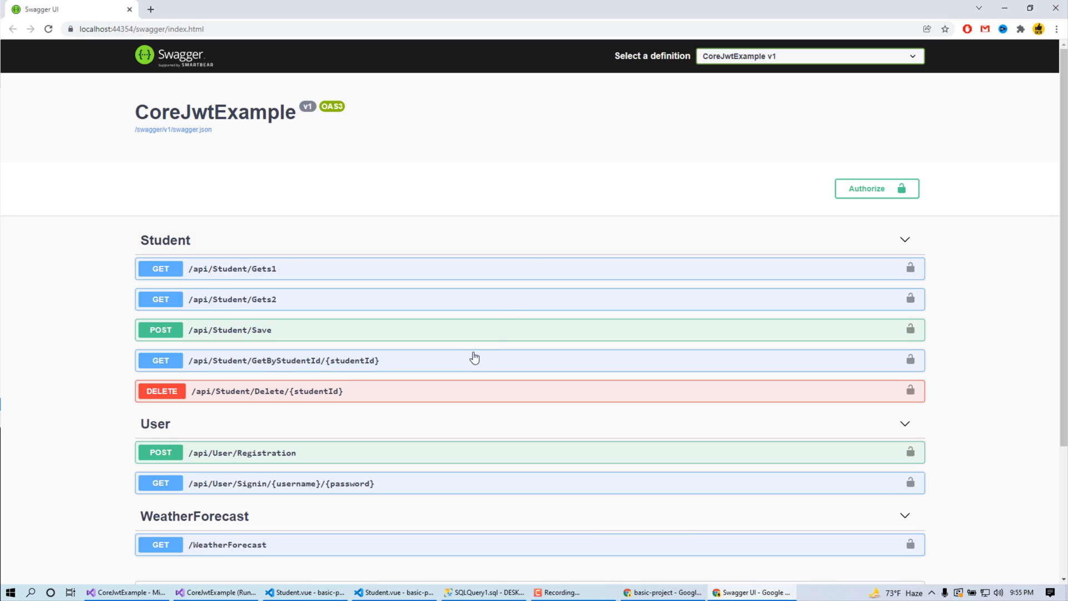
{"action": "mouse_move", "coordinate": [652, 581]}
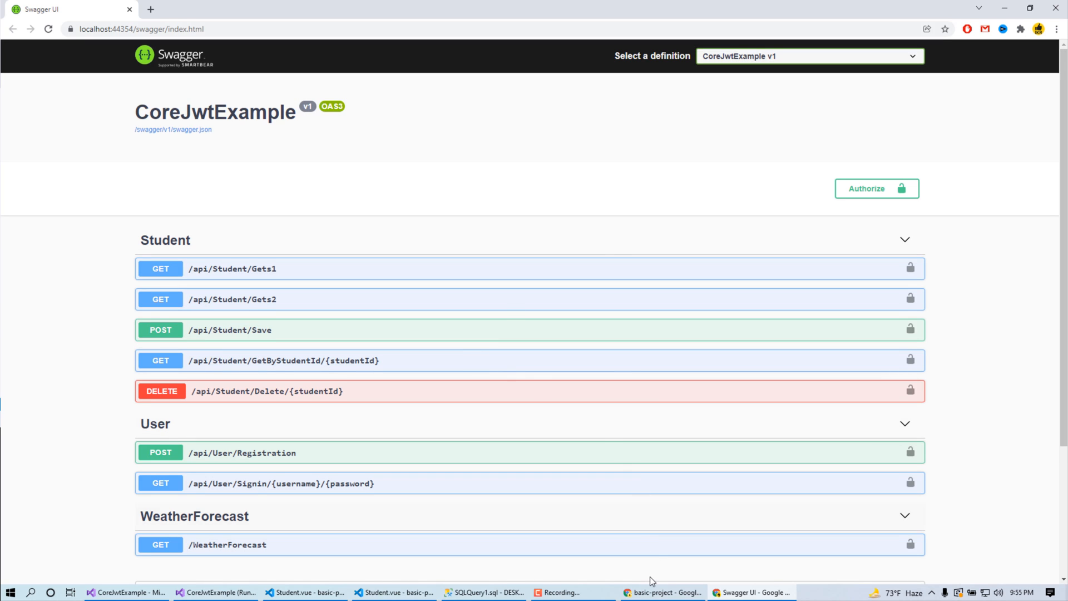
{"action": "left_click", "coordinate": [659, 591]}
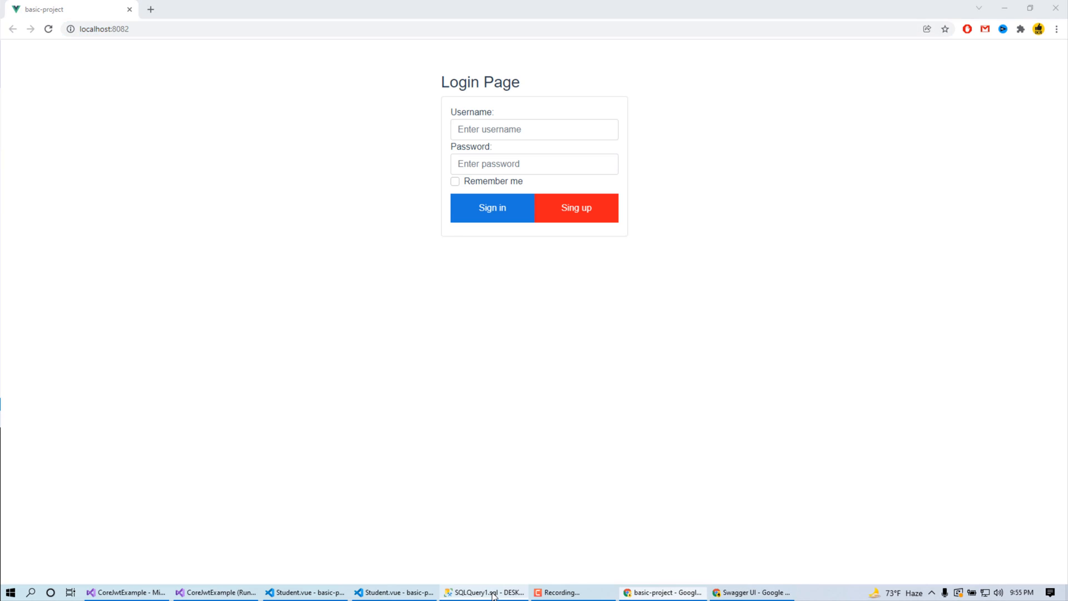
Switch to SSMS and open dbo.Student with Edit Top 200 Rows
{"action": "left_click", "coordinate": [484, 592]}
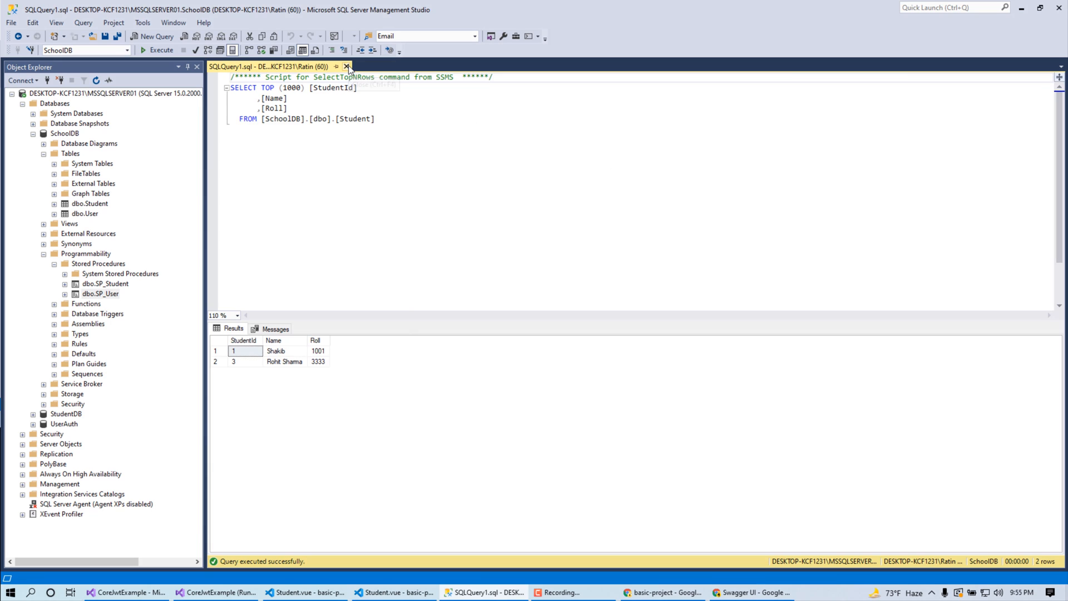
{"action": "right_click", "coordinate": [89, 202]}
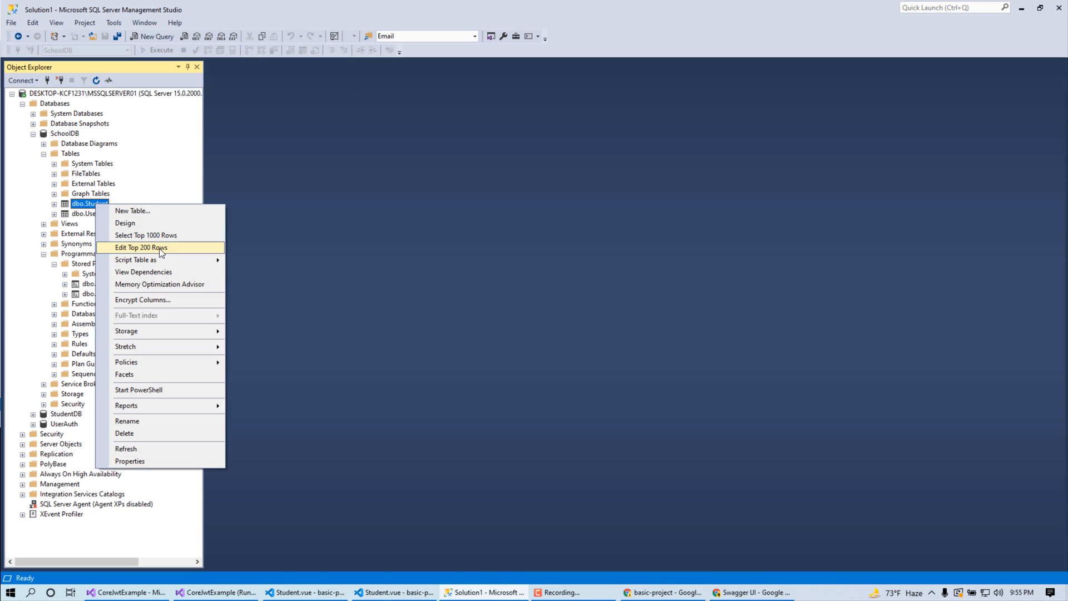
{"action": "left_click", "coordinate": [141, 247]}
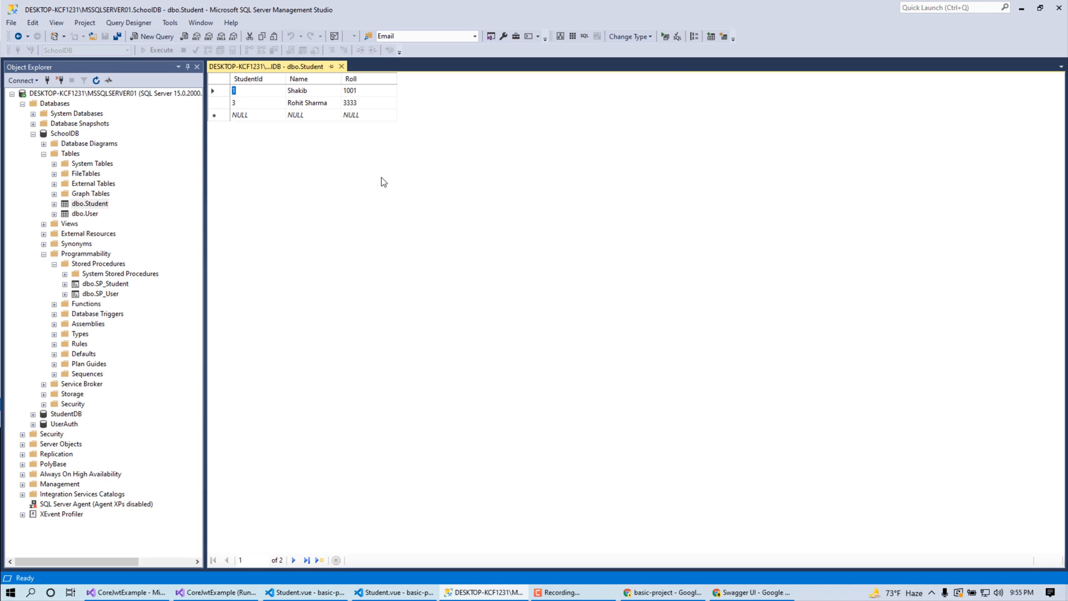
{"action": "mouse_move", "coordinate": [596, 531]}
{"action": "type", "text": "thumb"}
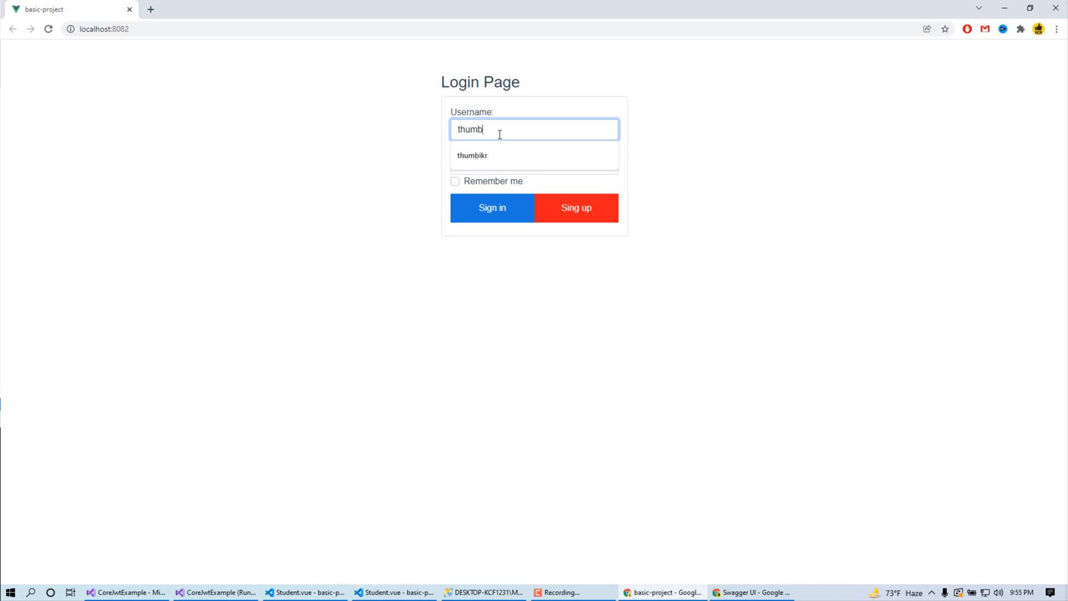
Sign in with the saved username to reach the student dashboard
{"action": "left_click", "coordinate": [472, 156]}
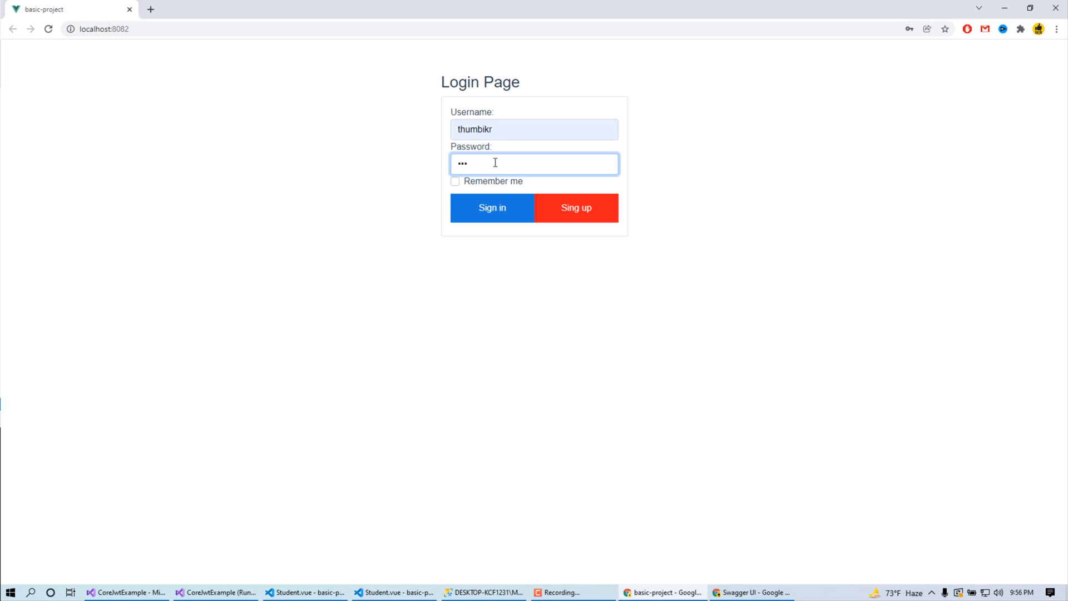
{"action": "mouse_move", "coordinate": [496, 181]}
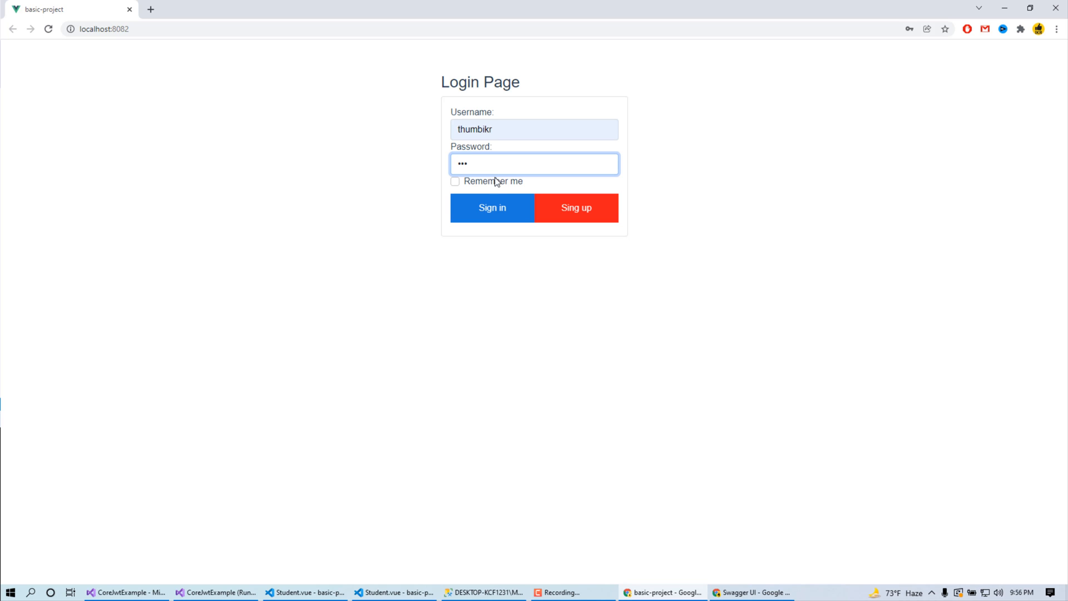
{"action": "left_click", "coordinate": [492, 208]}
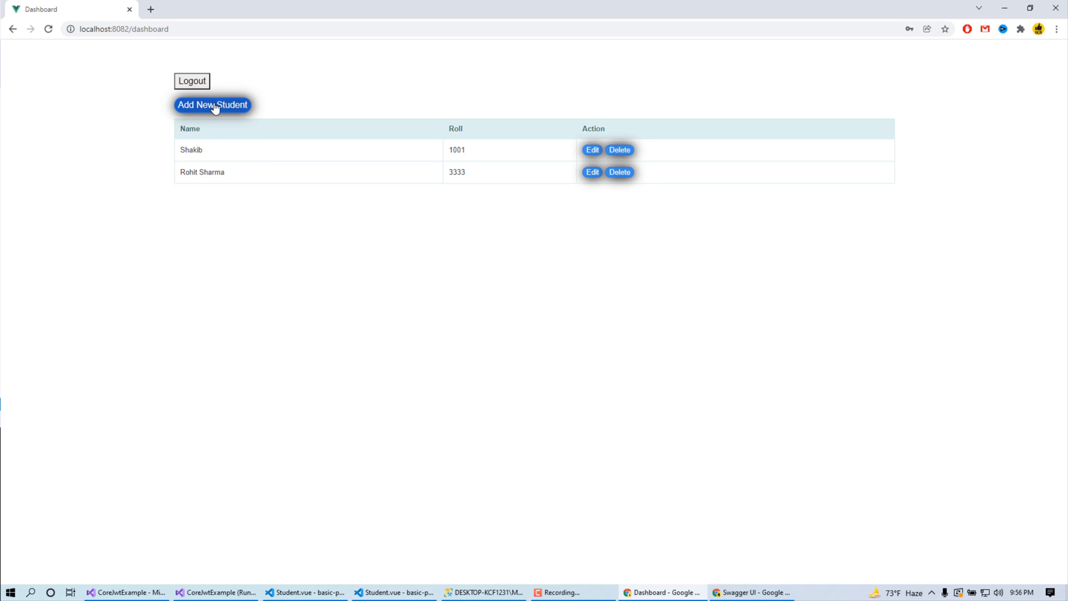
Add a new student named Russel with roll 4544 and confirm the success message
{"action": "left_click", "coordinate": [211, 105]}
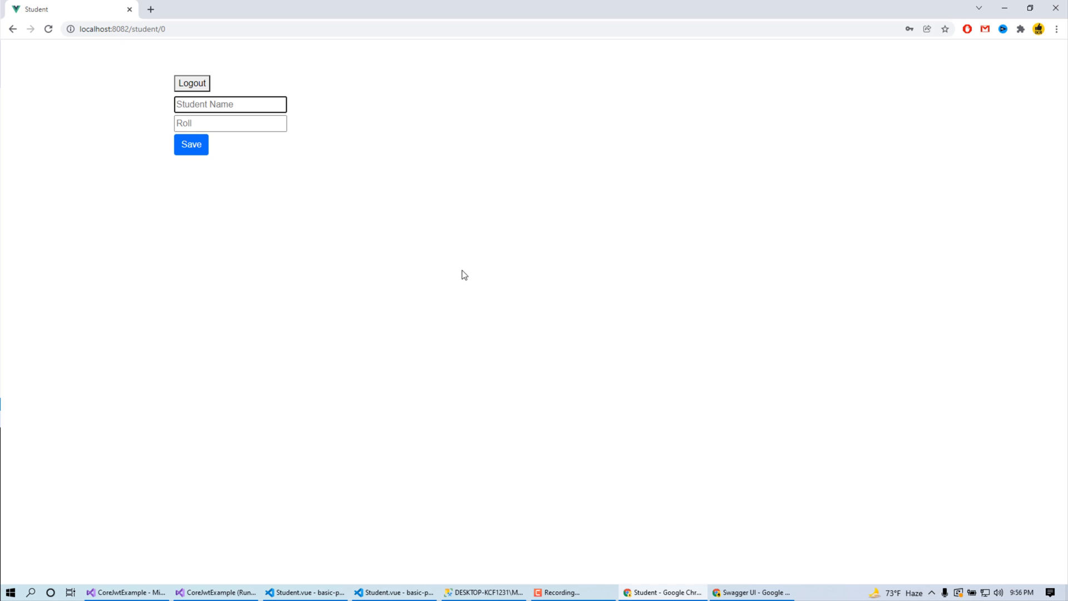
{"action": "type", "text": "Russel"}
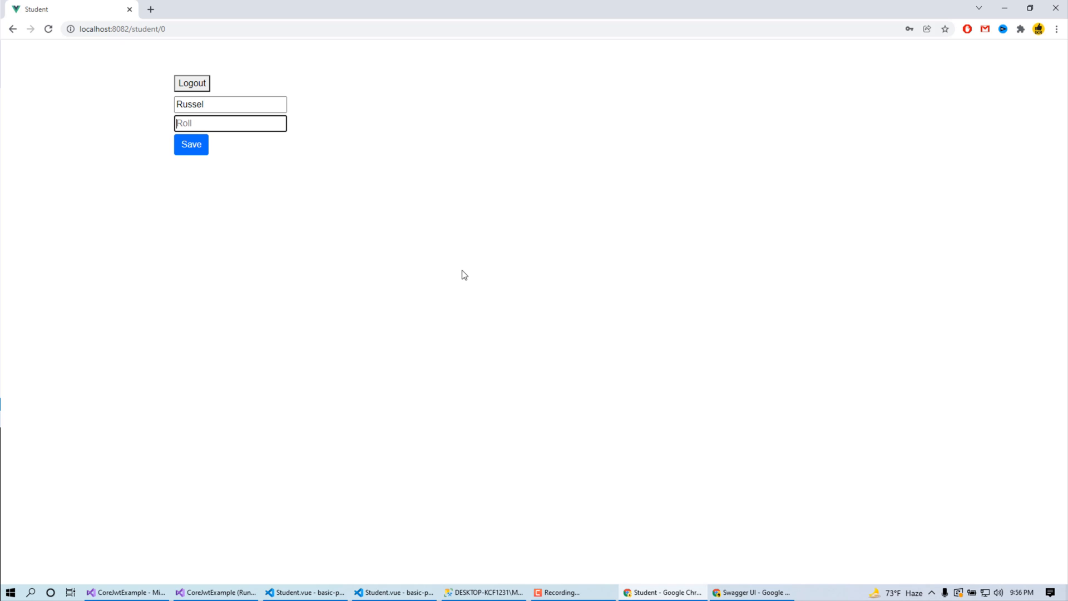
{"action": "type", "text": "45444"}
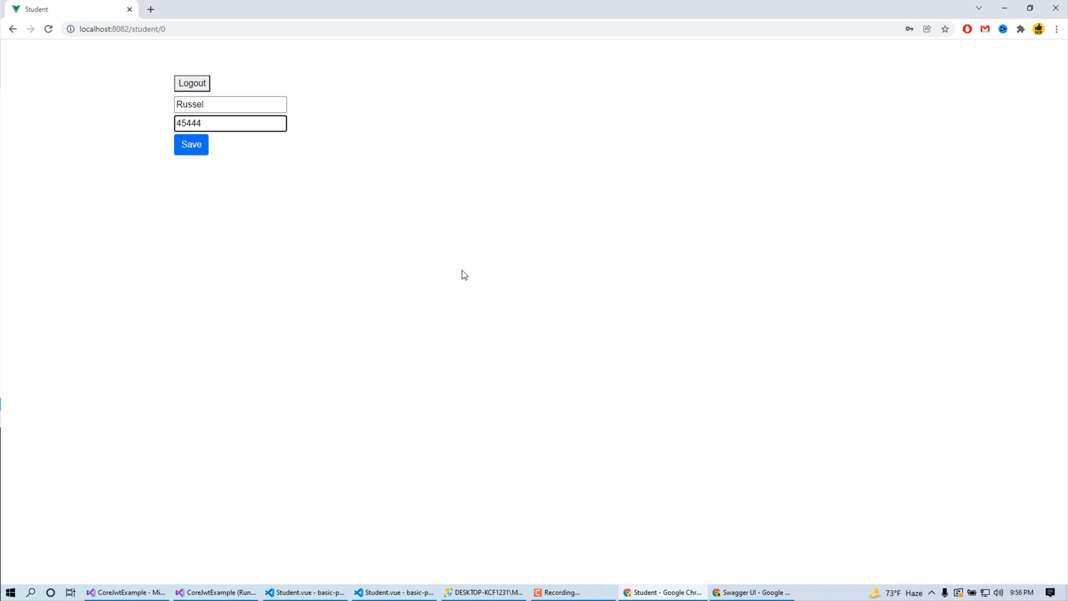
{"action": "left_click", "coordinate": [190, 143]}
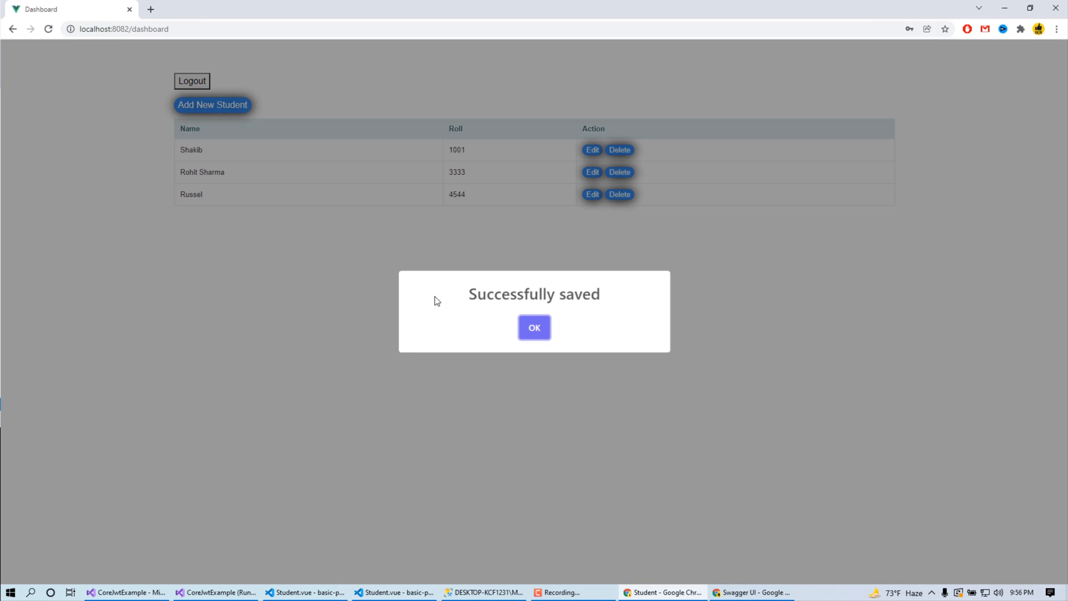
{"action": "left_click", "coordinate": [534, 327]}
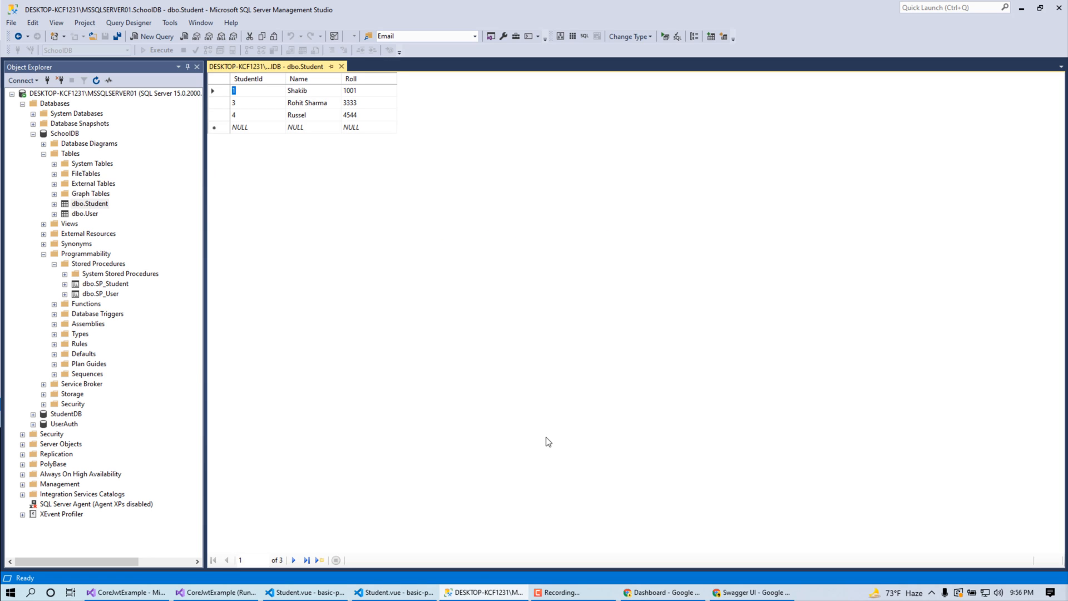
{"action": "left_click", "coordinate": [660, 591]}
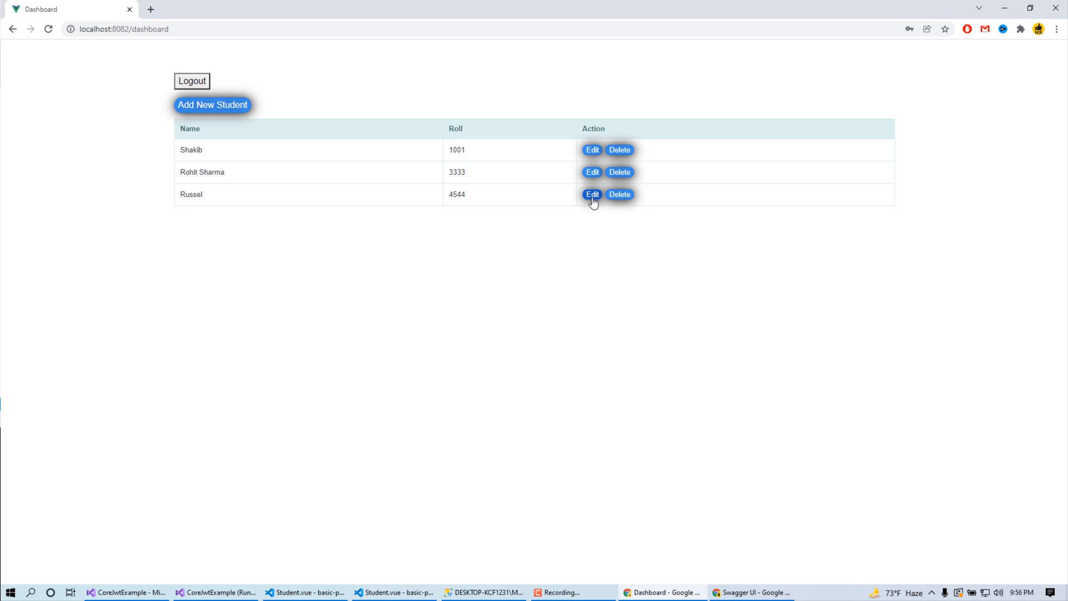
{"action": "left_click", "coordinate": [591, 194]}
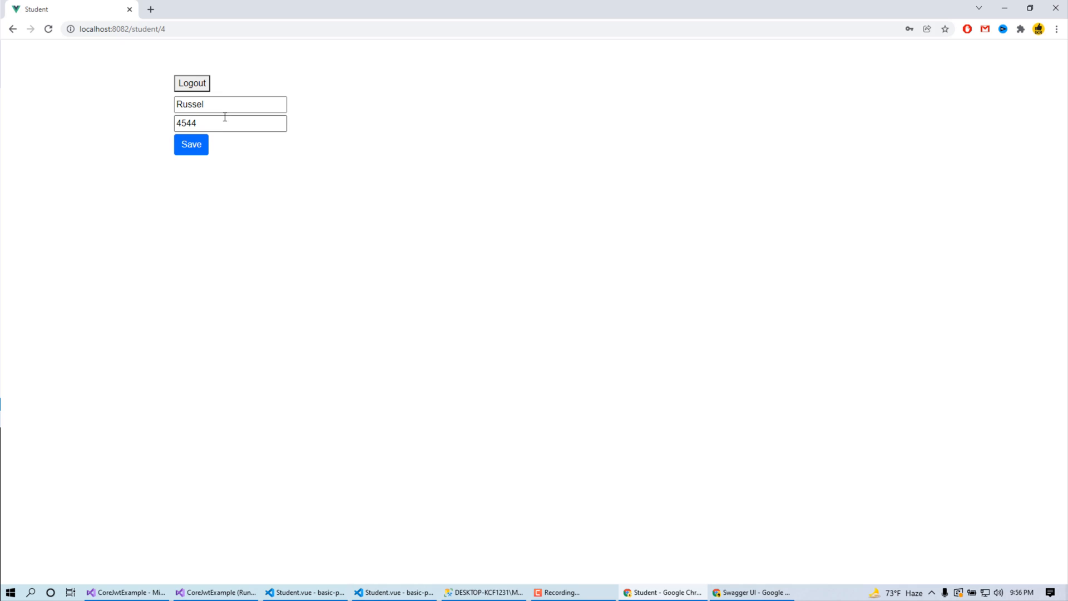
{"action": "type", "text": "7777"}
{"action": "type", "text": " Rah"}
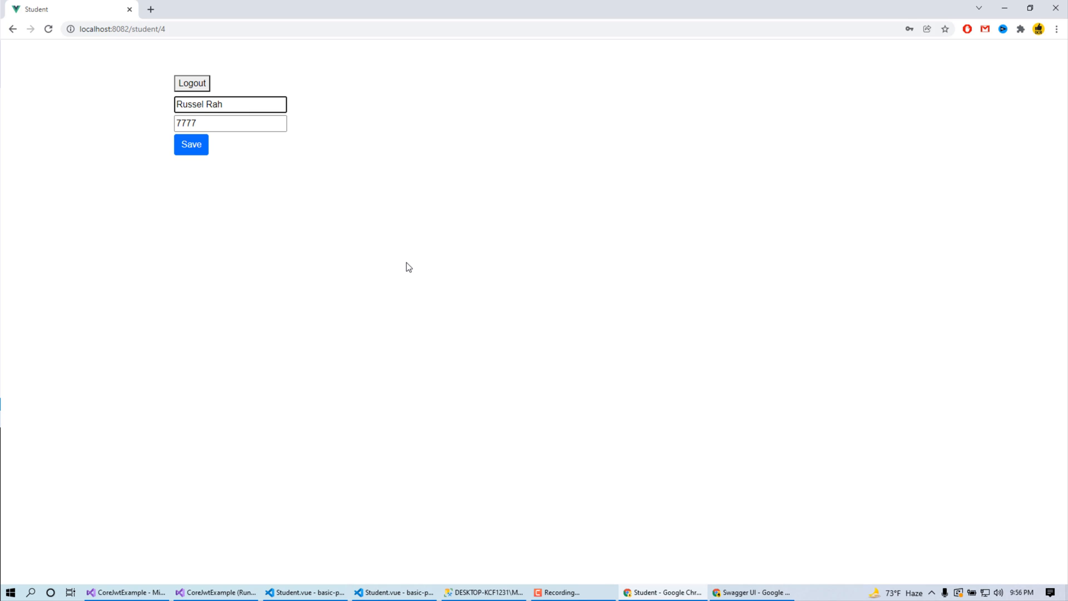
{"action": "left_click", "coordinate": [190, 144]}
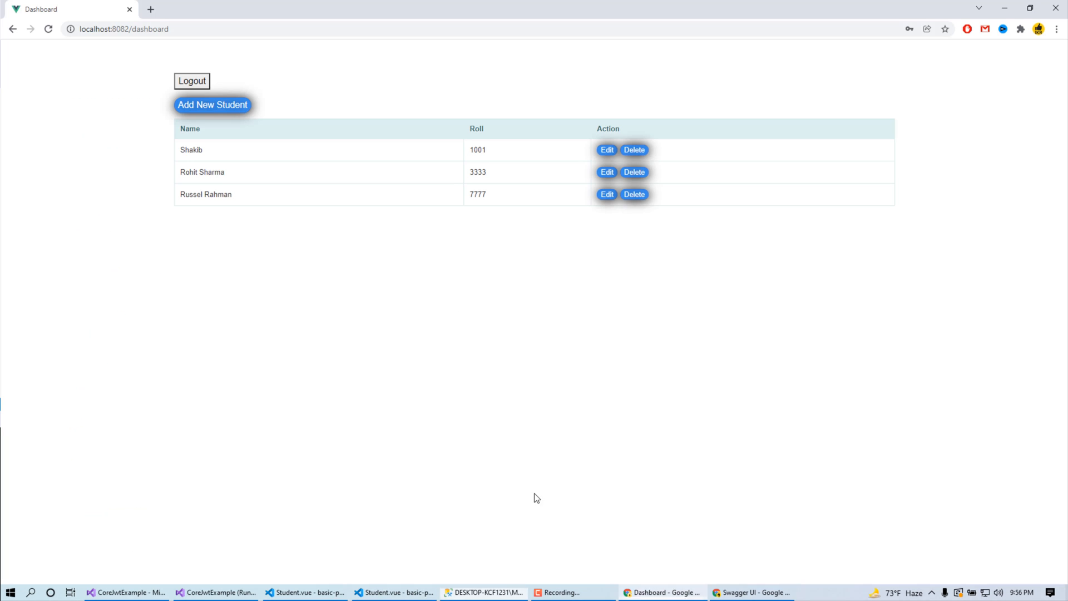
{"action": "mouse_move", "coordinate": [633, 194]}
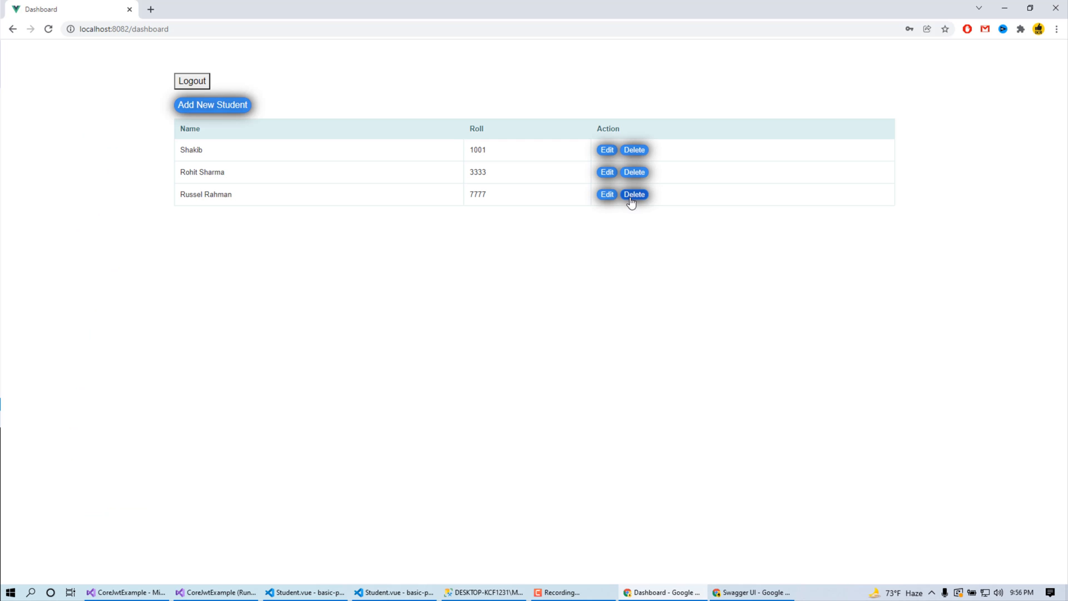
{"action": "left_click", "coordinate": [633, 194]}
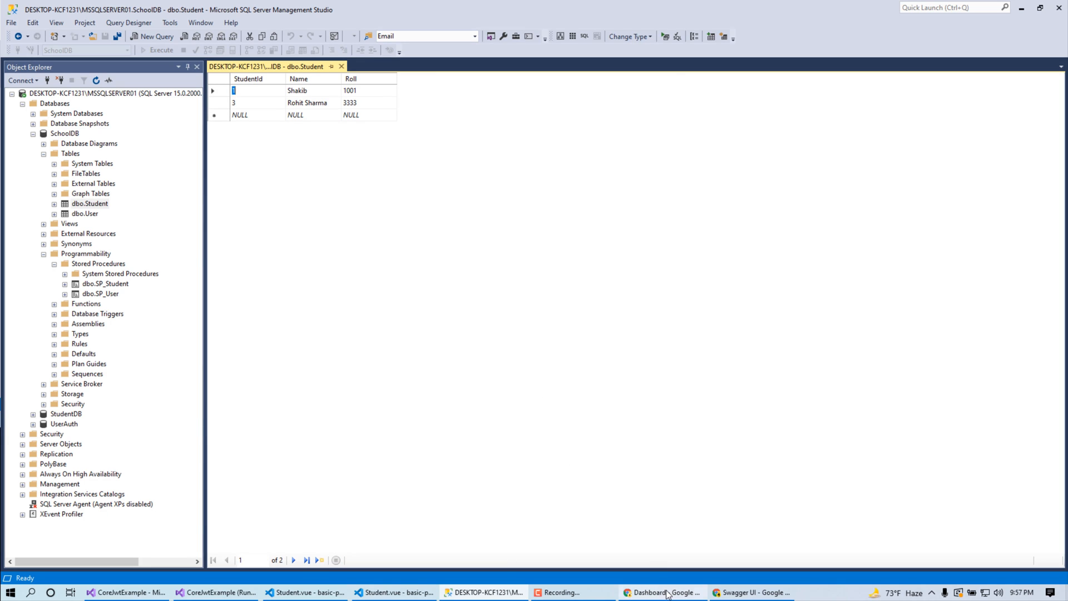
{"action": "left_click", "coordinate": [661, 592]}
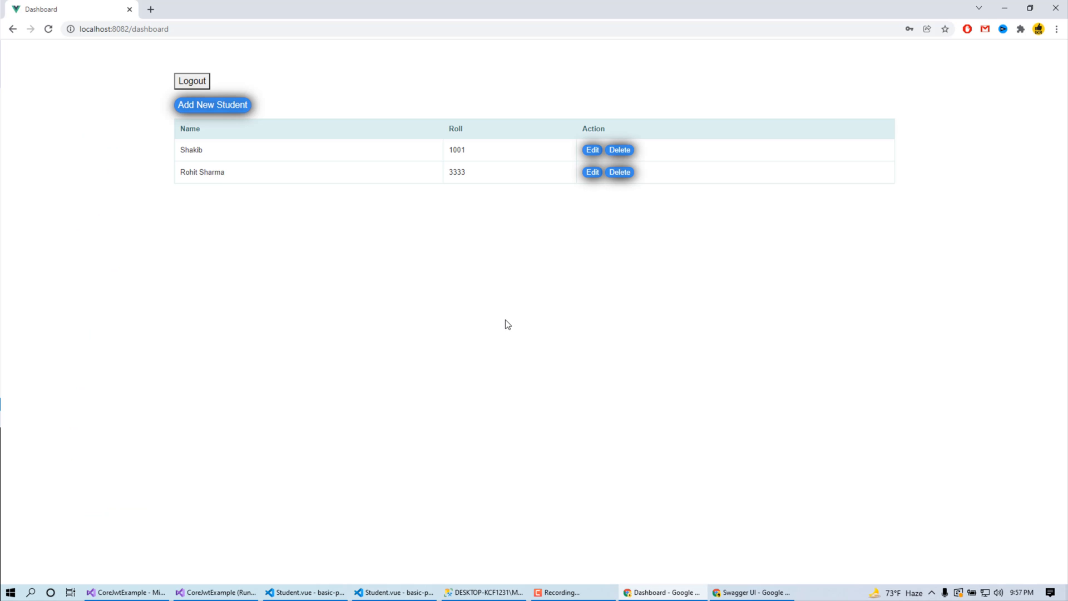
{"action": "mouse_move", "coordinate": [227, 117]}
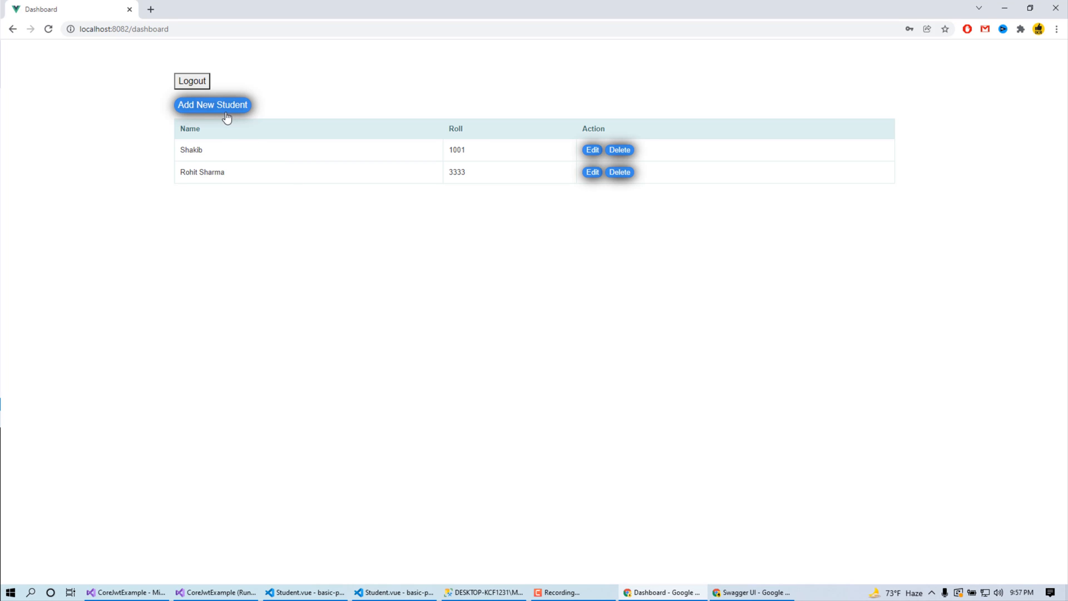
{"action": "mouse_move", "coordinate": [220, 113]}
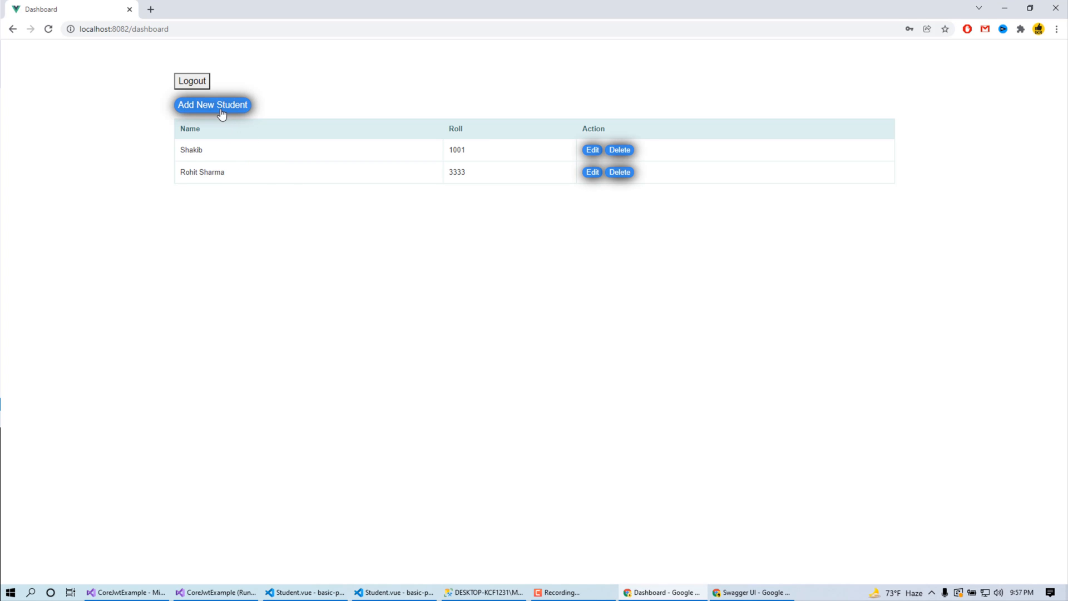
{"action": "left_click", "coordinate": [212, 105]}
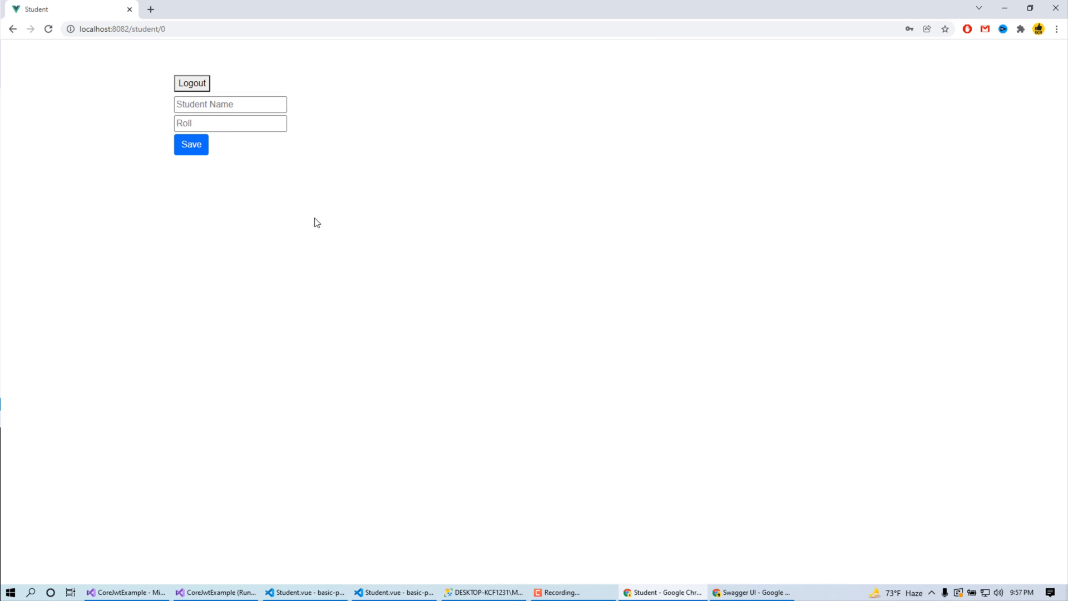
{"action": "mouse_move", "coordinate": [296, 219]}
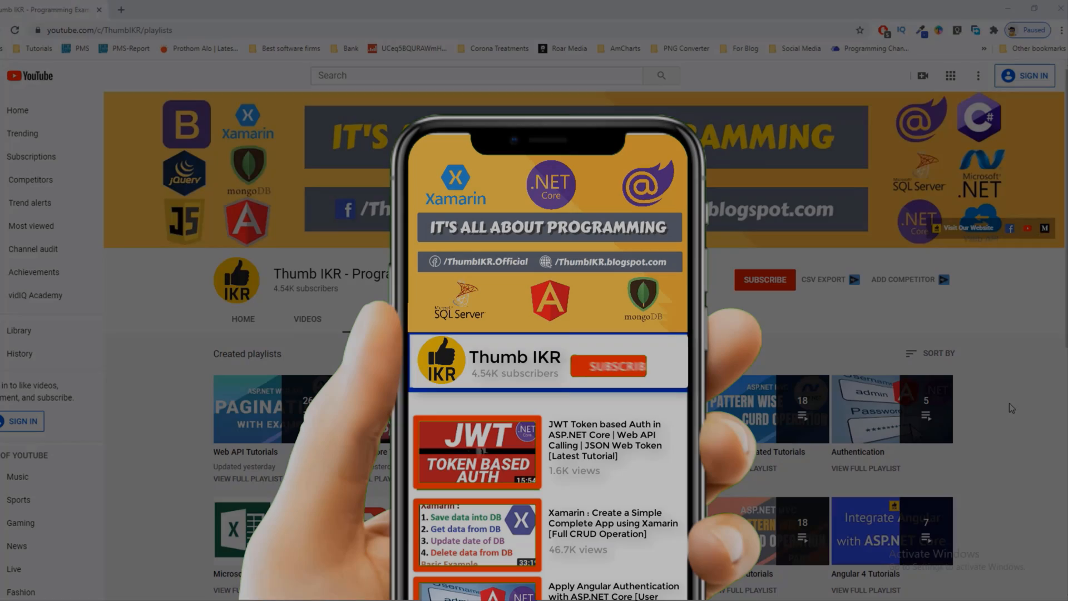
{"action": "left_click", "coordinate": [607, 365]}
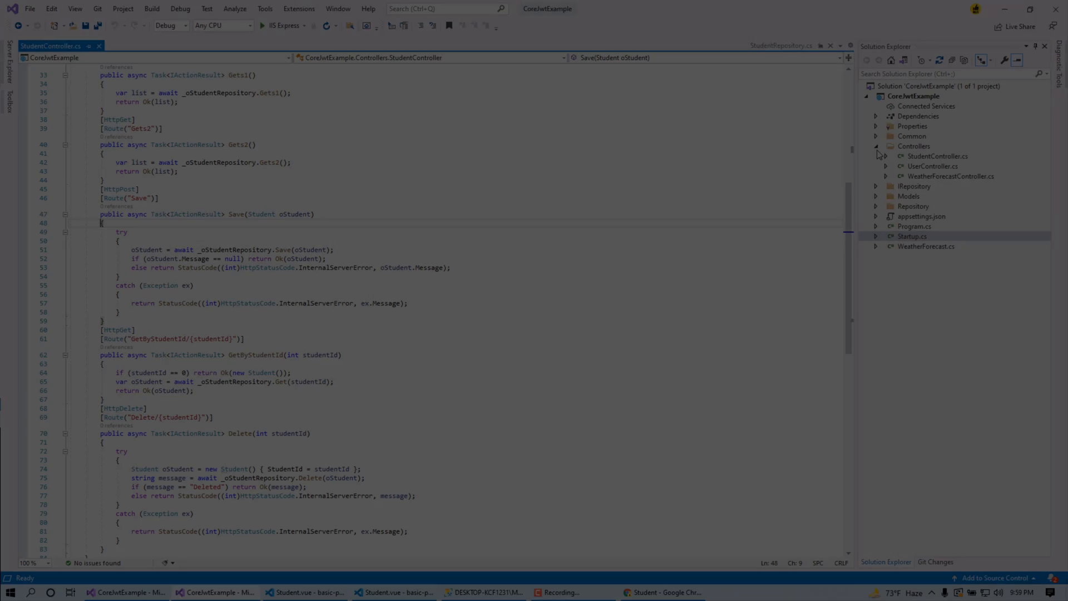
Add a wwwroot folder to the CoreJwtExample project and open appsettings.json
{"action": "left_click", "coordinate": [918, 96]}
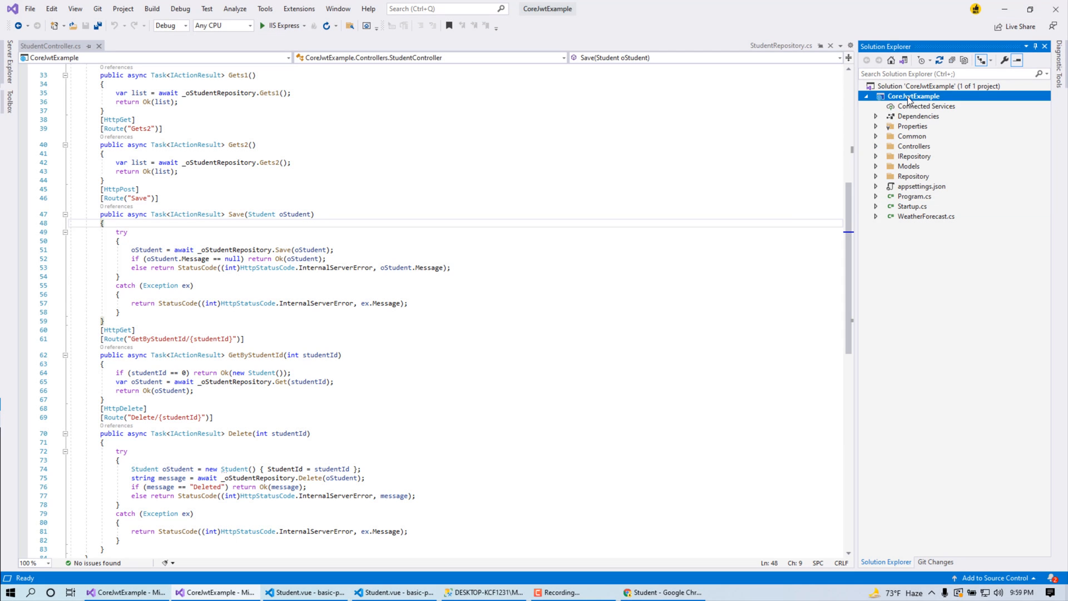
{"action": "right_click", "coordinate": [911, 96]}
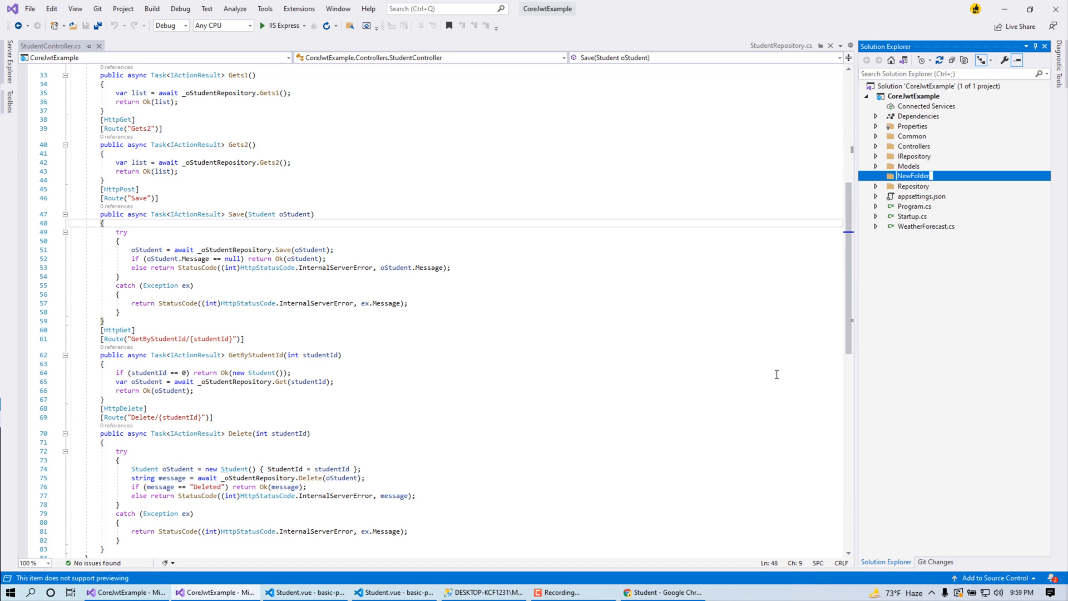
{"action": "type", "text": "wwwroot"}
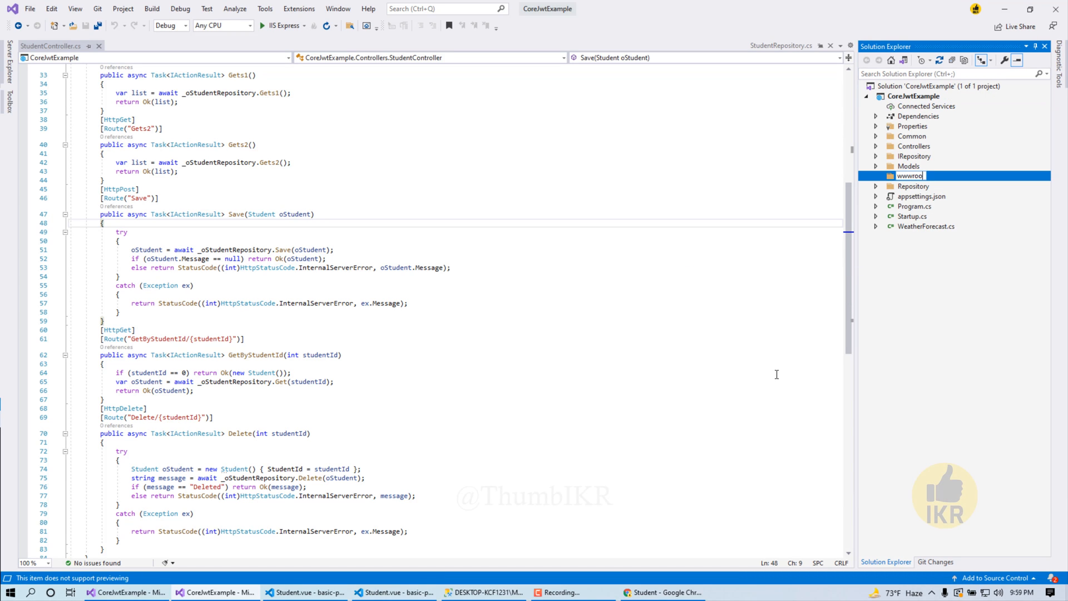
{"action": "double_click", "coordinate": [920, 196]}
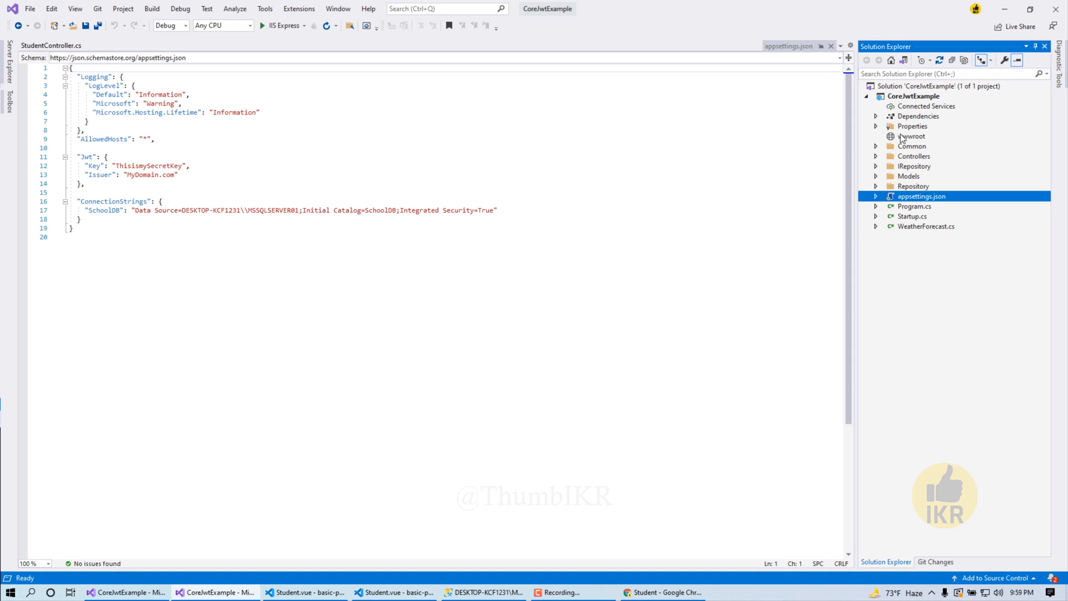
Create a StudentPics folder inside wwwroot
{"action": "right_click", "coordinate": [913, 95]}
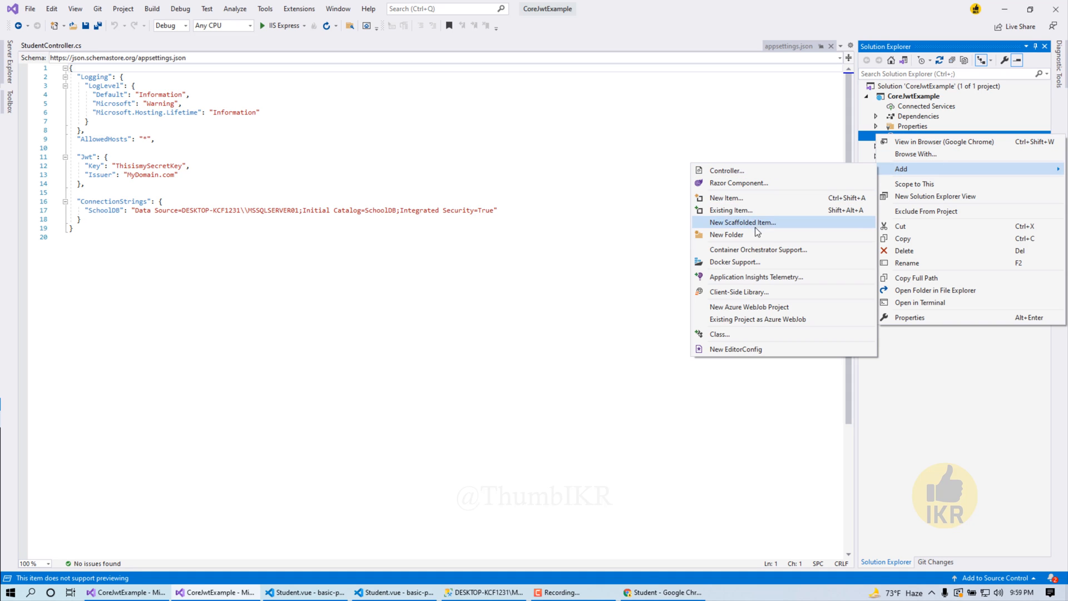
{"action": "left_click", "coordinate": [727, 235]}
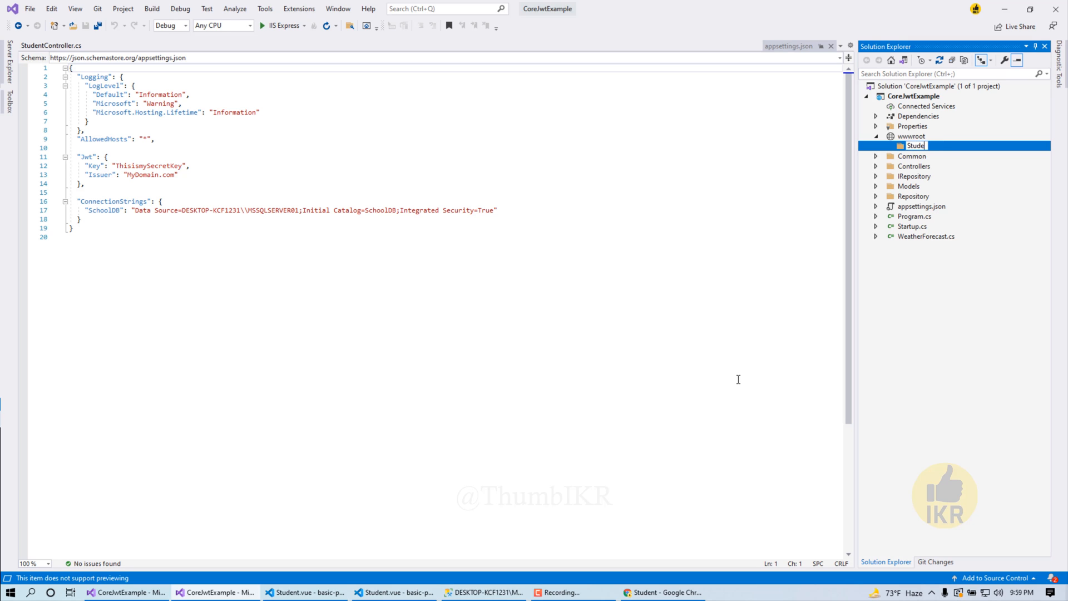
{"action": "type", "text": "StudentPics"}
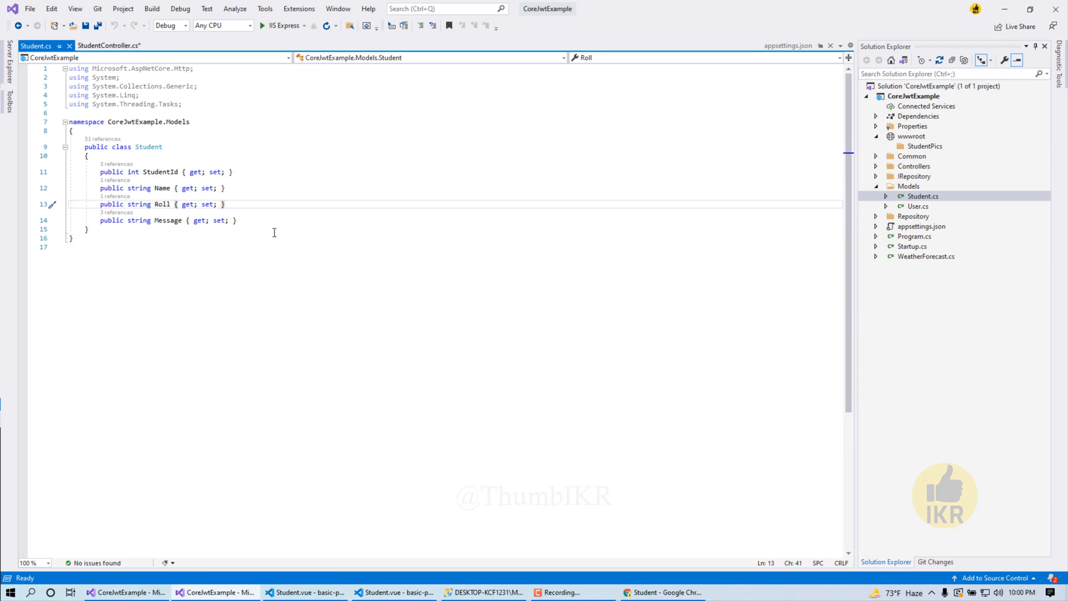
Add 'public IFormFile Files' and 'public byte[] ImgByte' properties to Student.cs and save
{"action": "type", "text": "public"}
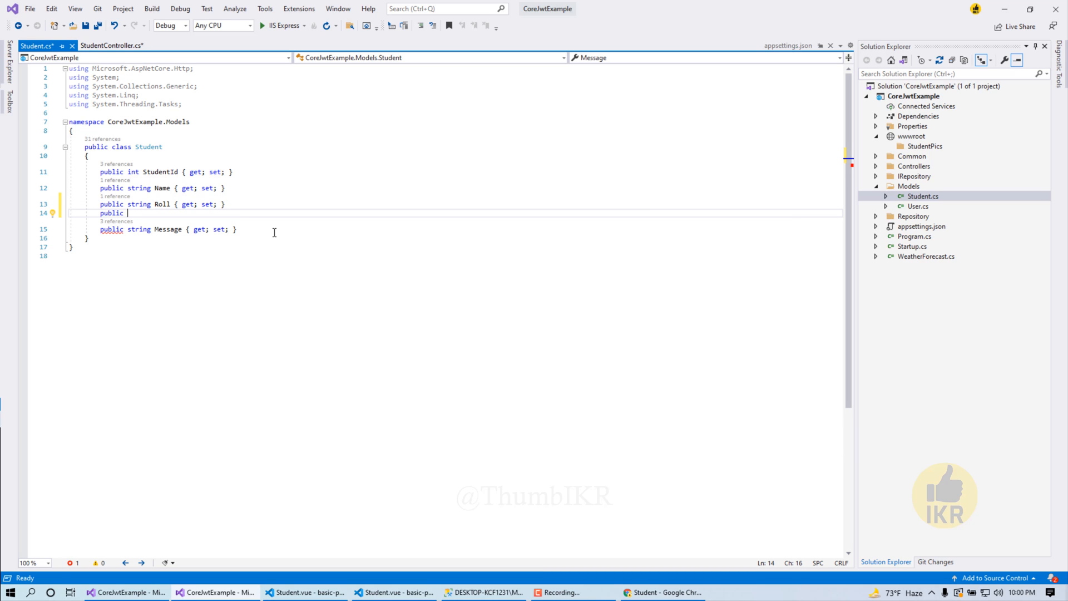
{"action": "type", "text": "IFormFile Files { get; set; } = null;"}
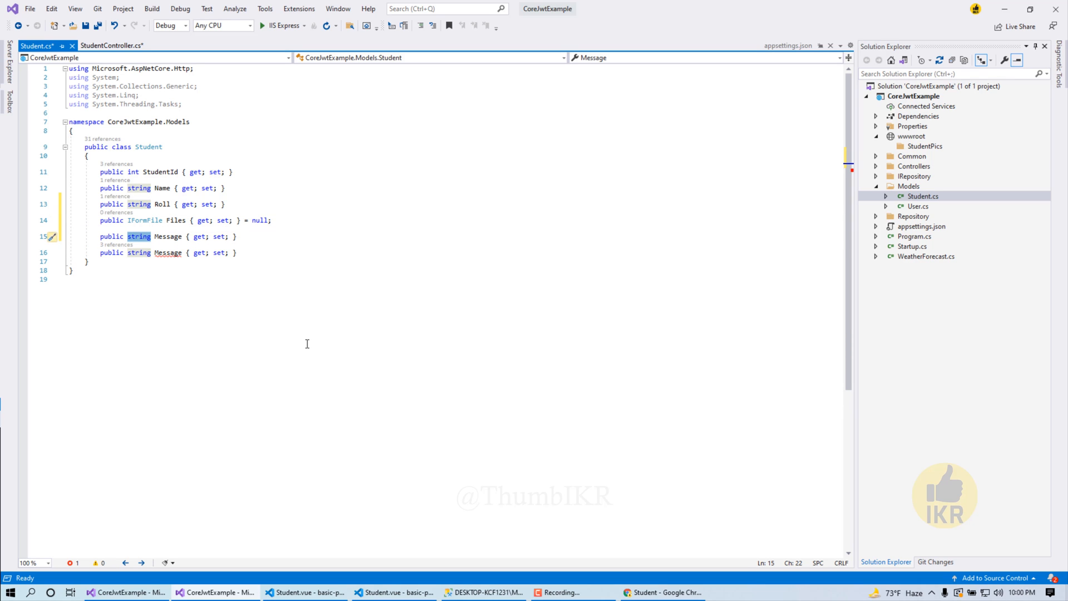
{"action": "type", "text": "byte[]"}
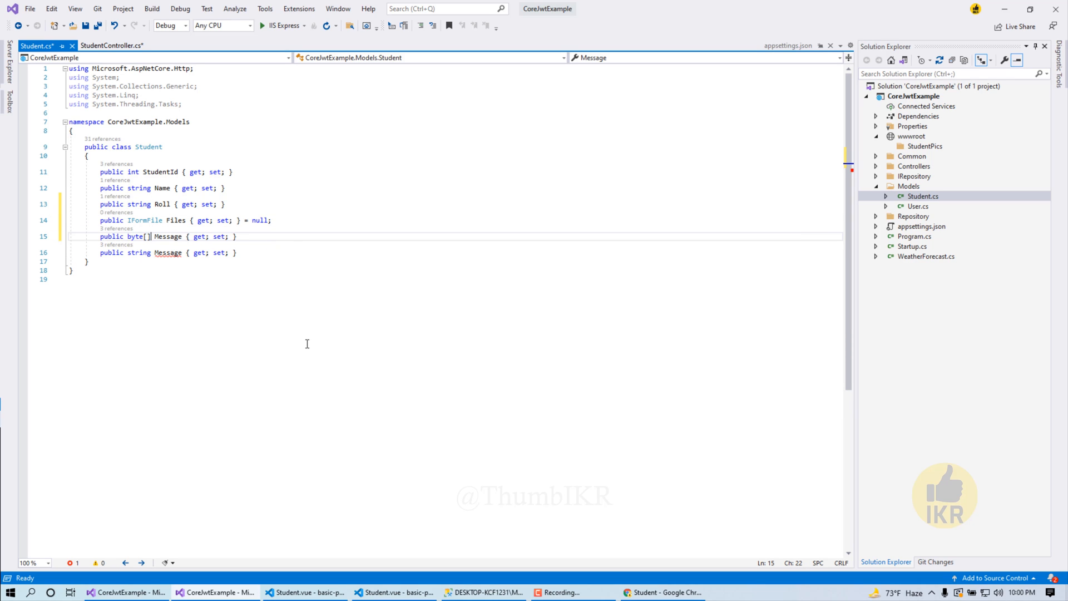
{"action": "double_click", "coordinate": [168, 236]}
{"action": "type", "text": "ImgByt"}
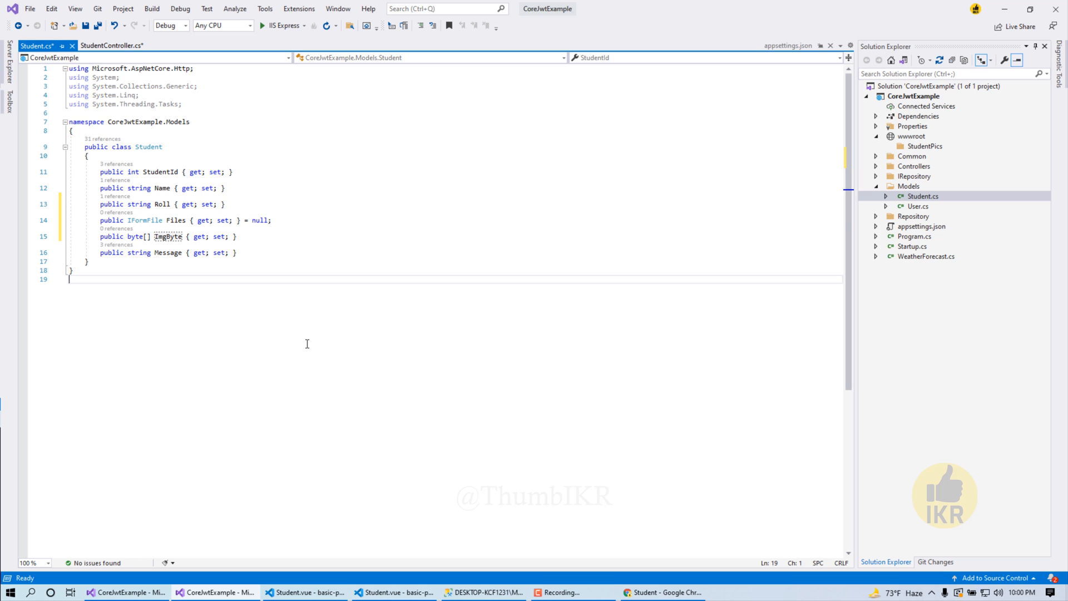
{"action": "key", "text": "ctrl+s"}
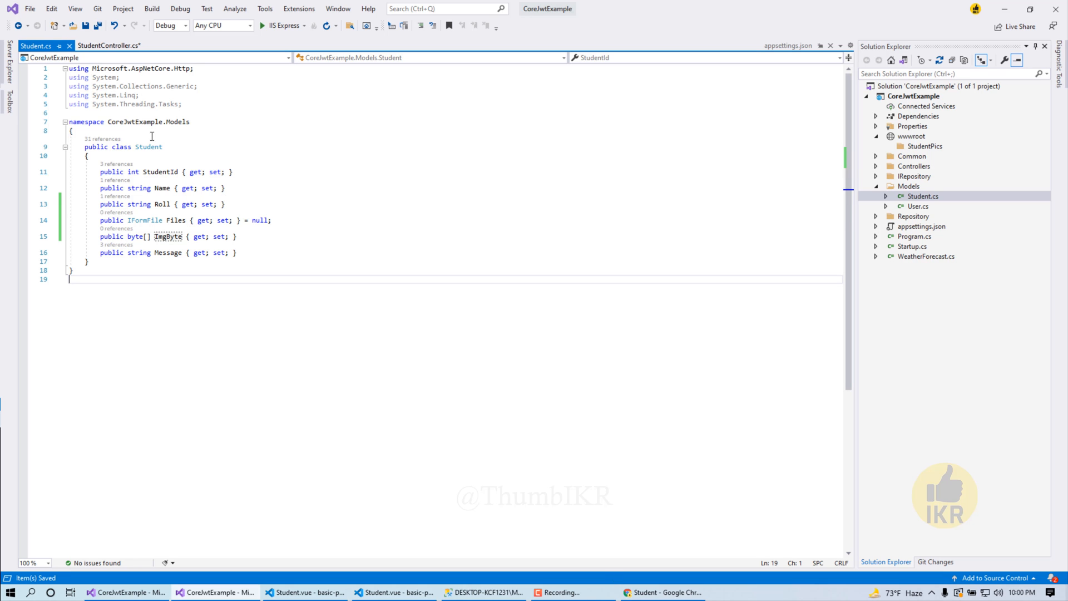
{"action": "left_click", "coordinate": [109, 45]}
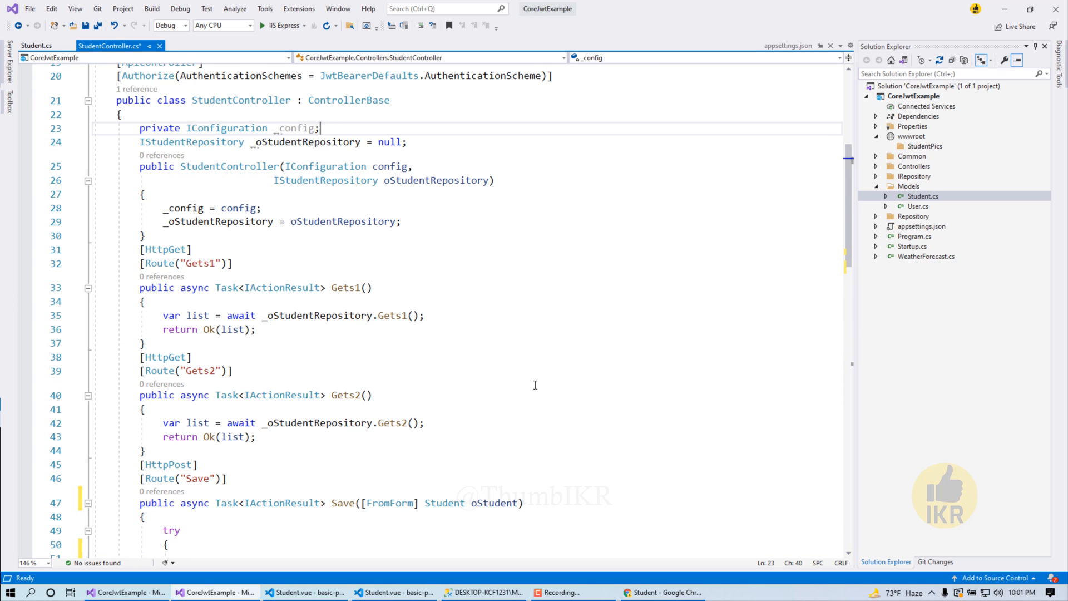
Declare a static IWebHostEnvironment field _oWebHostEnvironment in StudentController
{"action": "type", "text": "public static"}
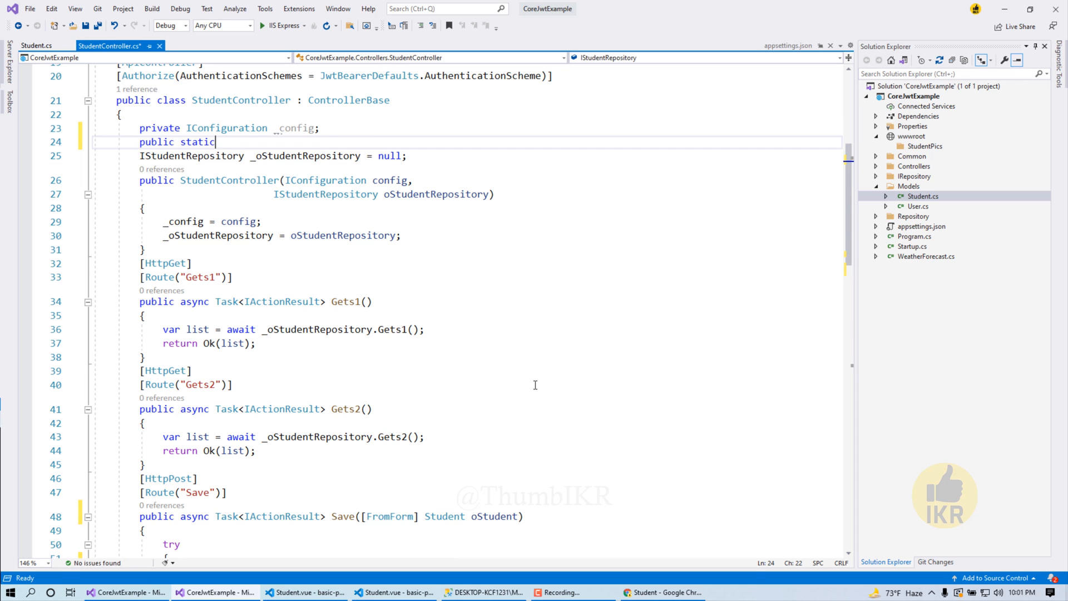
{"action": "type", "text": "I"}
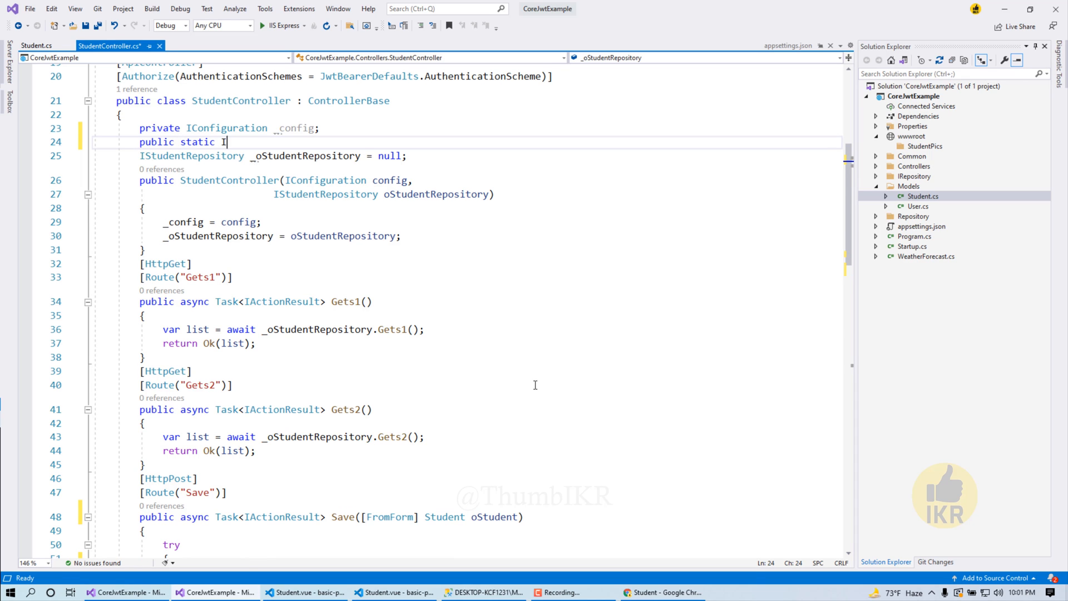
{"action": "type", "text": "WebHostEnvironment _oWebHostEnvironment;"}
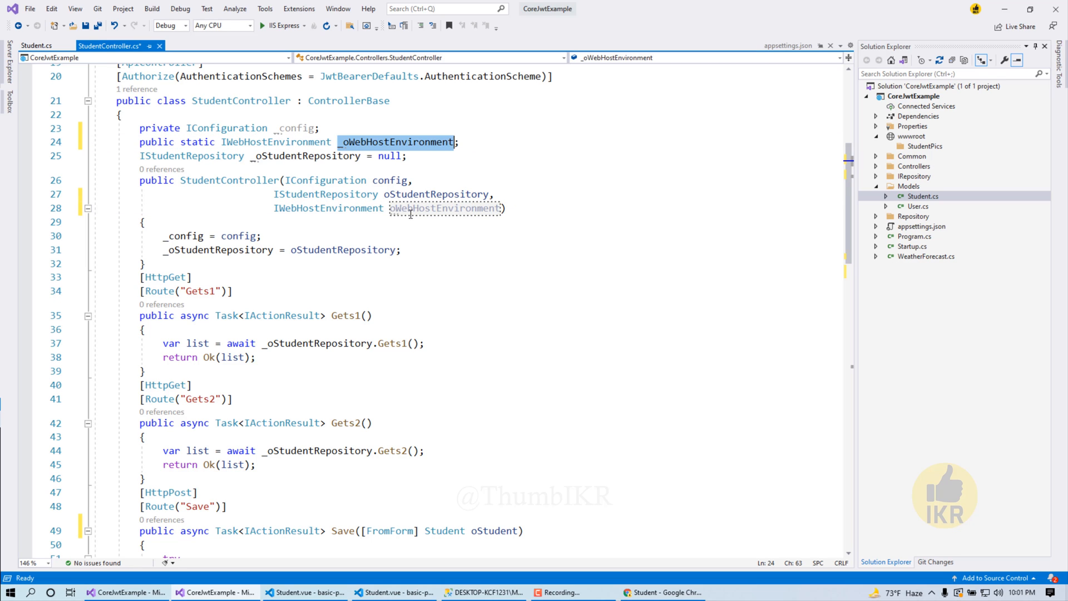
Accept oWebHostEnvironment in the constructor and assign it to _oWebHostEnvironment
{"action": "type", "text": "_oWebHostEnvironment="}
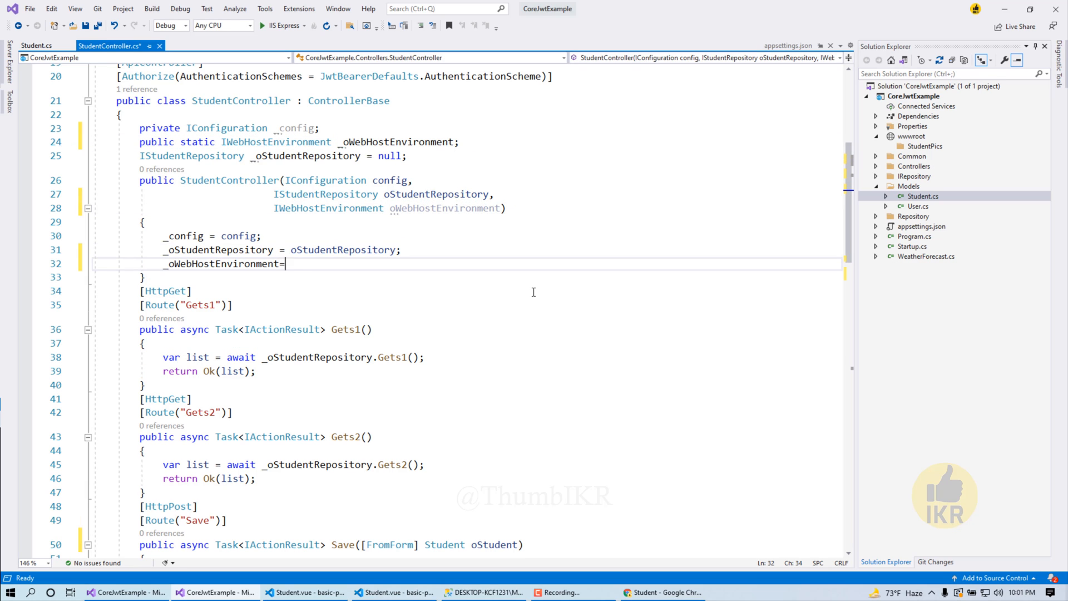
{"action": "type", "text": "\" \""}
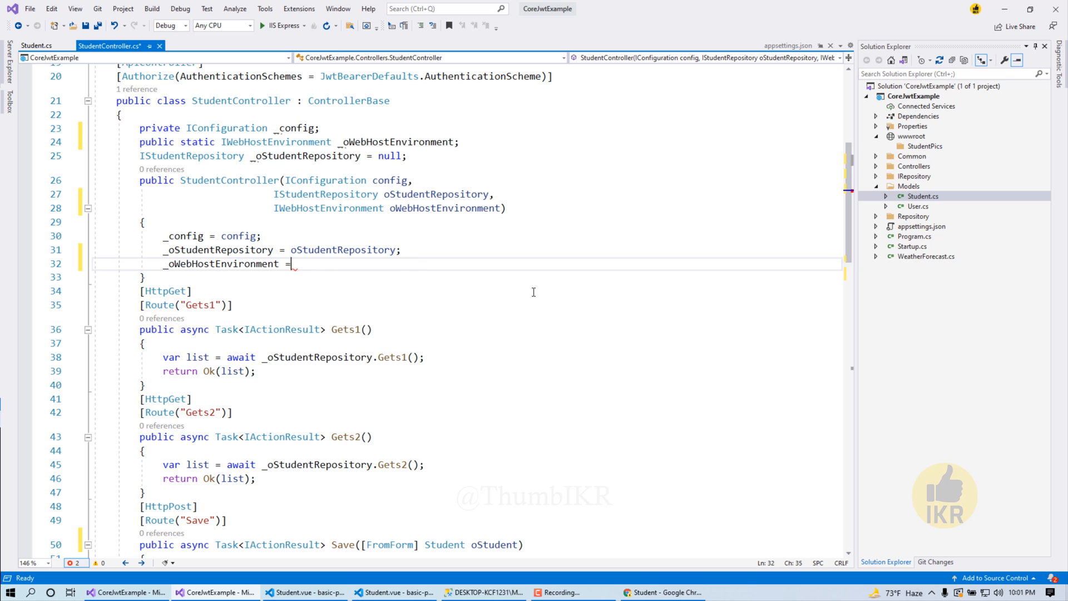
{"action": "type", "text": "oWebHostEnvironment"}
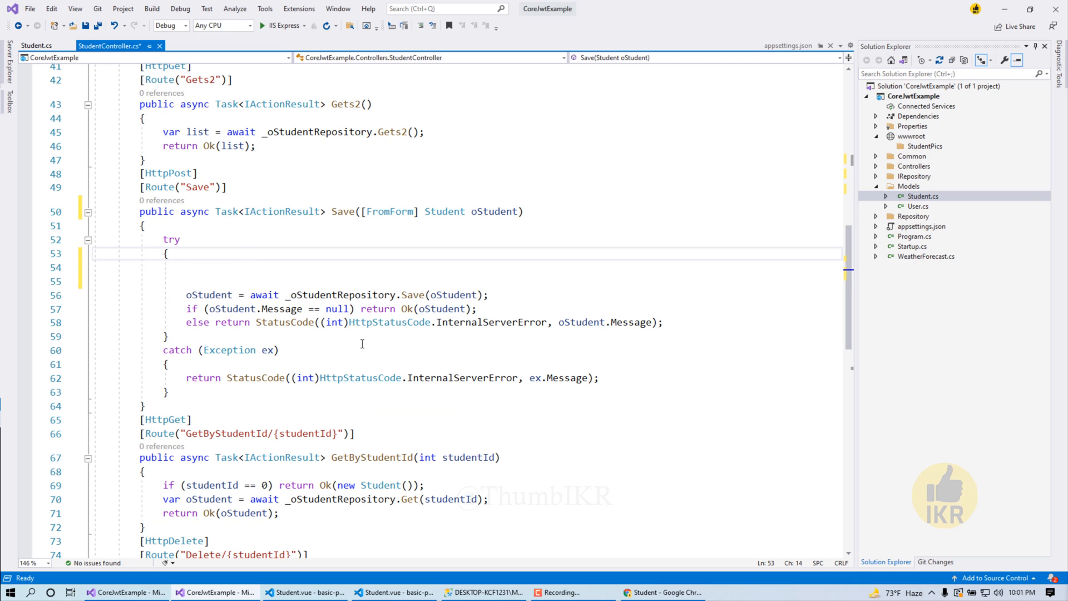
In Save, declare message = "", capture files = oStudent.Files, then set oStudent.Files = null
{"action": "type", "text": "string message"}
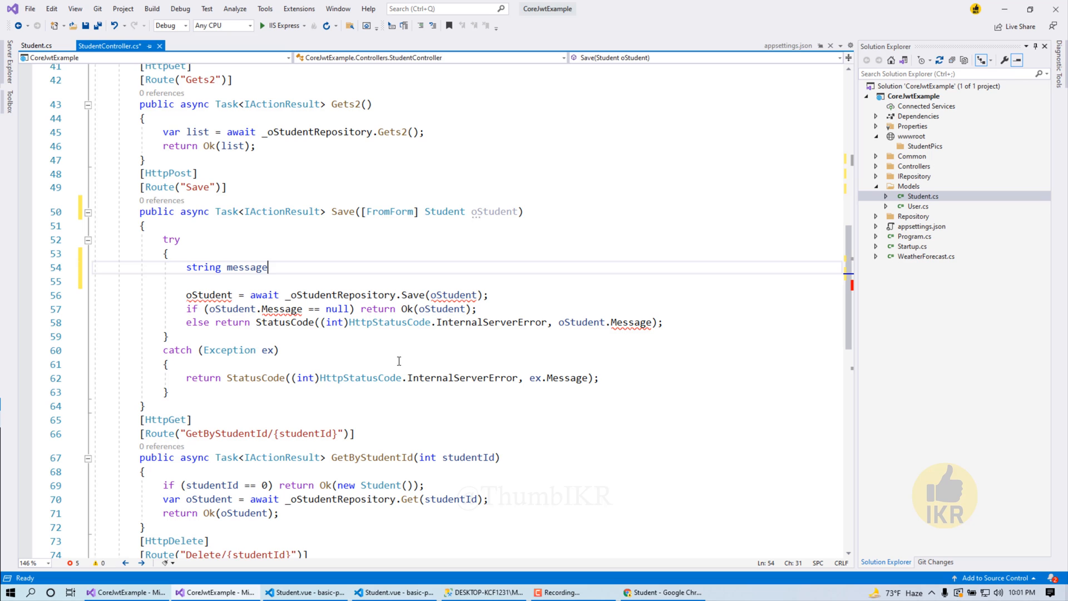
{"action": "type", "text": "= \"\";"}
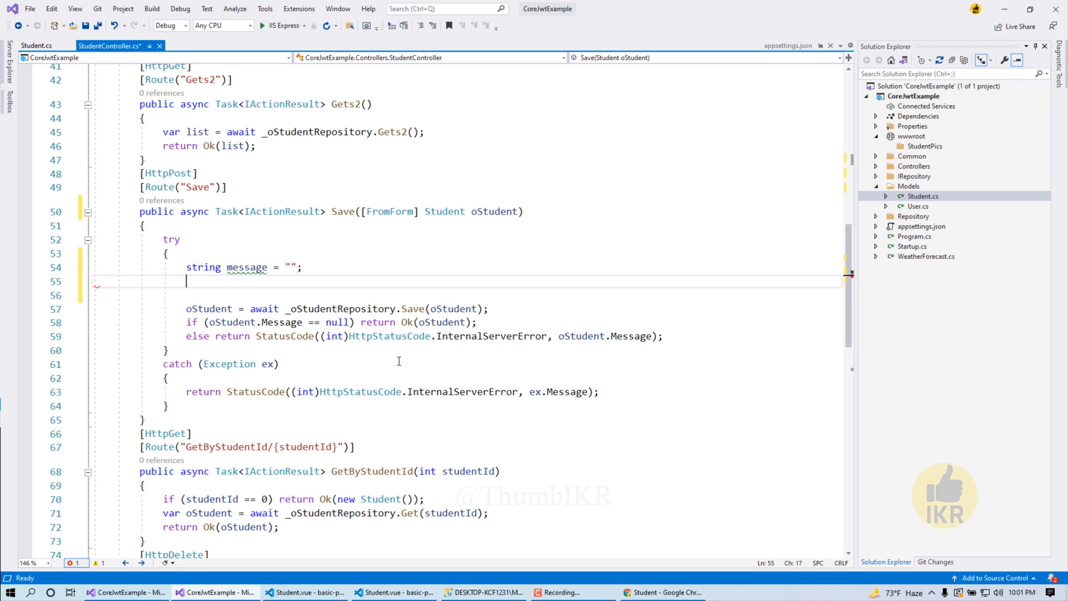
{"action": "type", "text": "var fi"}
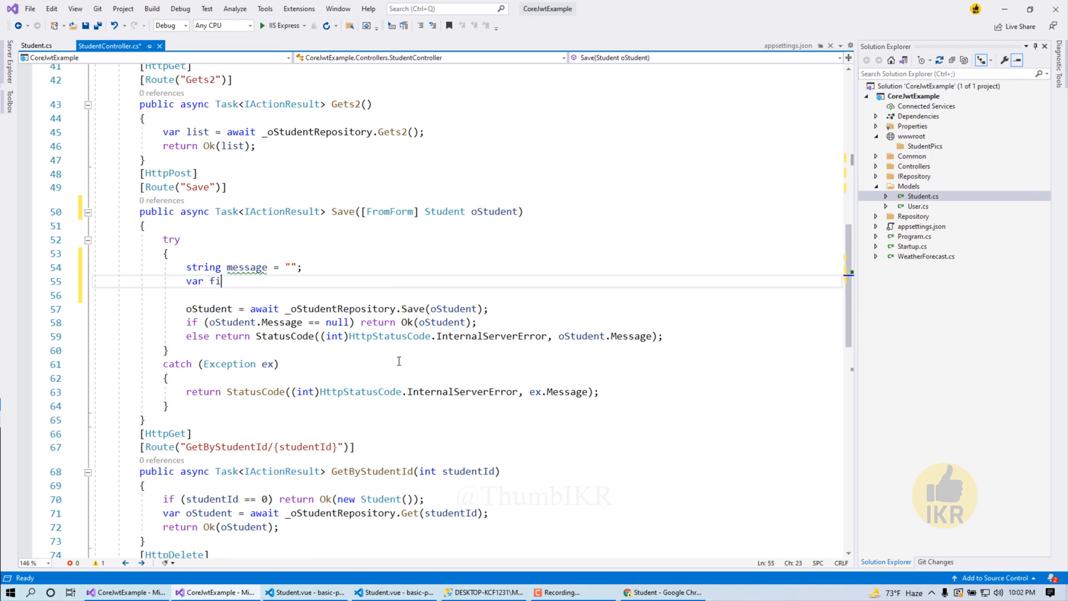
{"action": "type", "text": "les ="}
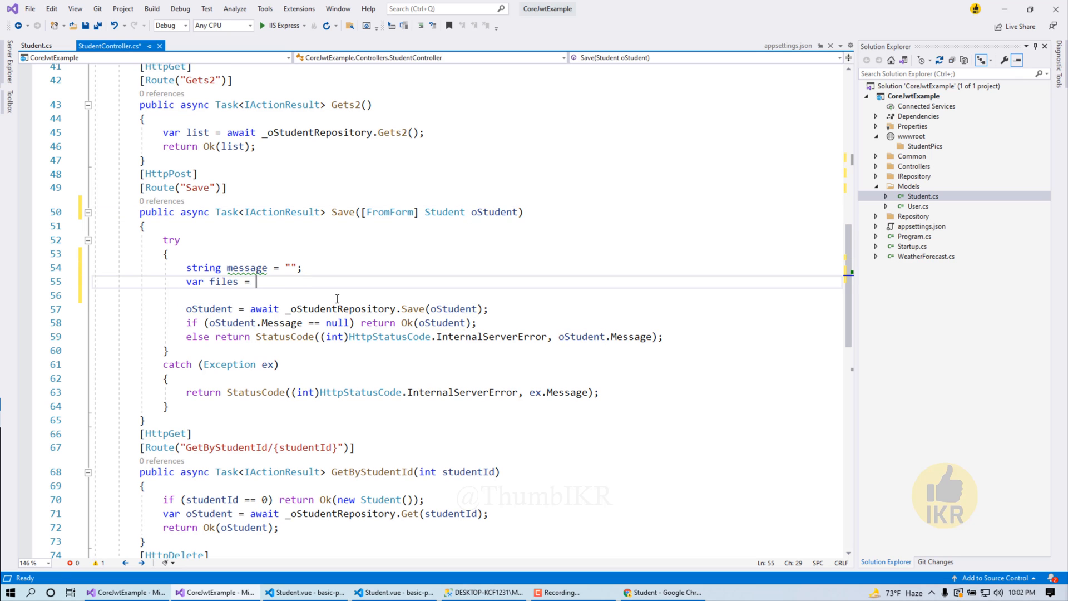
{"action": "type", "text": "oStudent."}
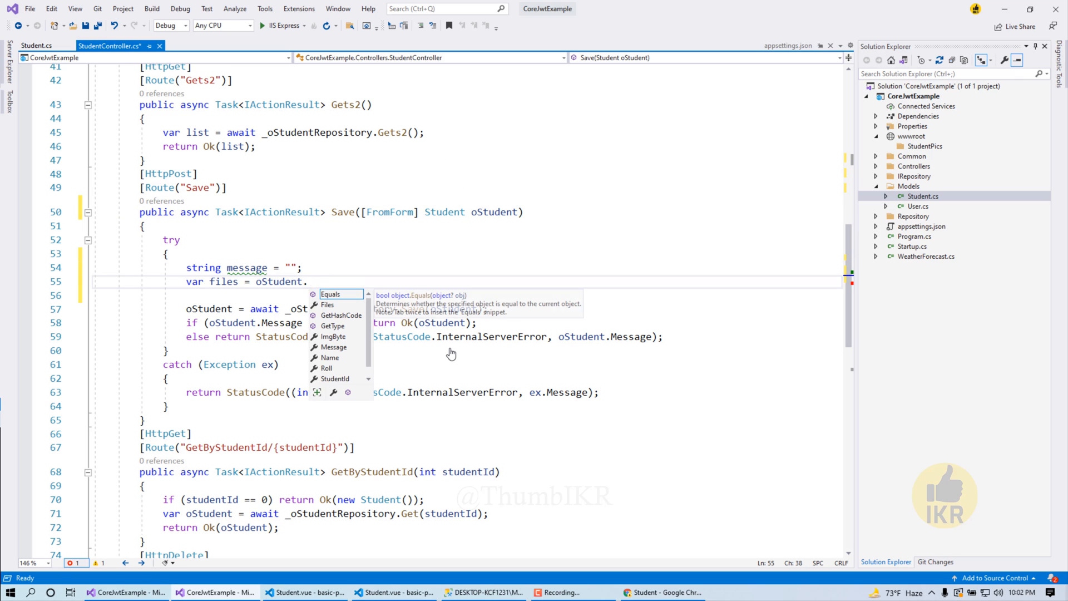
{"action": "type", "text": "Files;"}
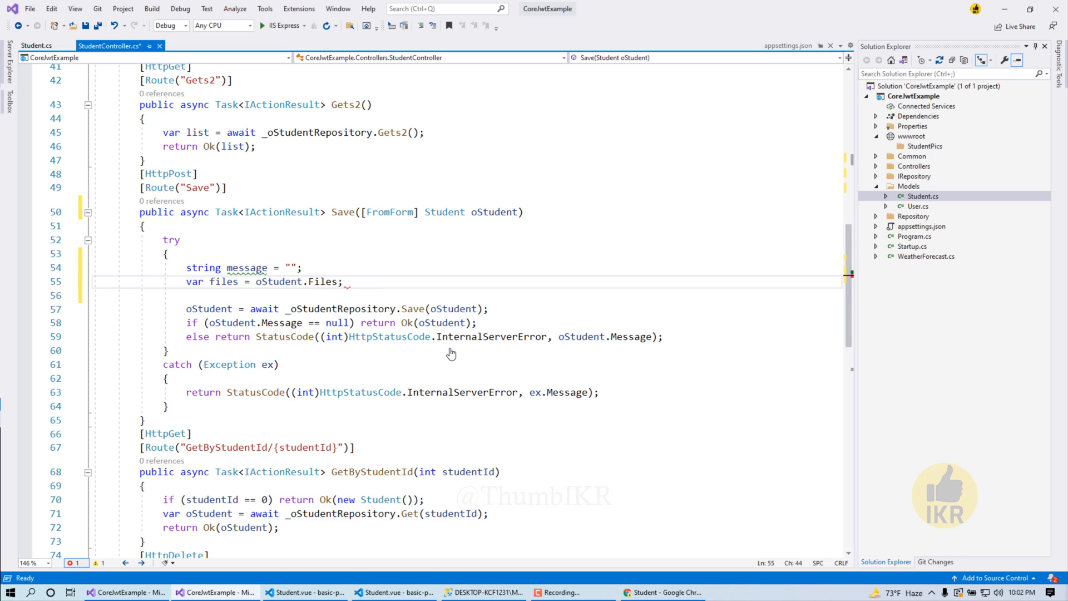
{"action": "type", "text": "ost"}
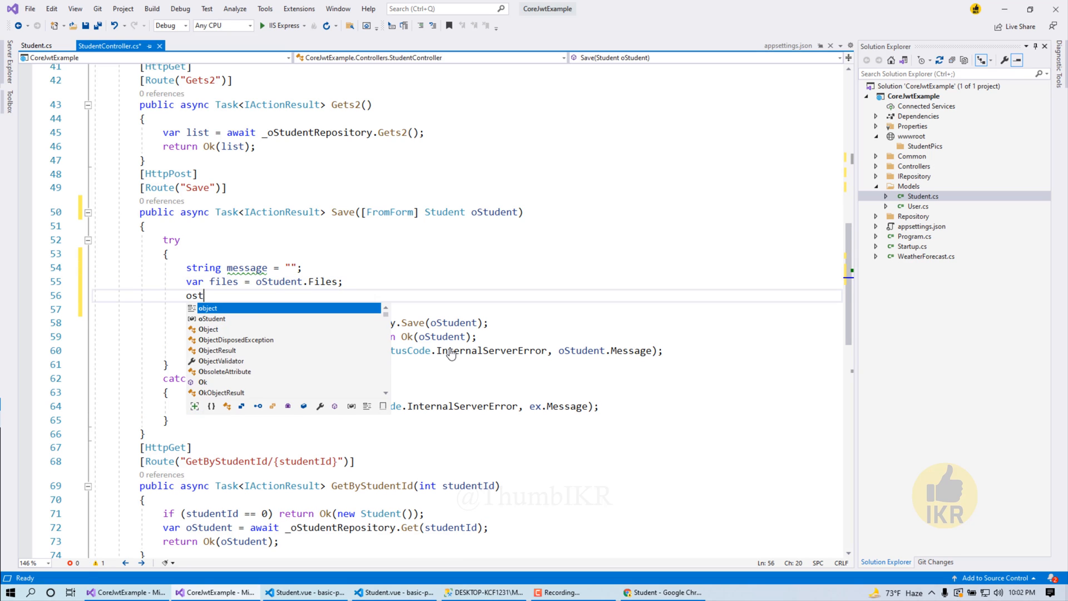
{"action": "type", "text": "oStudent.fi"}
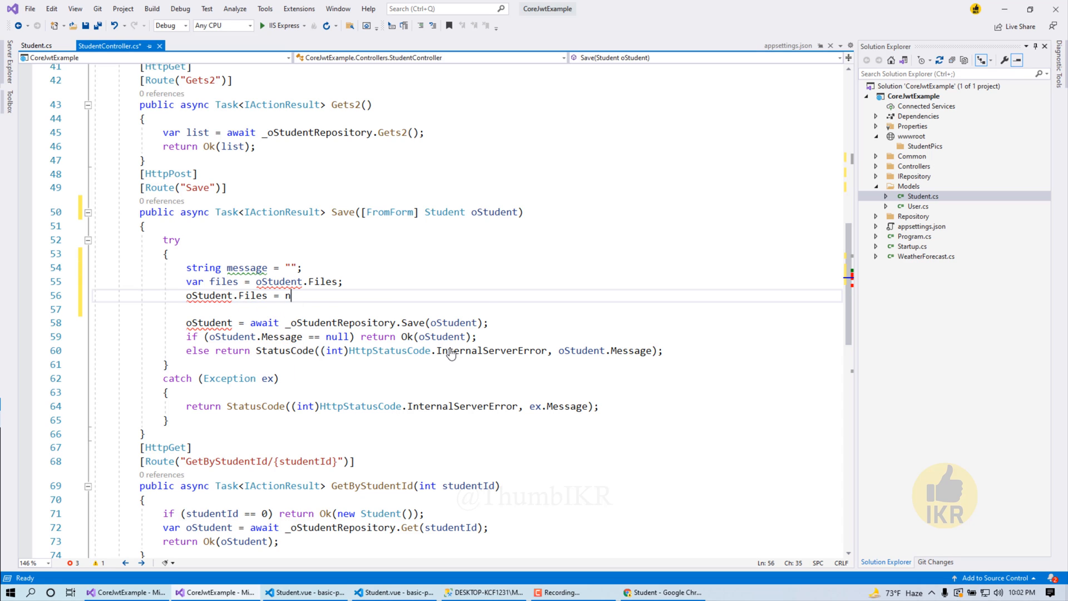
{"action": "type", "text": "ull;"}
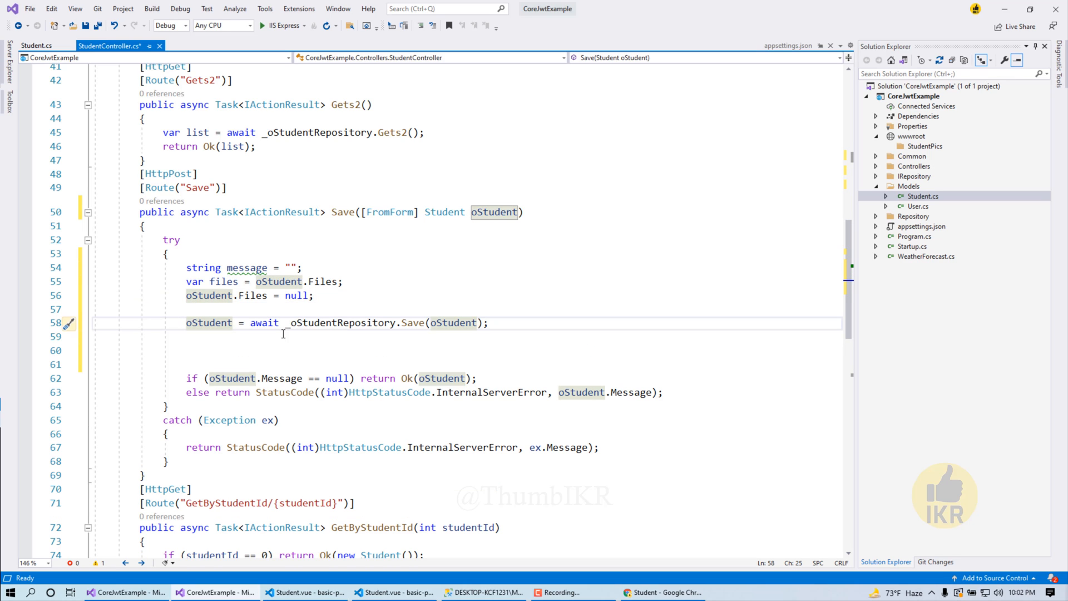
After the repository save, add if (oStudent.StudentId > 0 && files != null && files.Length > 0)
{"action": "left_click_drag", "start_coordinate": [250, 323], "coordinate": [490, 323]}
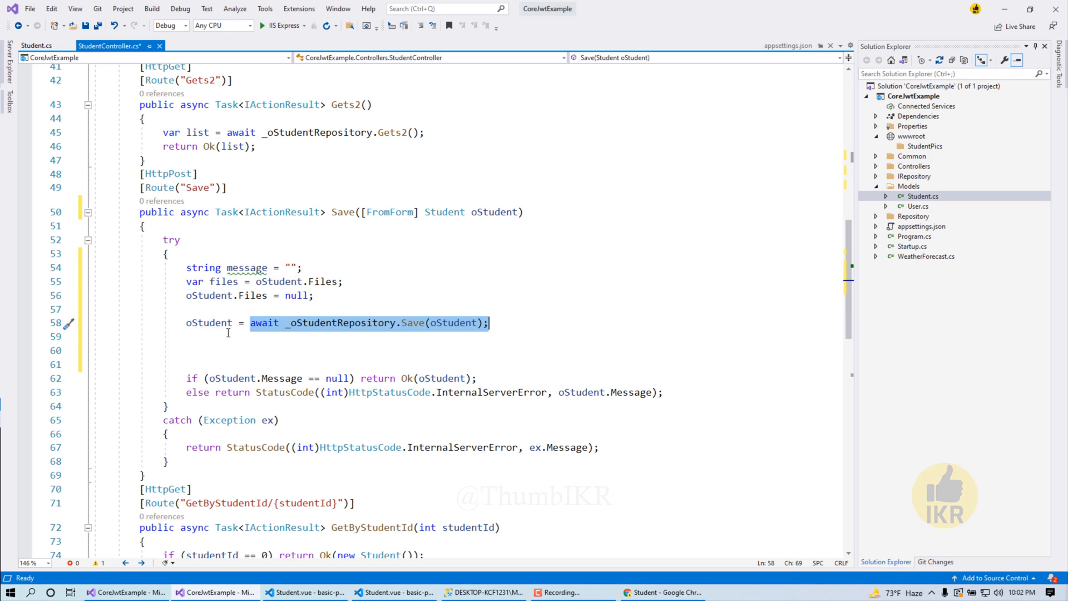
{"action": "type", "text": "if"}
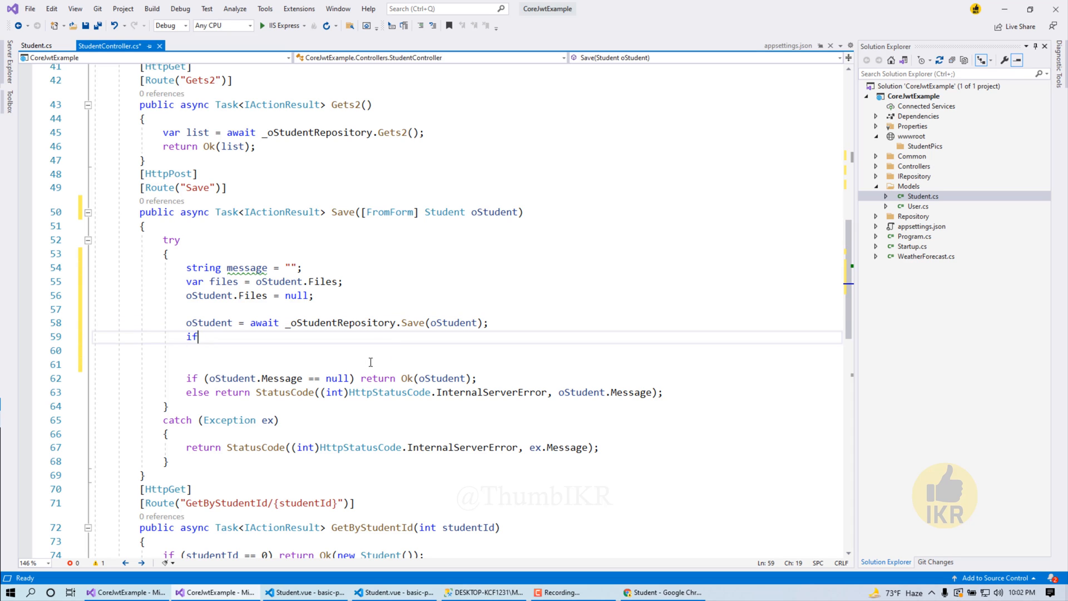
{"action": "type", "text": "(oStudent.studentId > 0"}
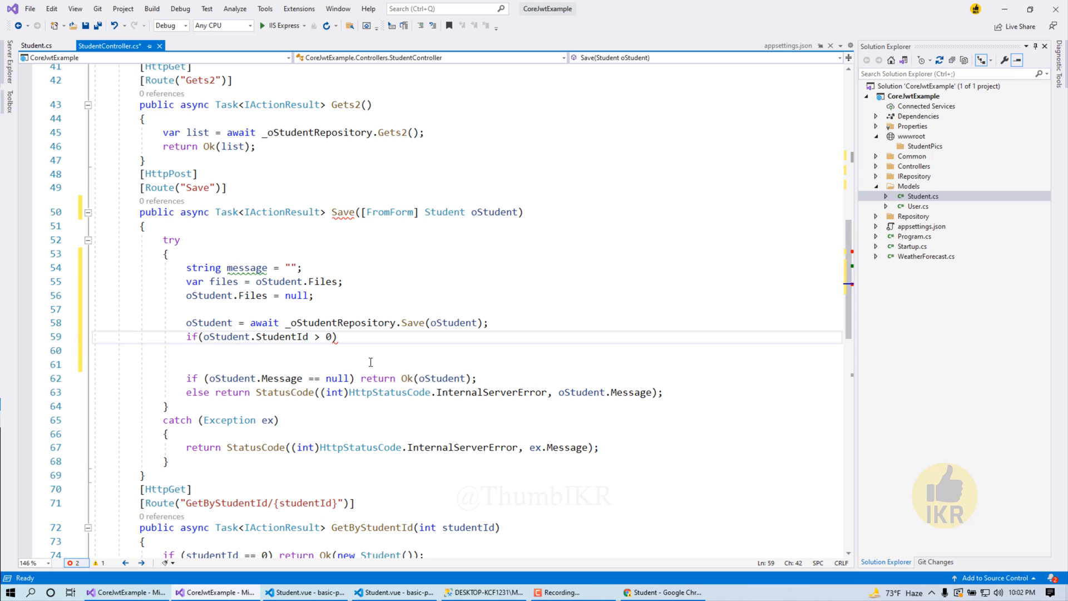
{"action": "type", "text": "&&"}
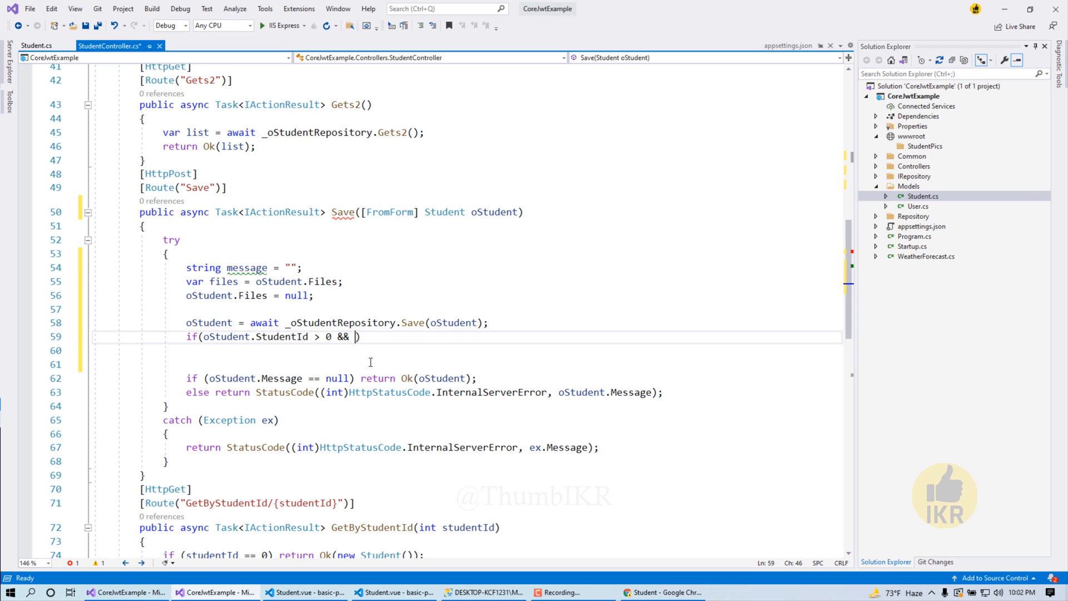
{"action": "type", "text": "files"}
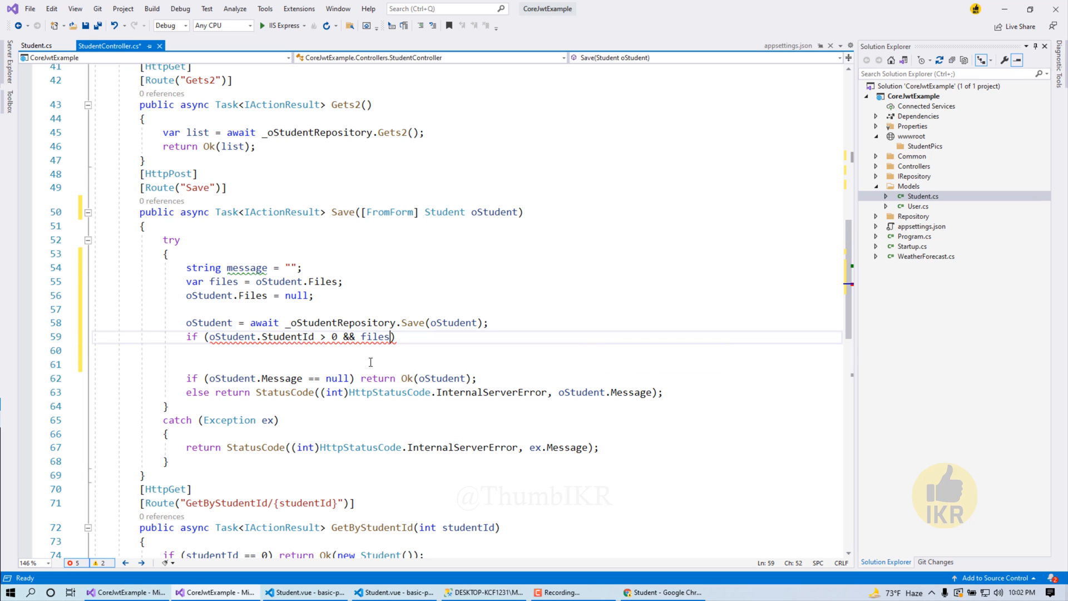
{"action": "type", "text": "!="}
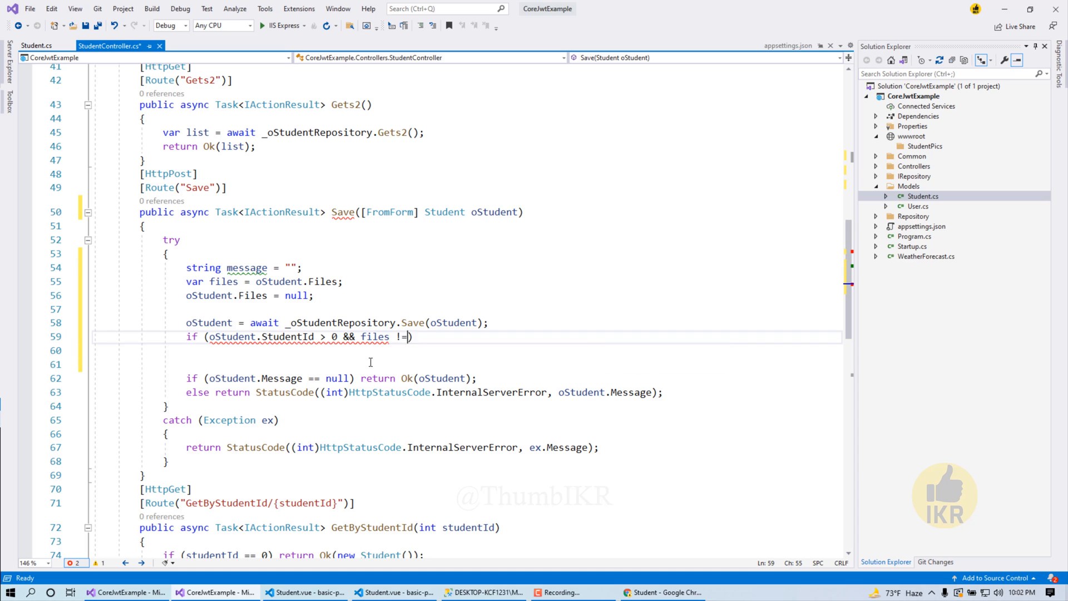
{"action": "type", "text": "null &&"}
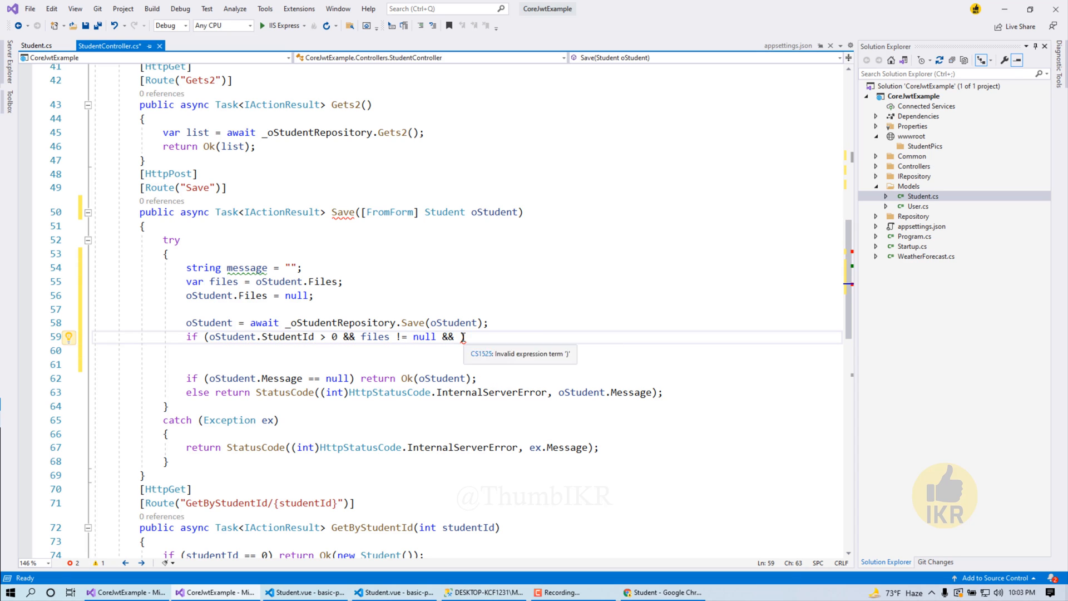
{"action": "type", "text": "files.Length > 0"}
{"action": "left_click", "coordinate": [467, 351]}
{"action": "type", "text": "{"}
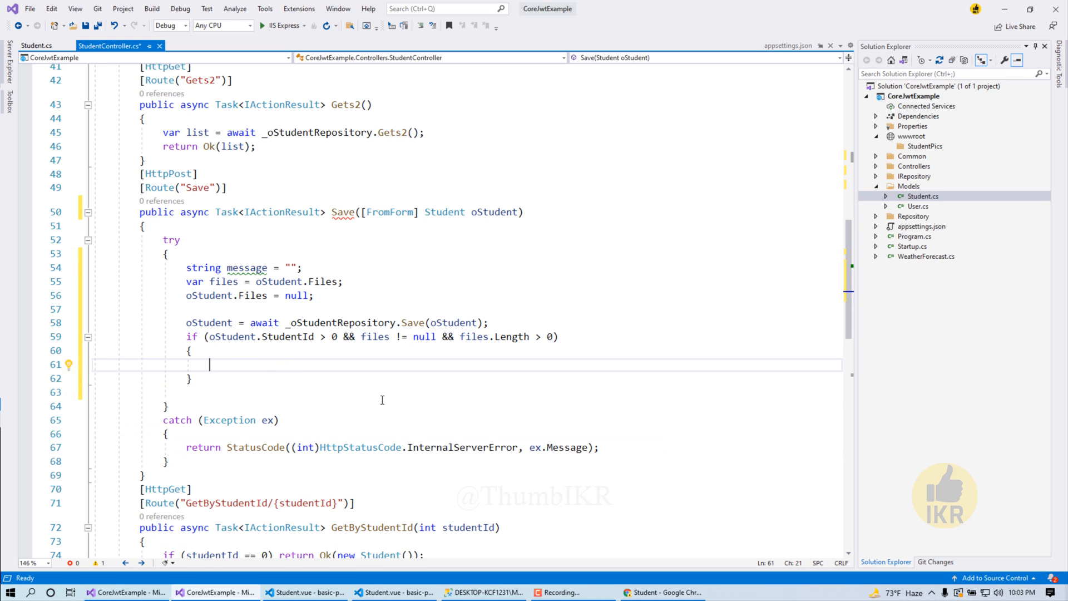
Declare path = _oWebHostEnvironment.WebRootPath + "\\StudentPics\\" inside the if block
{"action": "type", "text": "string _path = _ow"}
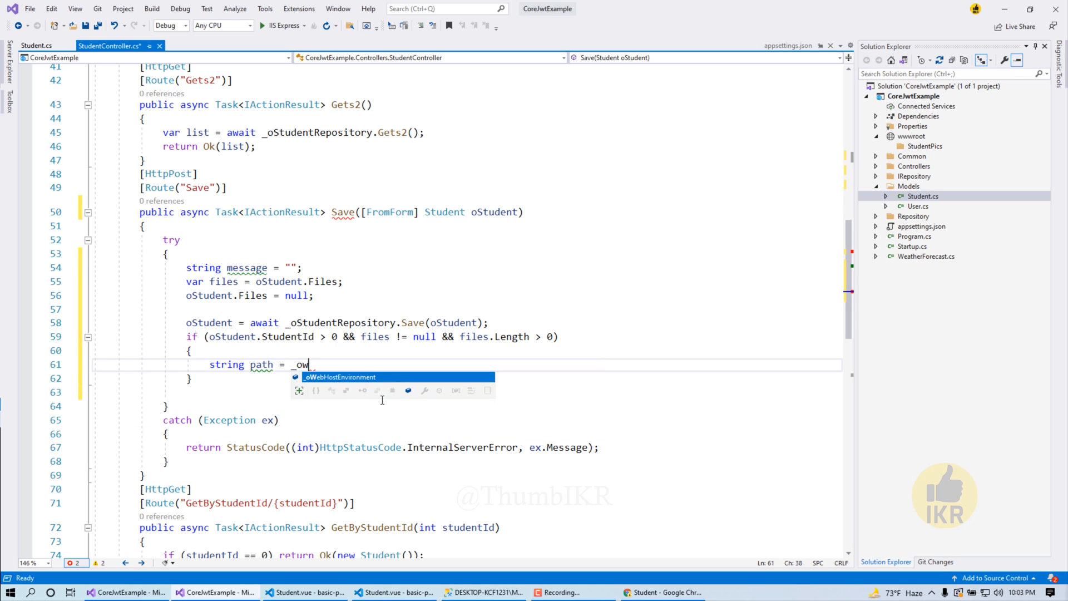
{"action": "key", "text": "Tab"}
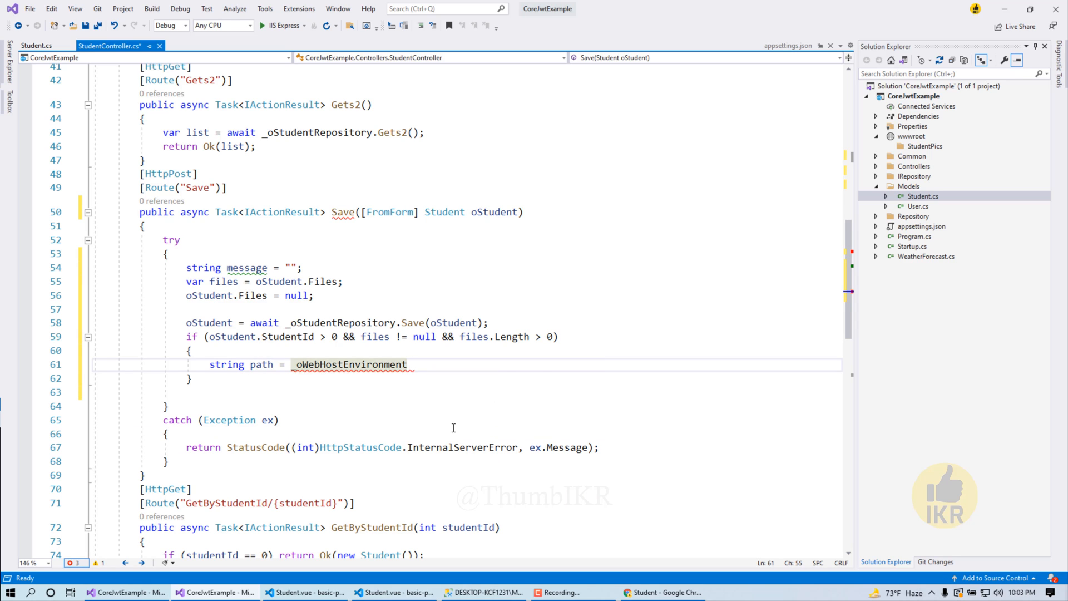
{"action": "type", "text": ".WebRootPath"}
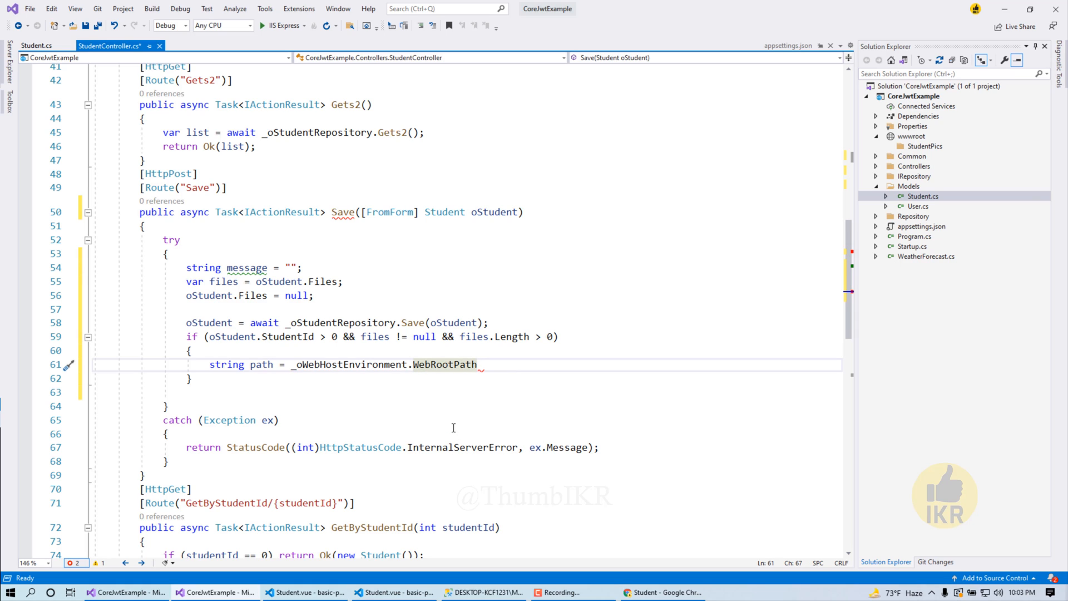
{"action": "type", "text": "+"}
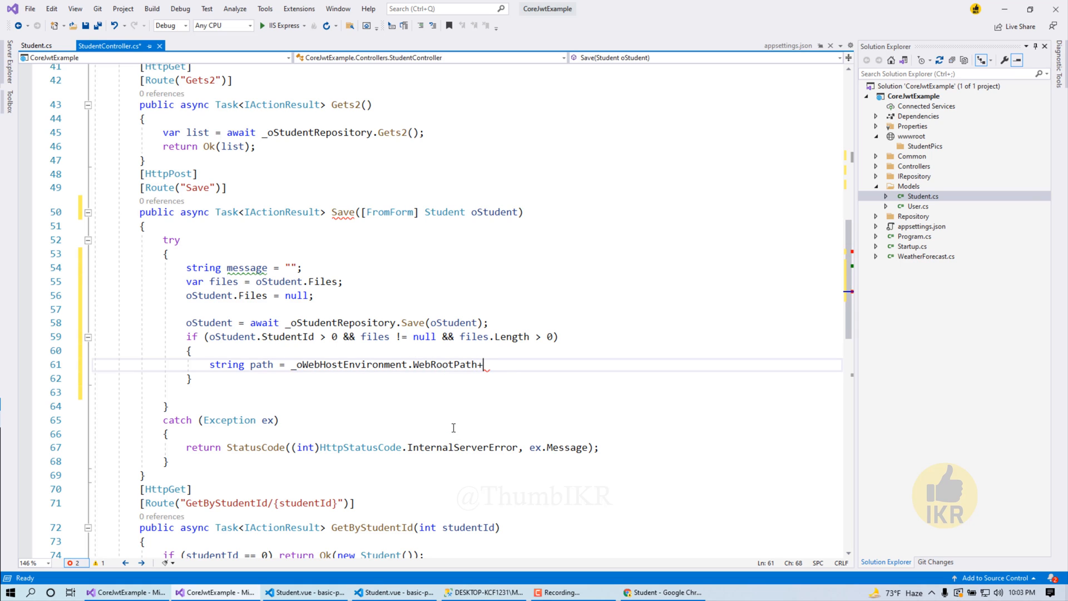
{"action": "type", "text": "\"\\\\\""}
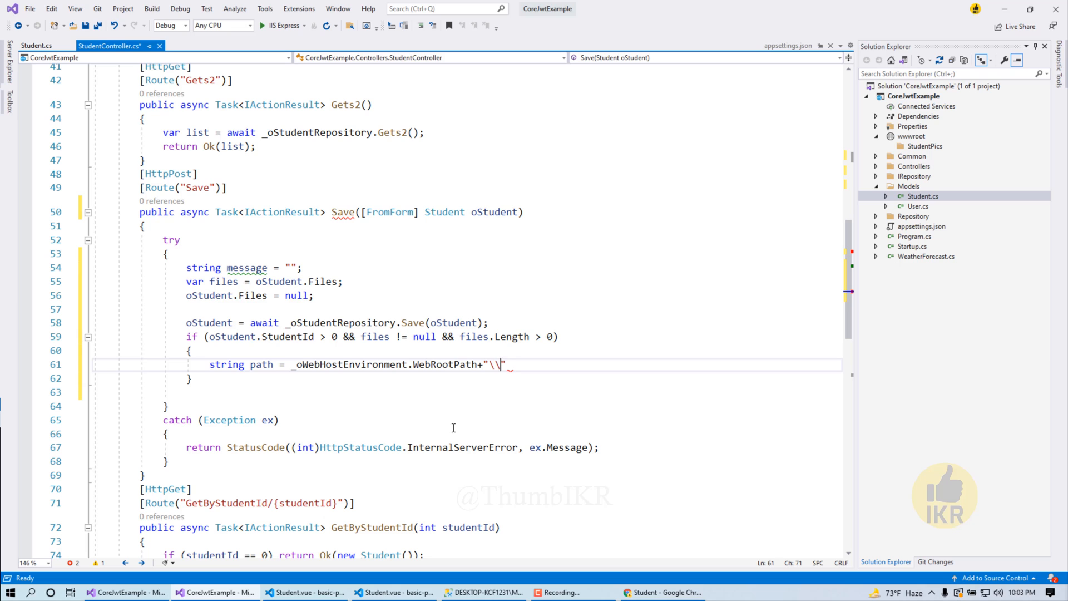
{"action": "left_click", "coordinate": [924, 146]}
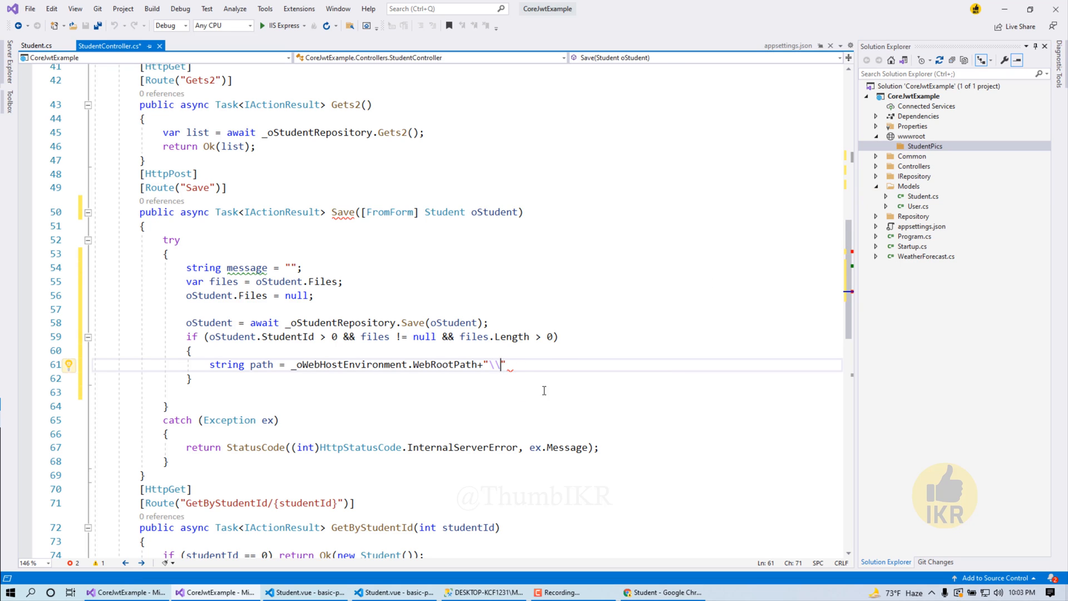
{"action": "type", "text": "\\StudentPics"}
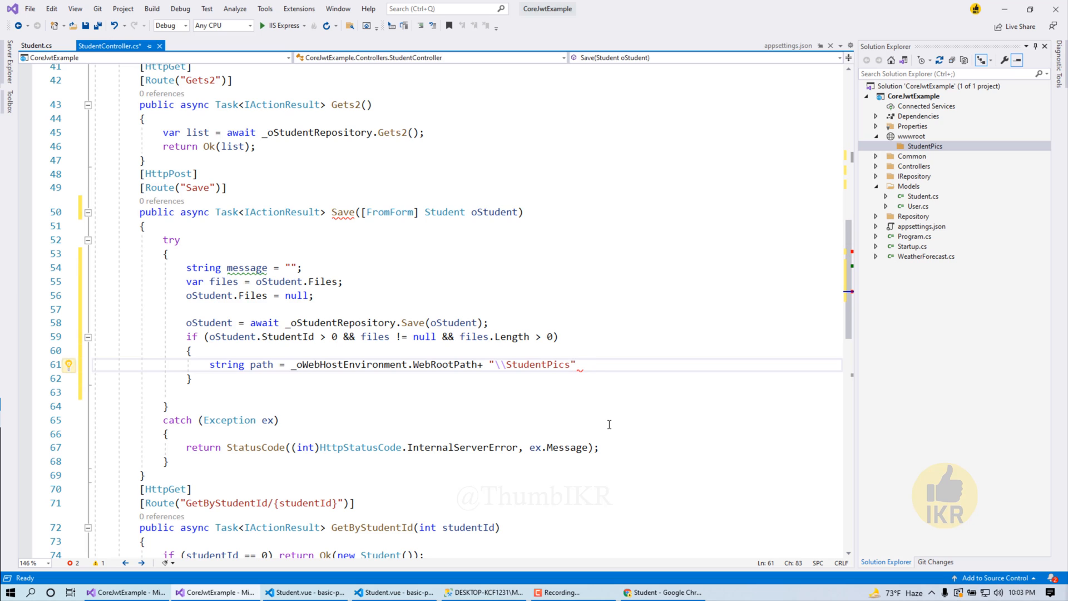
{"action": "type", "text": "\\\\\";"}
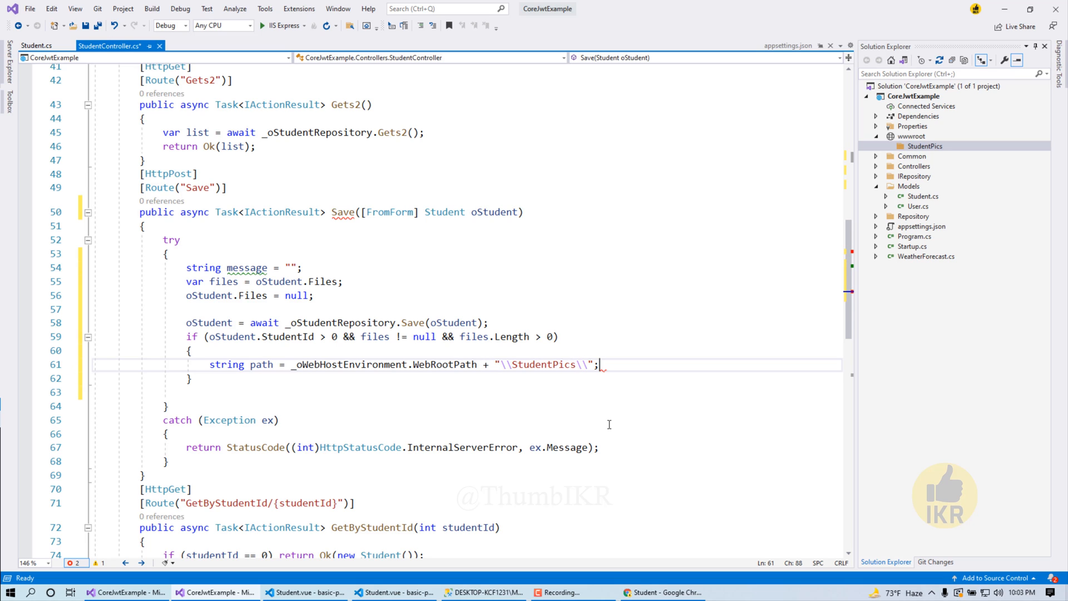
Add if (!Directory.Exists(path)) Directory.CreateDirectory(path);
{"action": "type", "text": "if("}
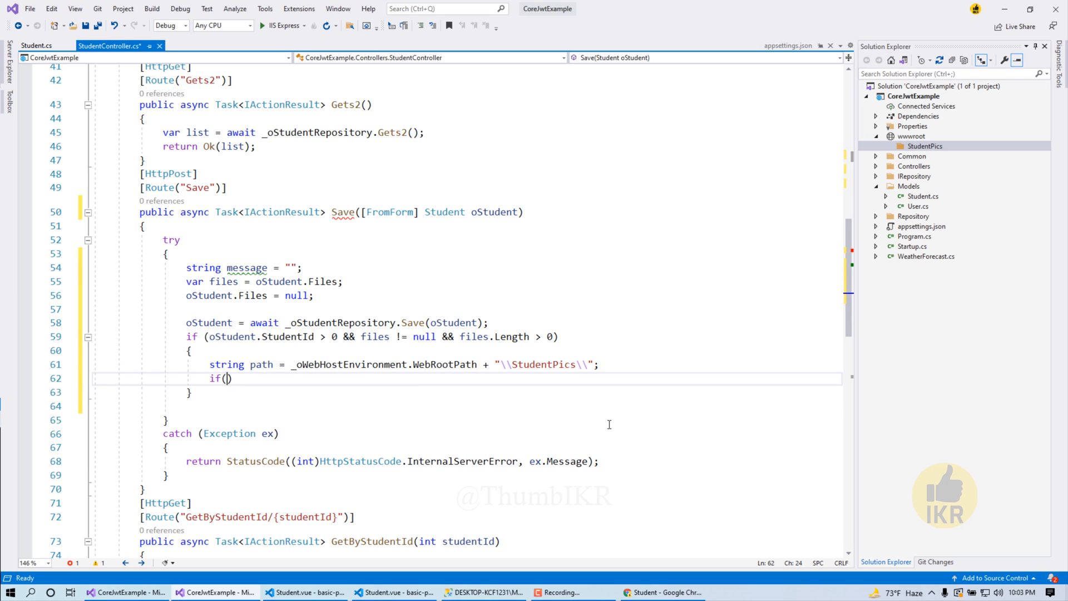
{"action": "type", "text": "!Directory"}
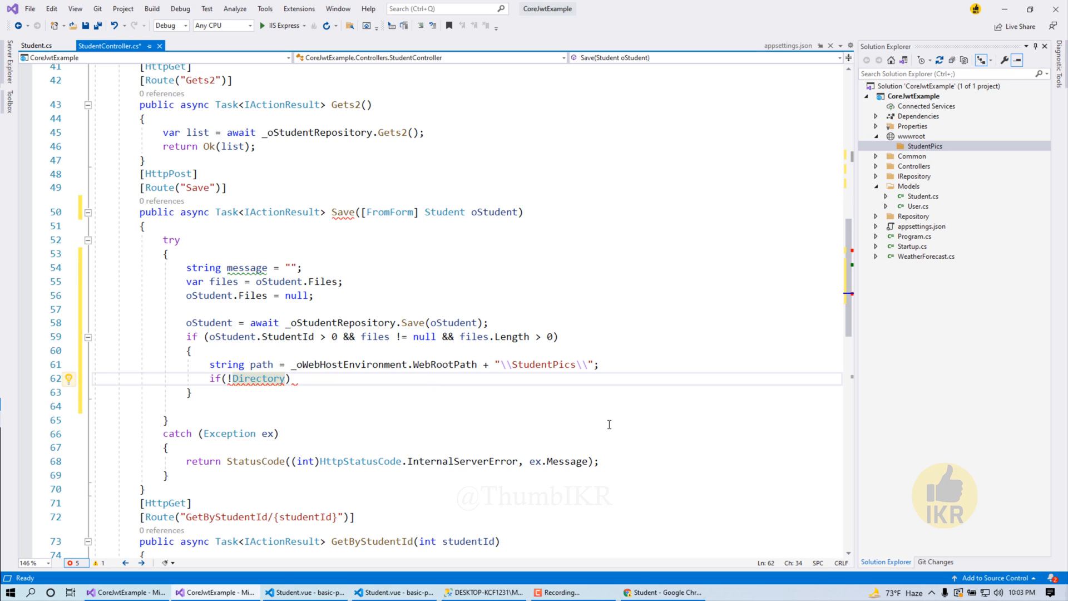
{"action": "type", "text": ".Exists("}
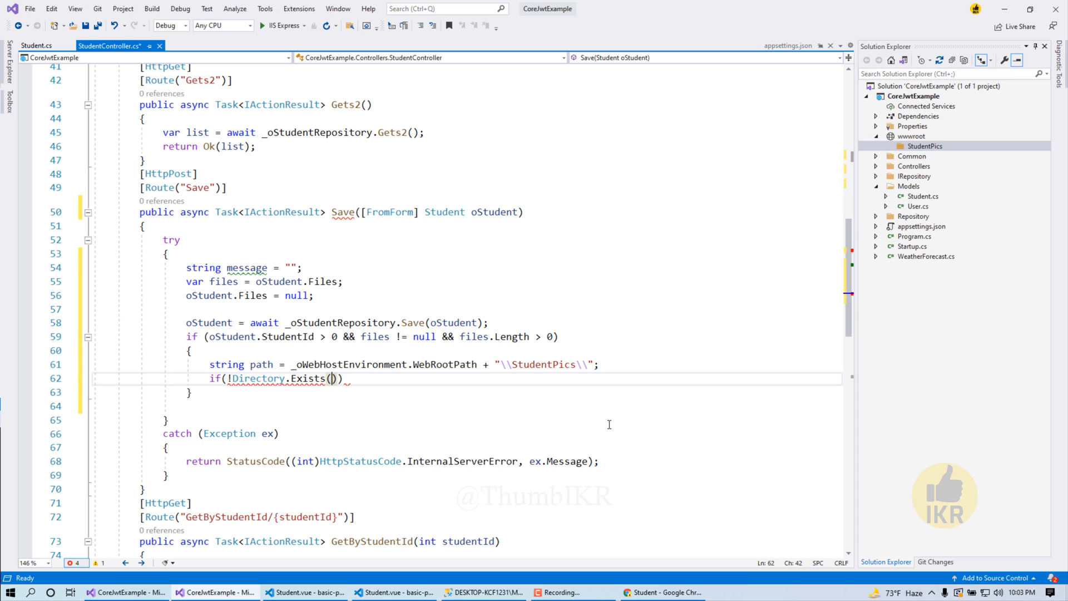
{"action": "type", "text": "path"}
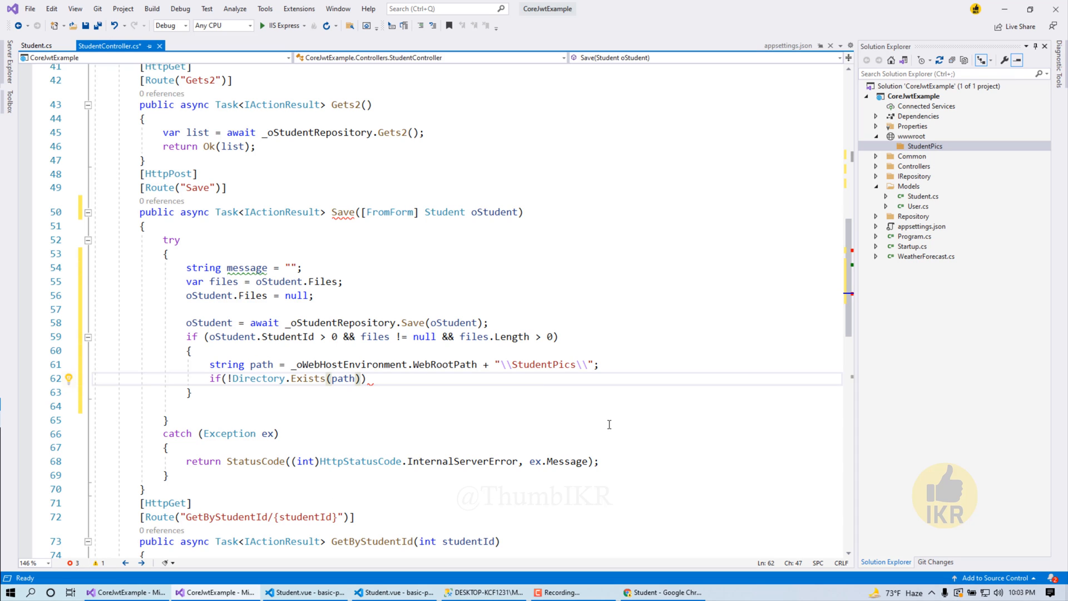
{"action": "type", "text": "dire"}
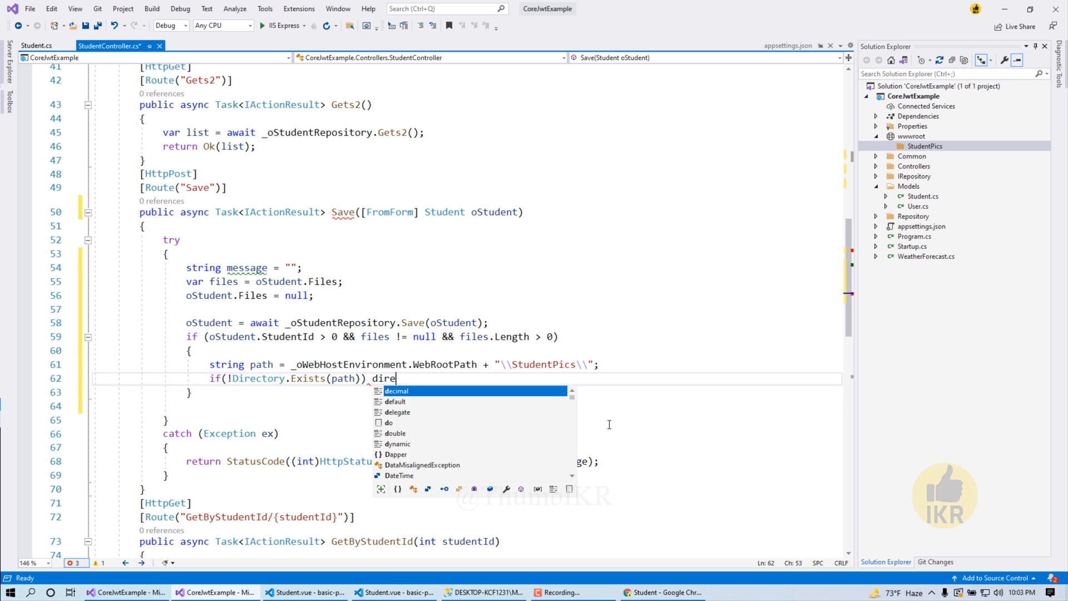
{"action": "type", "text": "ctory.CreateDirectory"}
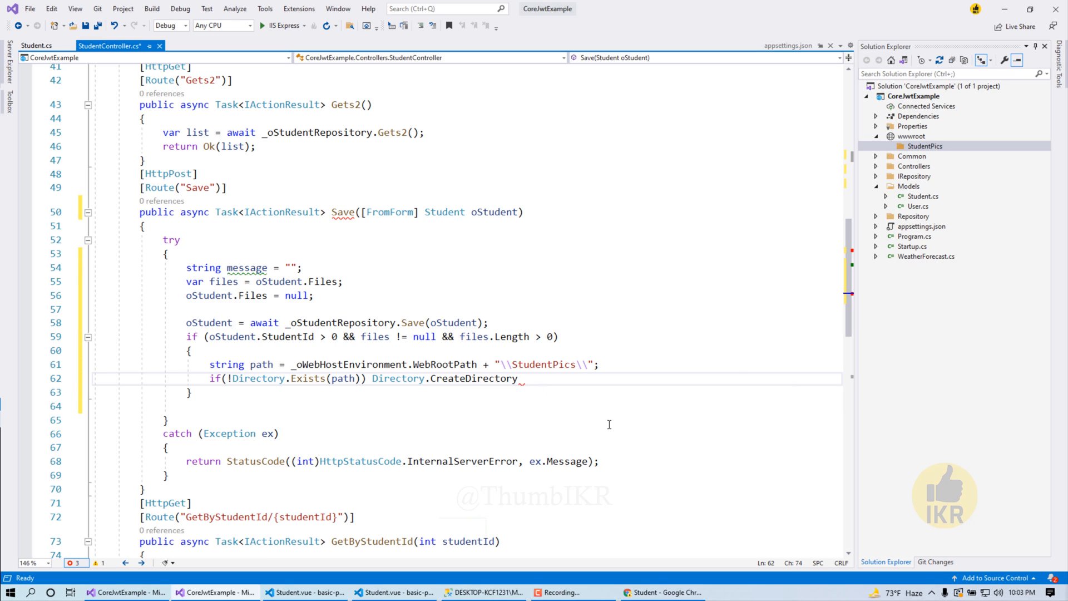
{"action": "type", "text": "();"}
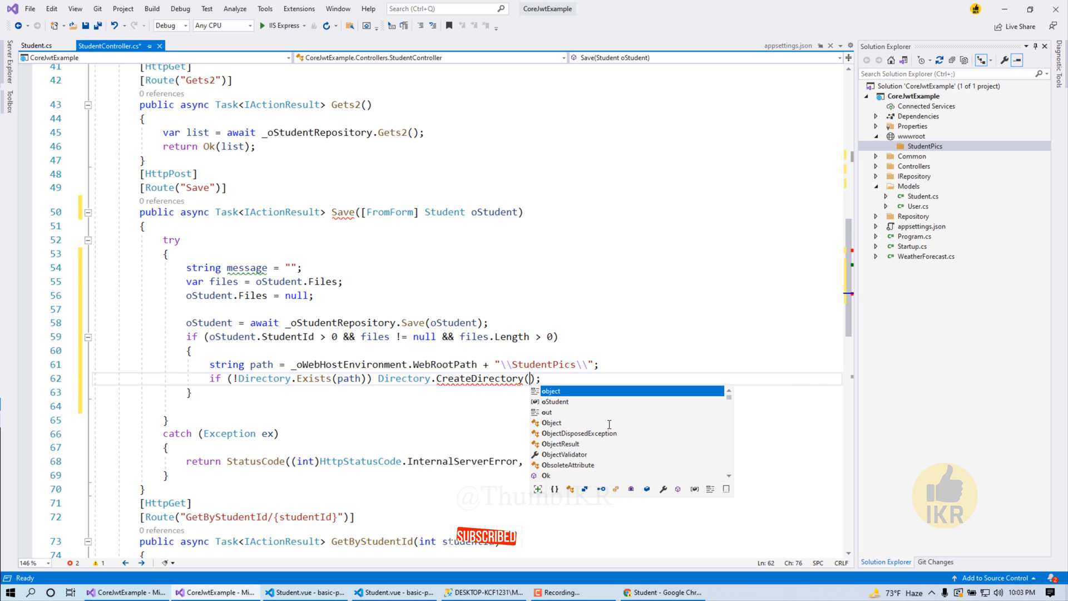
{"action": "type", "text": "path"}
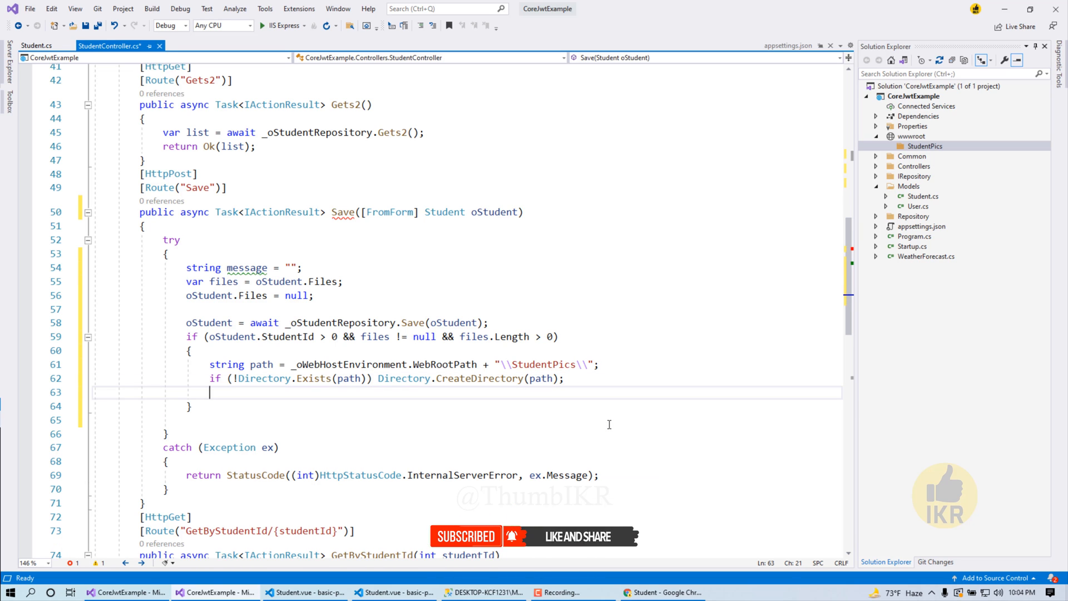
Declare string fileName = "StudentPic_" + oStudent.StudentId + ".png";
{"action": "type", "text": "string fileName"}
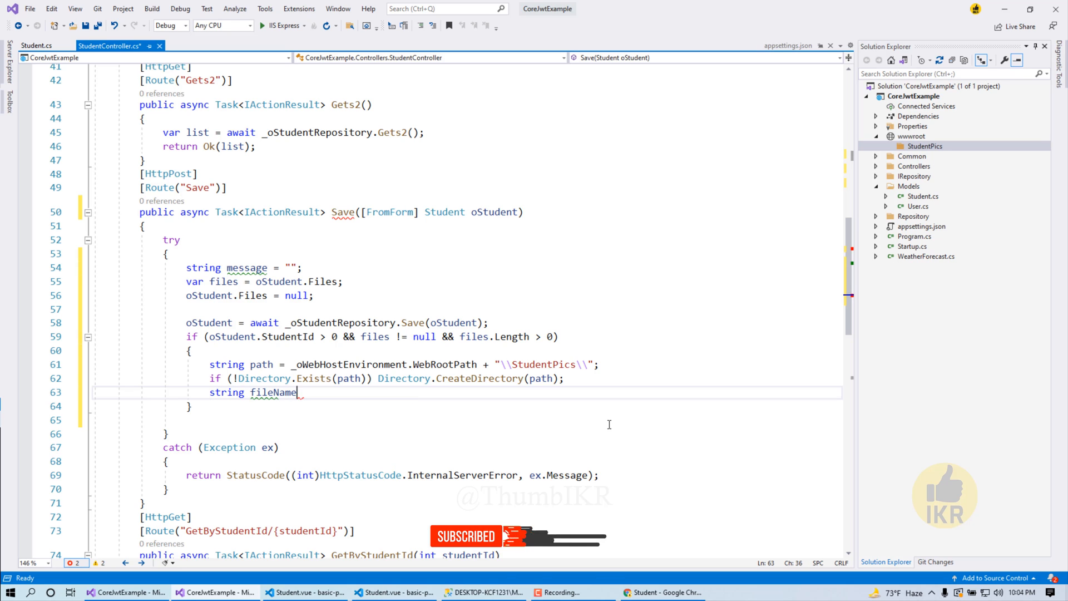
{"action": "type", "text": "= \"\""}
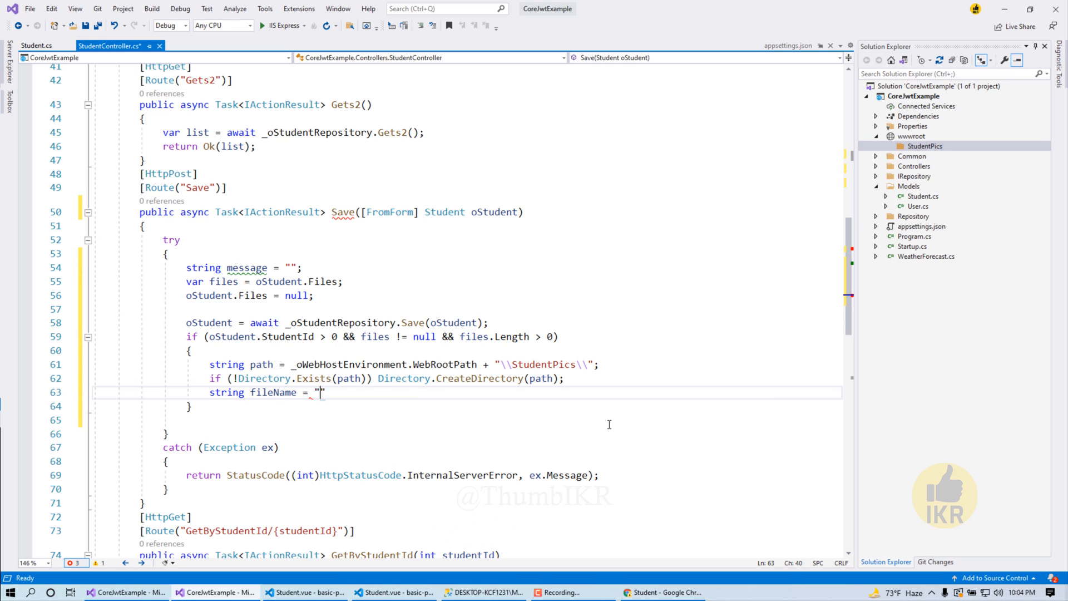
{"action": "type", "text": "Stud"}
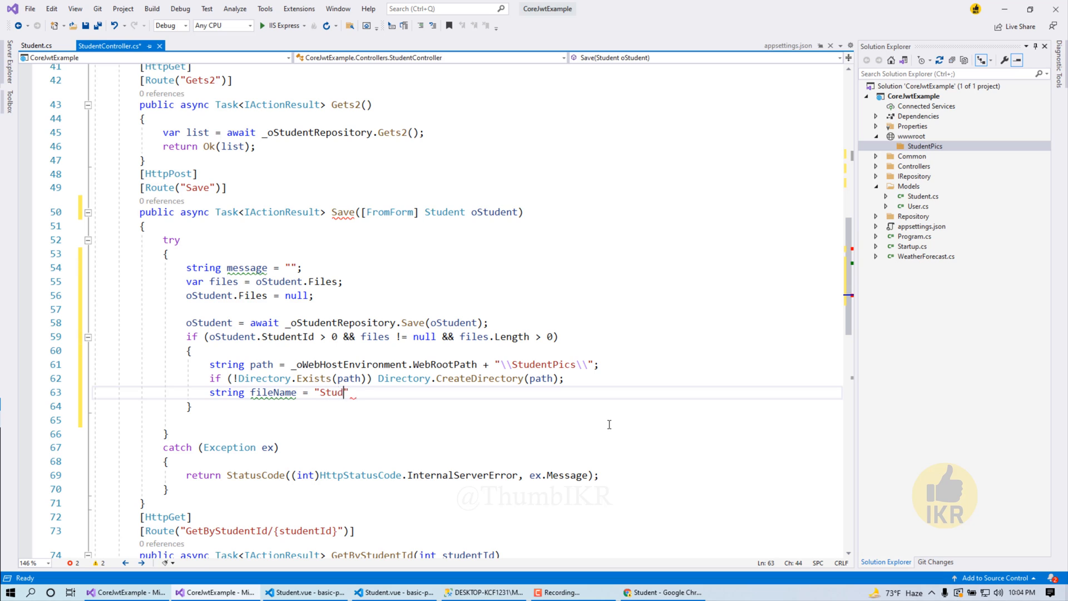
{"action": "type", "text": "entPic_"}
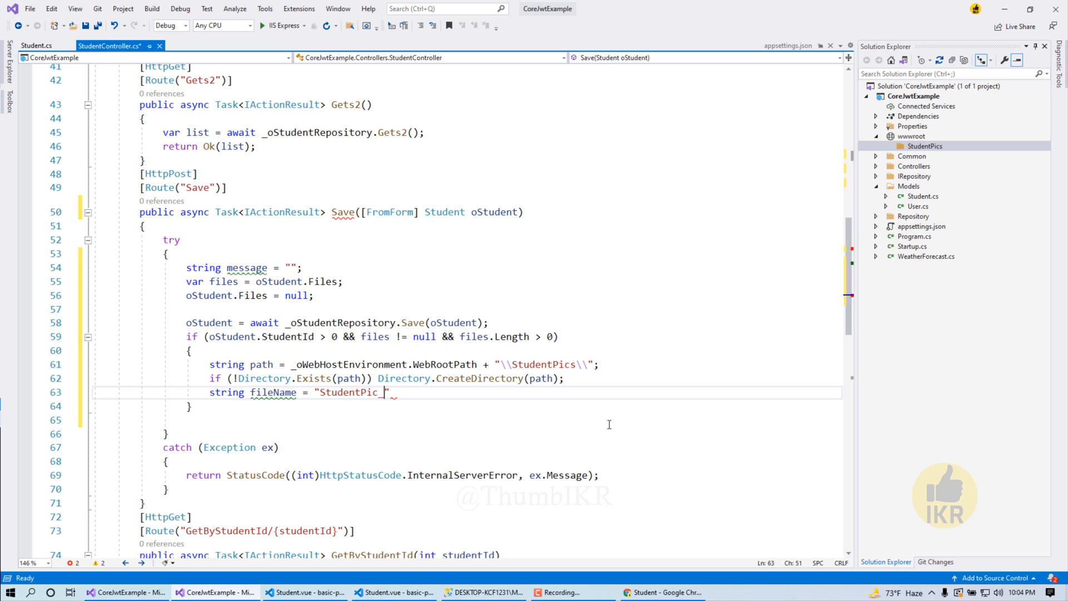
{"action": "type", "text": "+"}
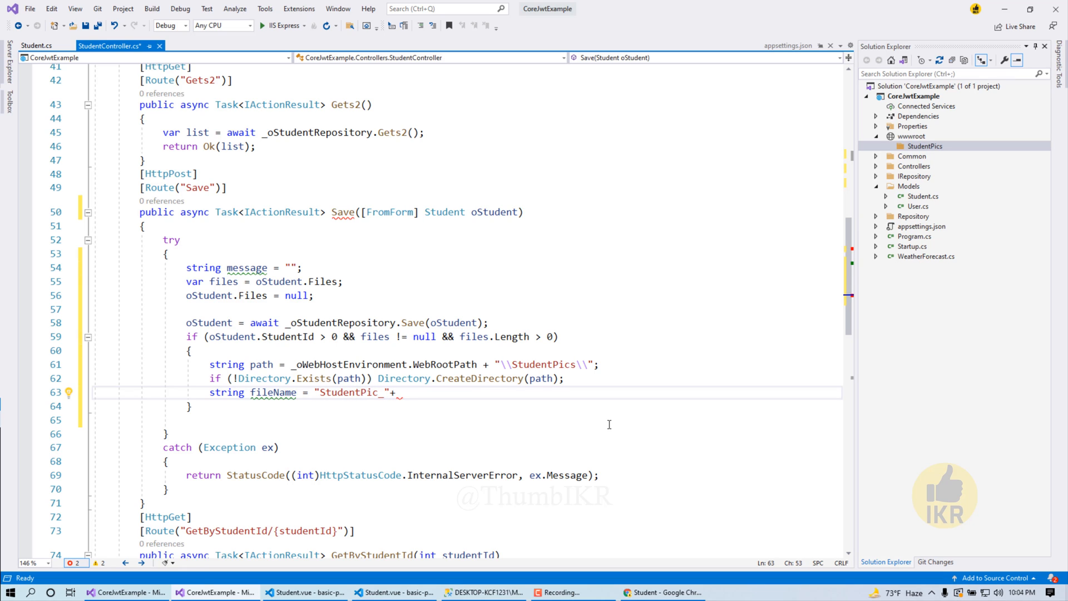
{"action": "type", "text": "oStudent"}
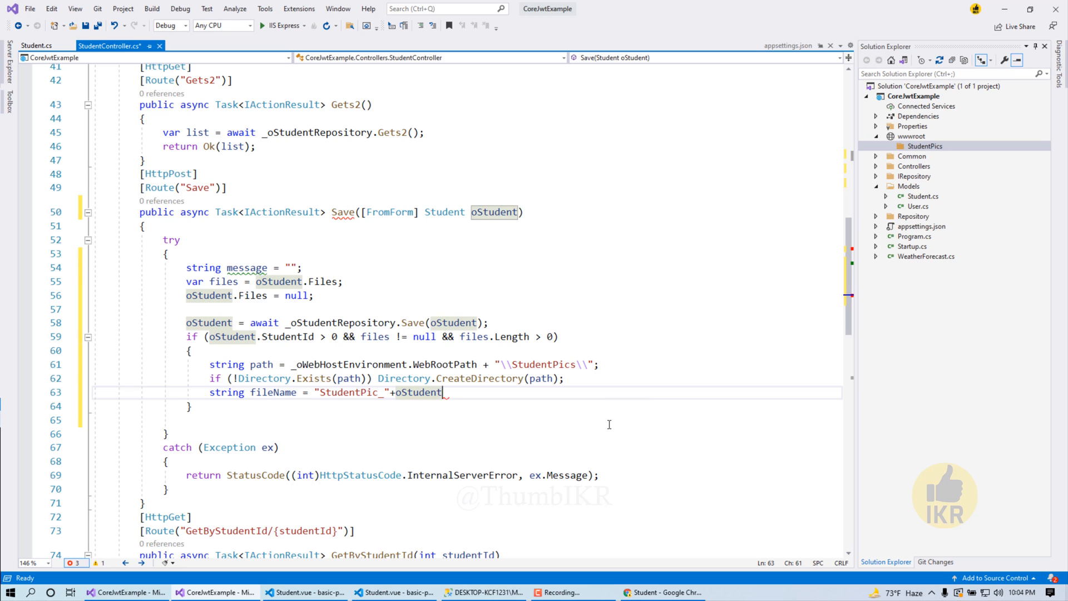
{"action": "type", "text": ".StudentId"}
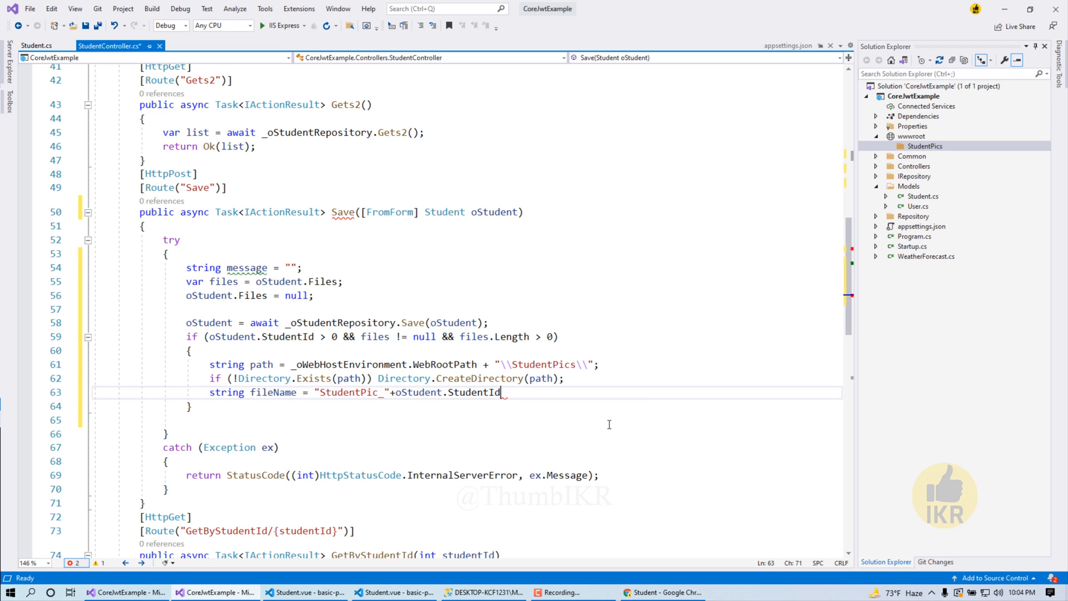
{"action": "type", "text": "+\"\""}
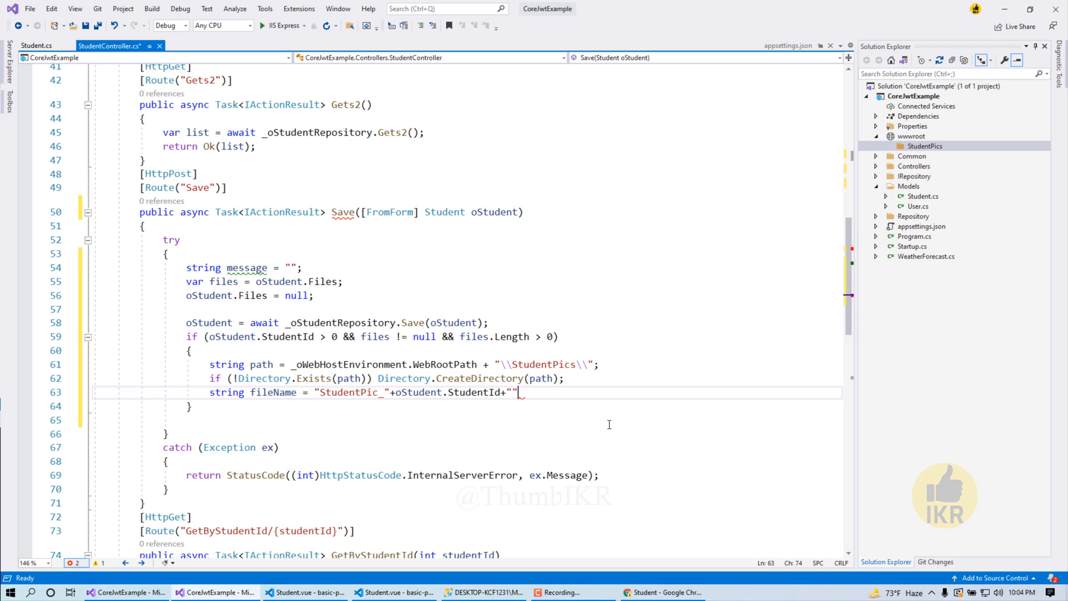
{"action": "type", "text": ".png"}
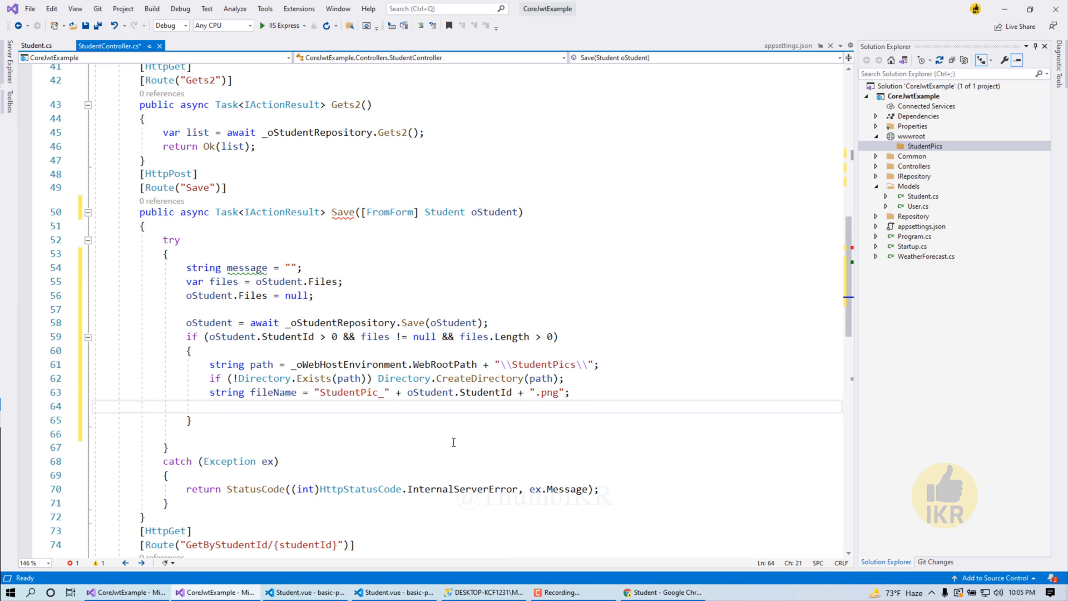
Add if (System.IO.File.Exists(path + fileName)) System.IO.File.Delete(path + fileName);
{"action": "type", "text": "if(System.IO.File.Exists("}
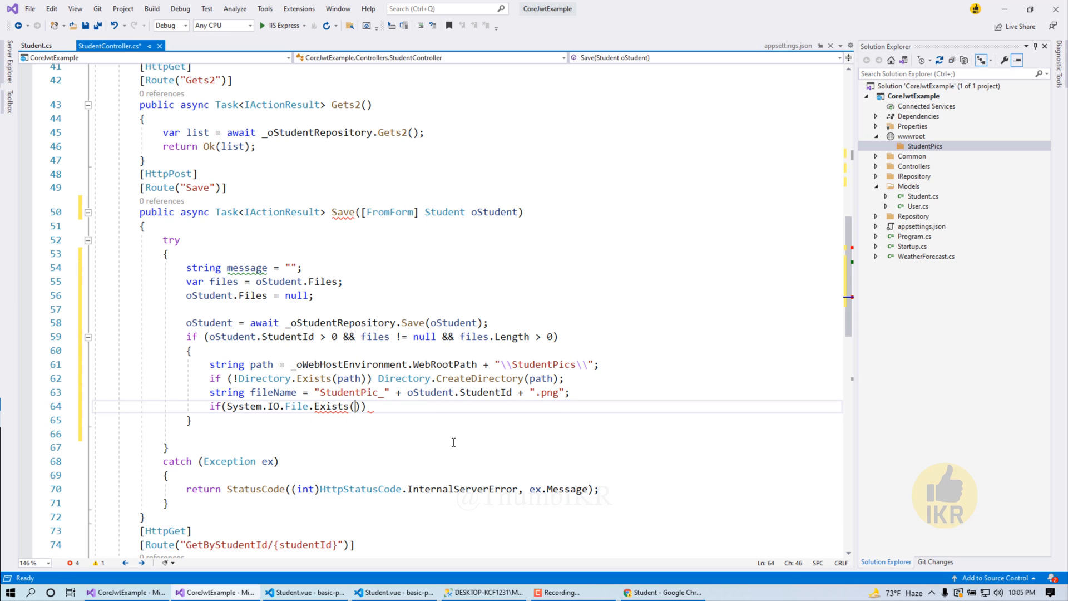
{"action": "type", "text": "path+"}
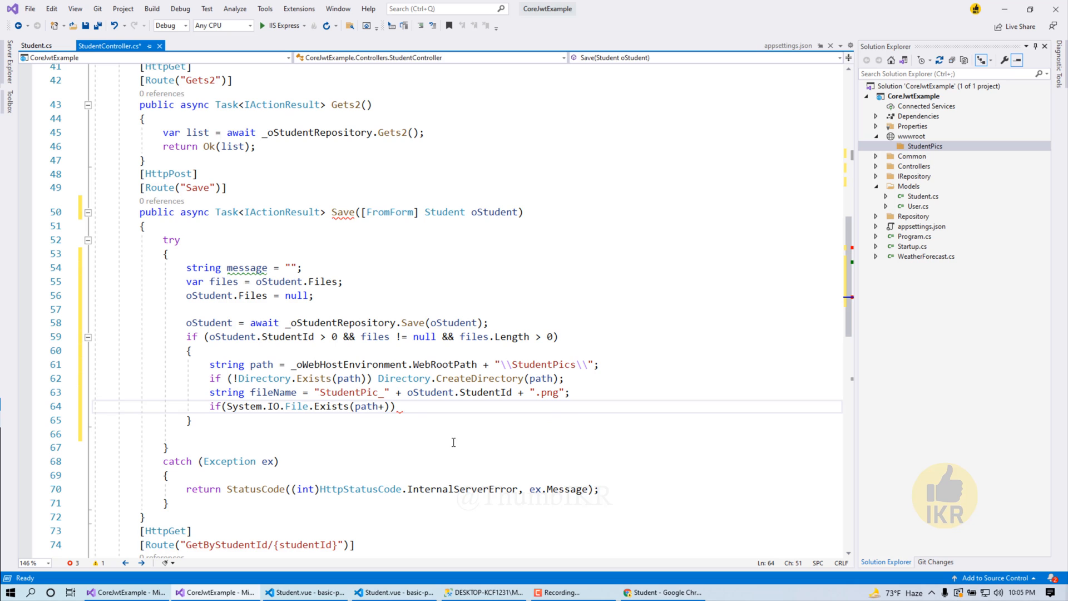
{"action": "type", "text": "fileName)"}
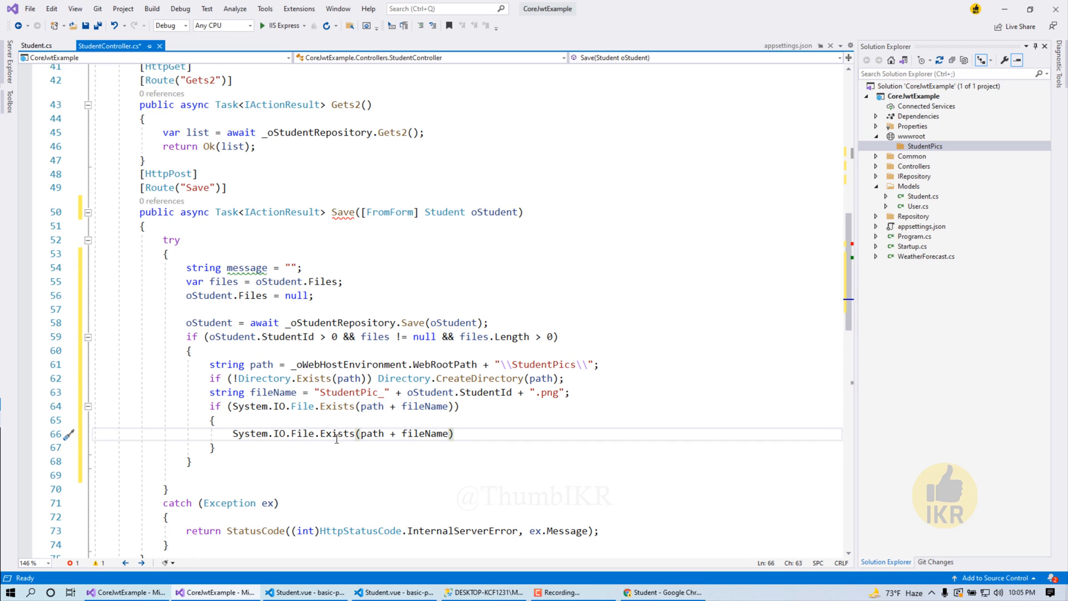
{"action": "type", "text": "Delete"}
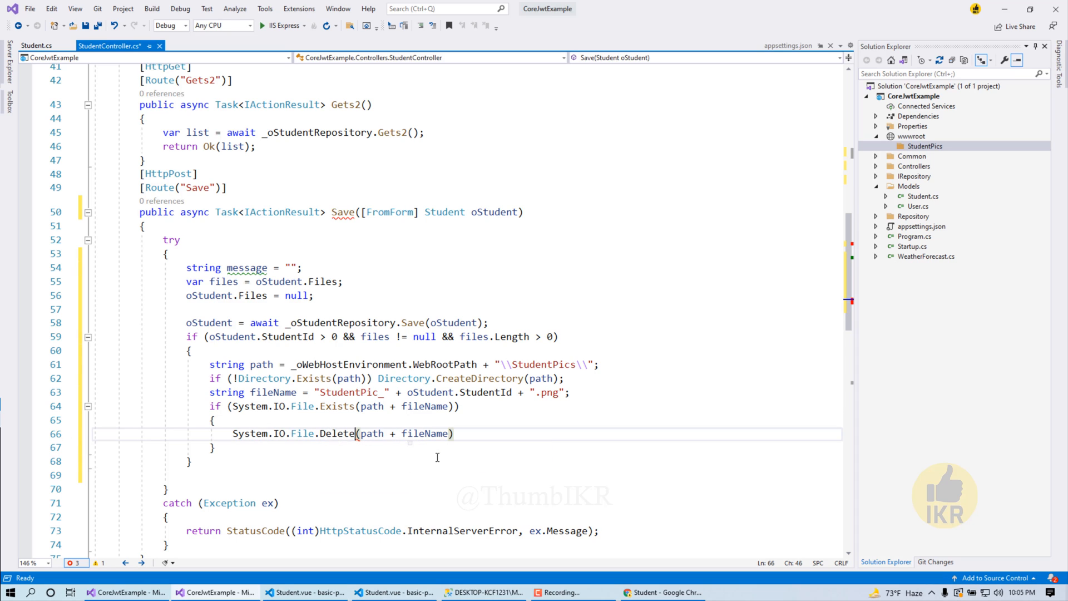
{"action": "type", "text": ";"}
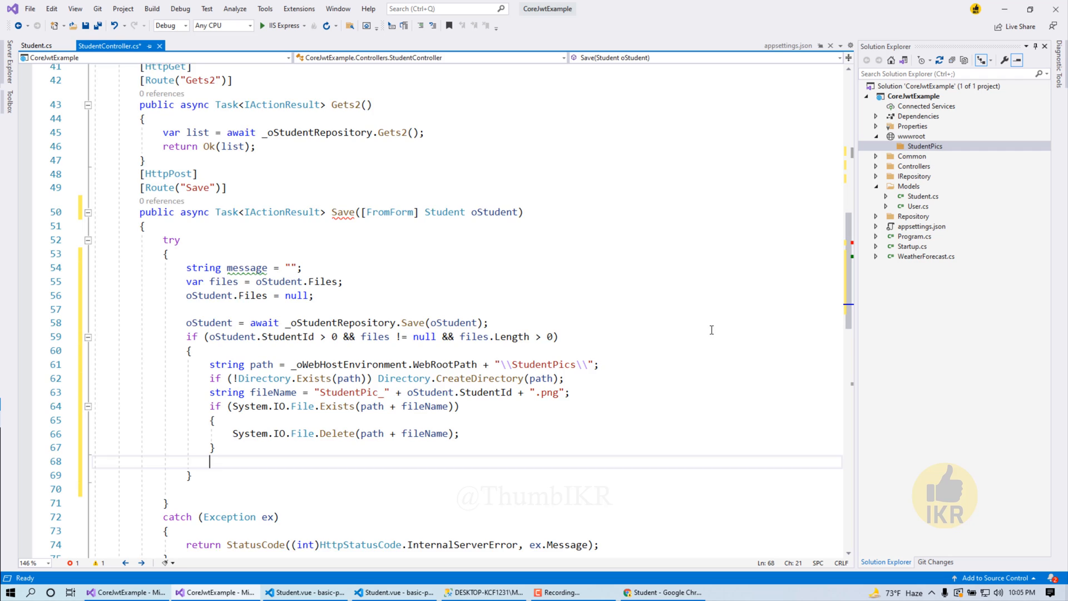
Add a using (FileStream fileStream = System.IO.File.Create(path + fileName)) block
{"action": "type", "text": "using (File"}
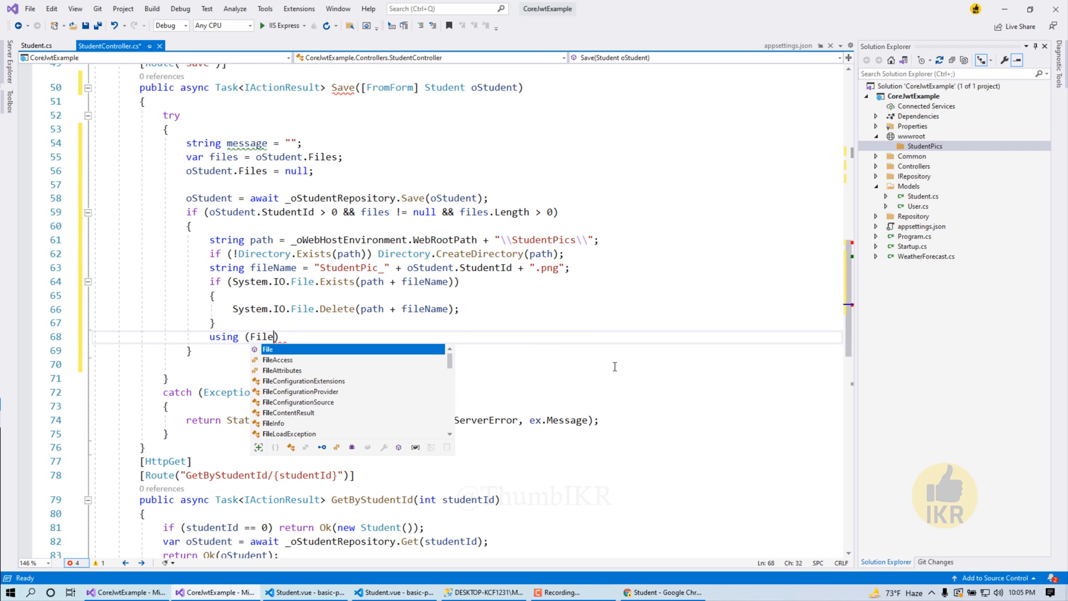
{"action": "type", "text": "Stream fileStream"}
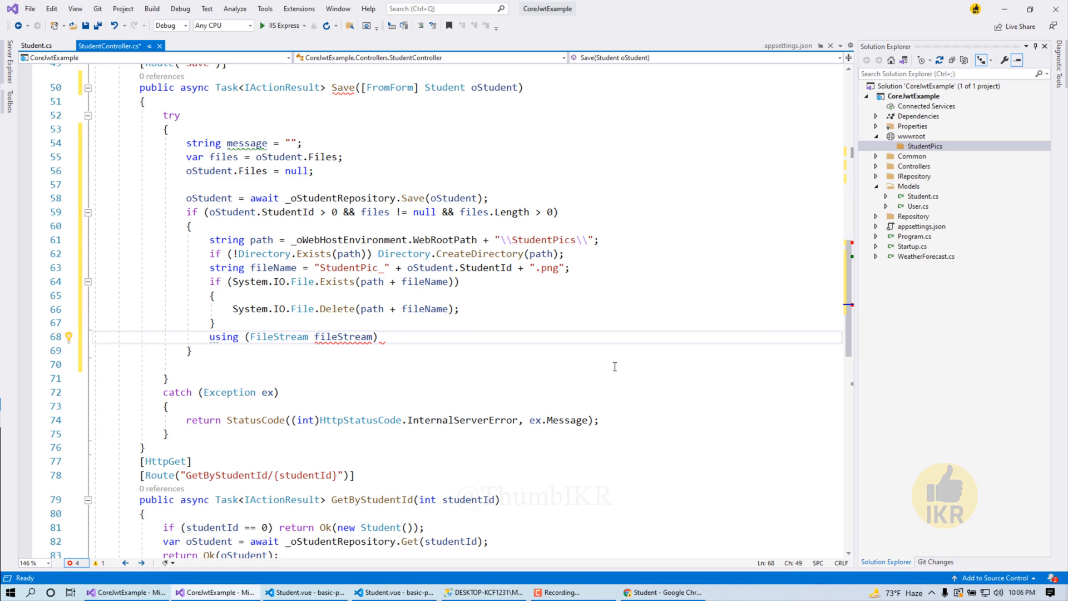
{"action": "type", "text": "=System"}
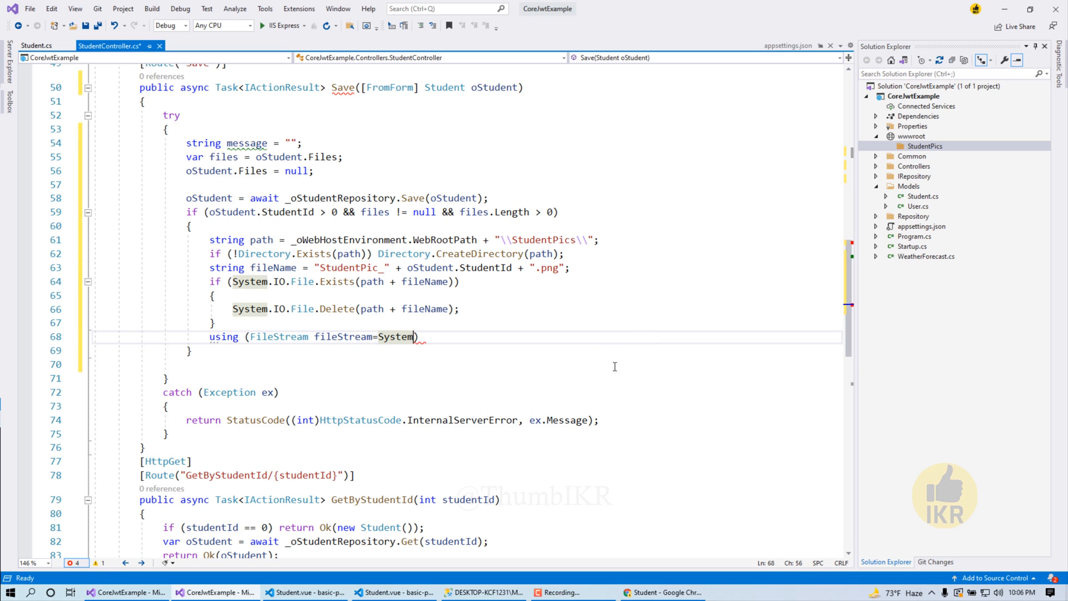
{"action": "type", "text": ".IO"}
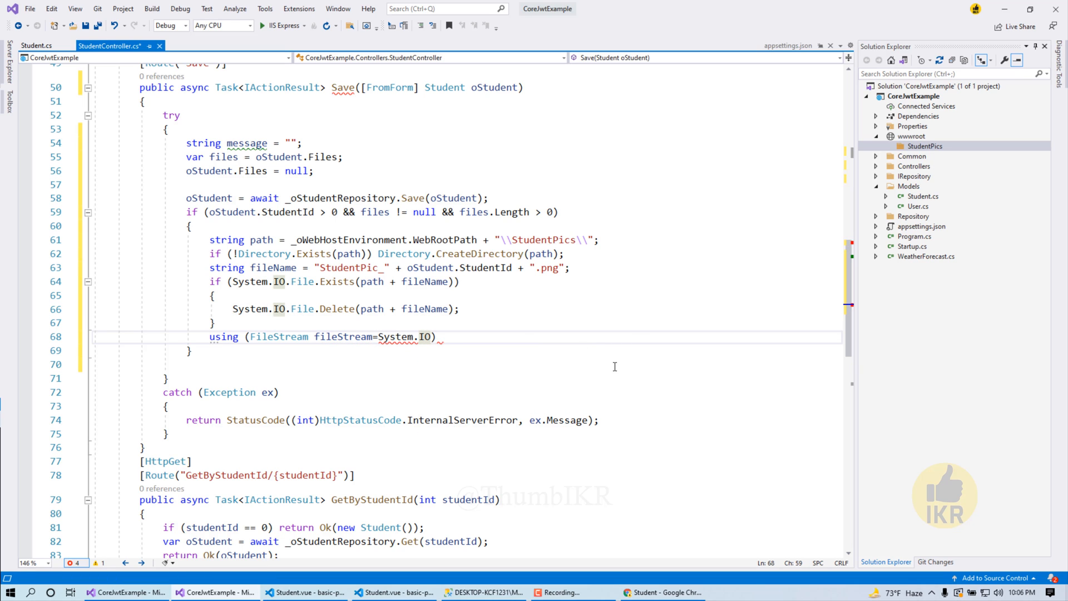
{"action": "type", "text": "File"}
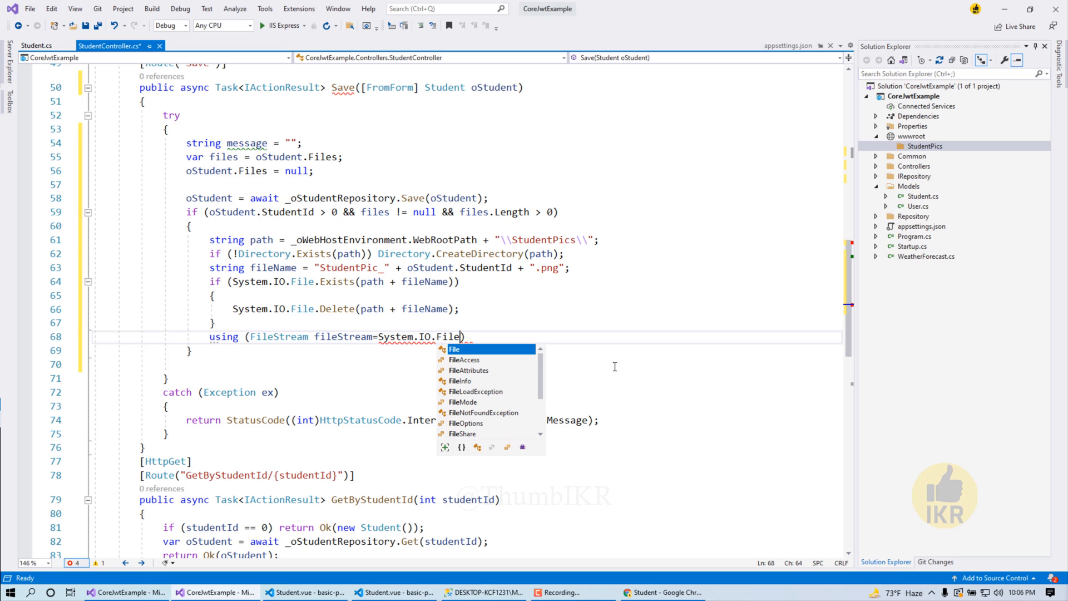
{"action": "type", "text": ".Create(path"}
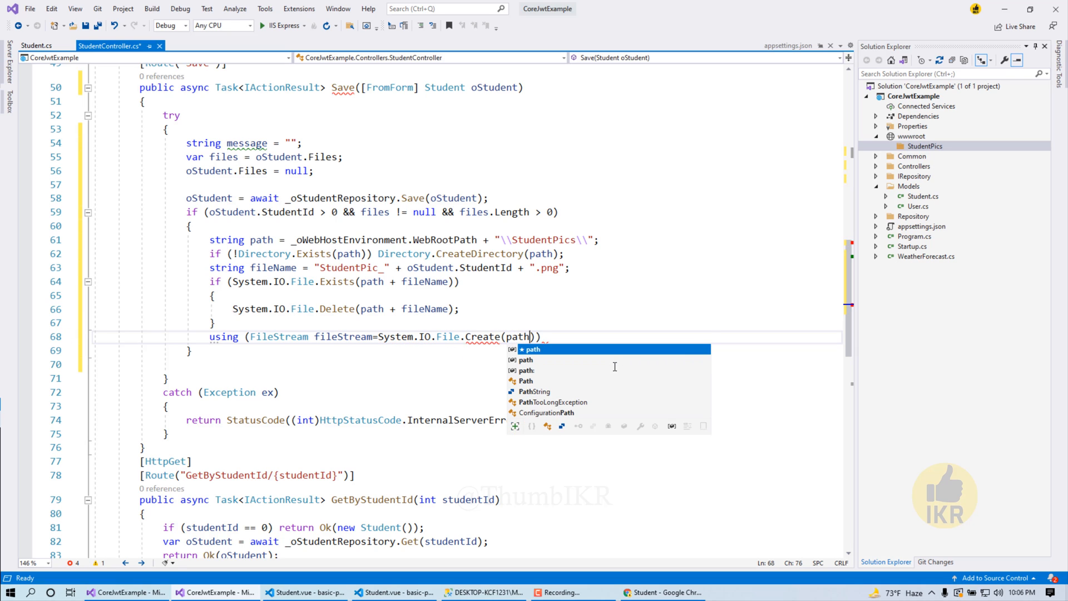
{"action": "type", "text": "+fileName"}
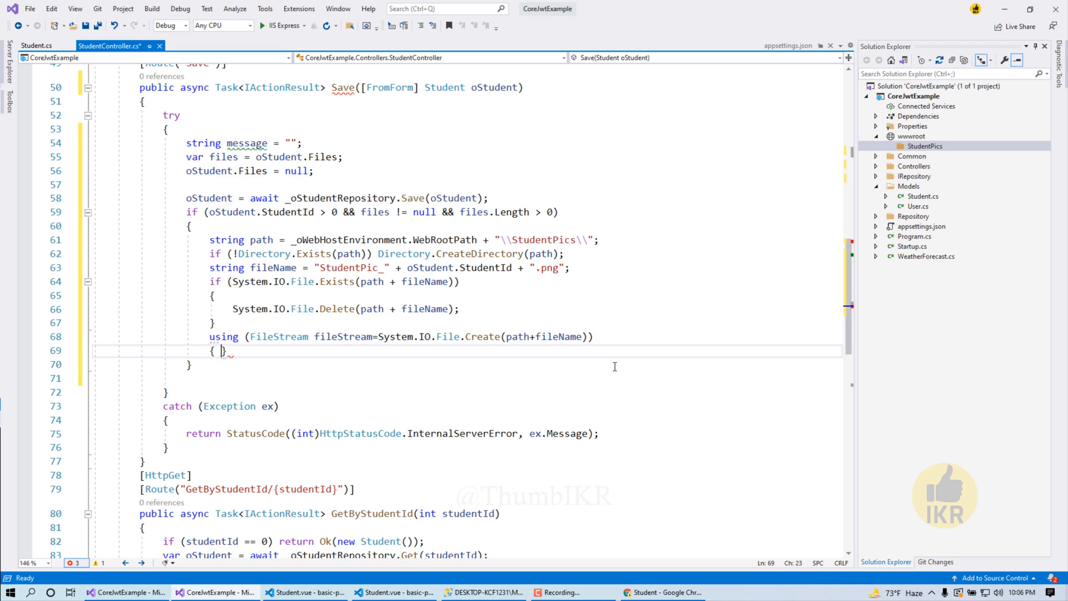
{"action": "key", "text": "Enter"}
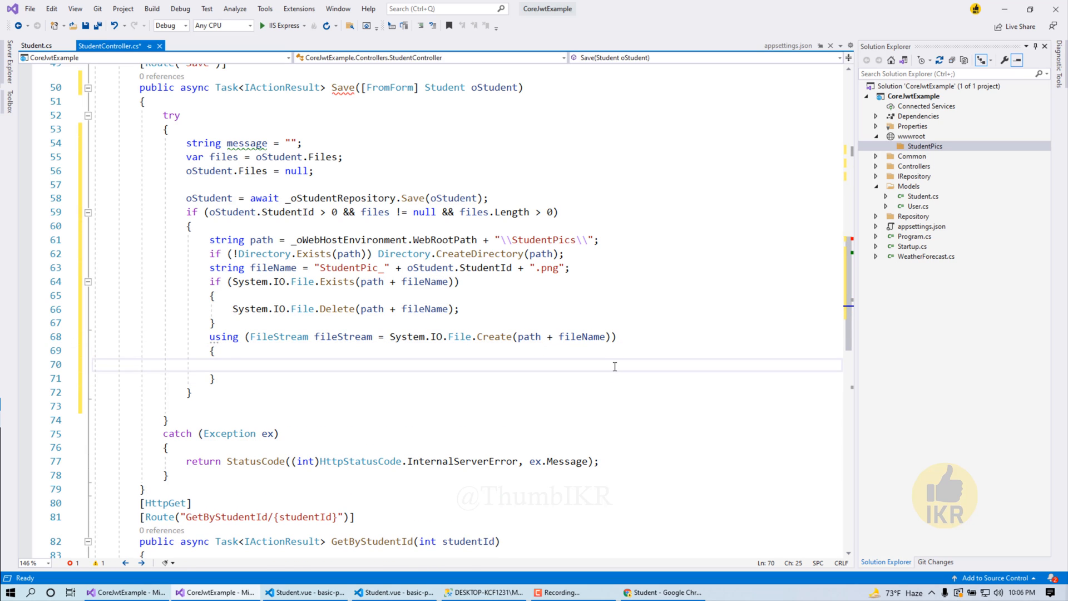
Inside it call files.CopyTo(fileStream), fileStream.Flush(), and set message = "Success"
{"action": "type", "text": "files.c"}
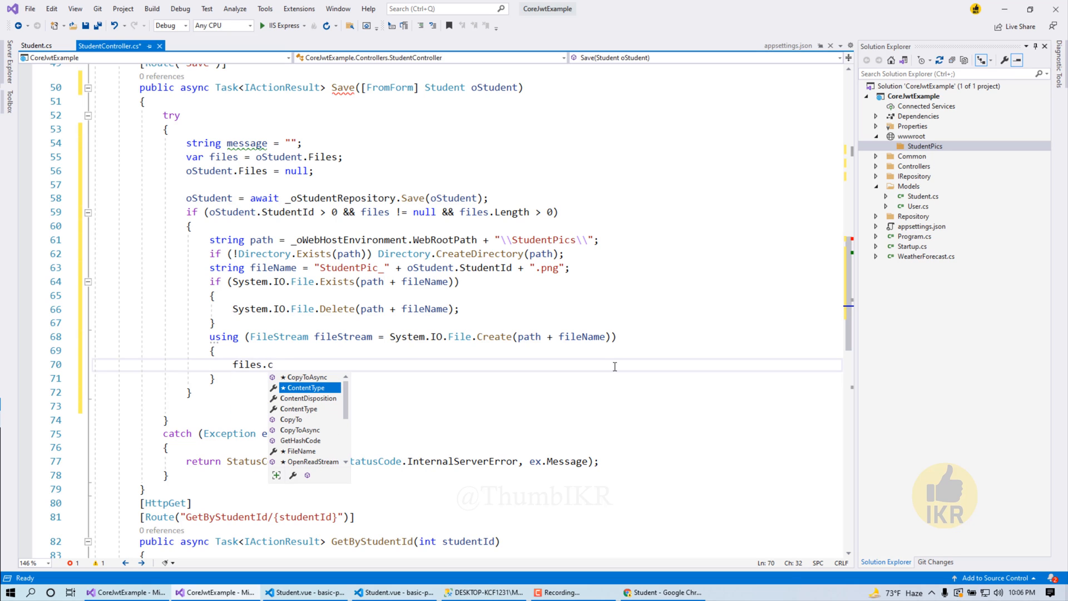
{"action": "type", "text": "opyTo();"}
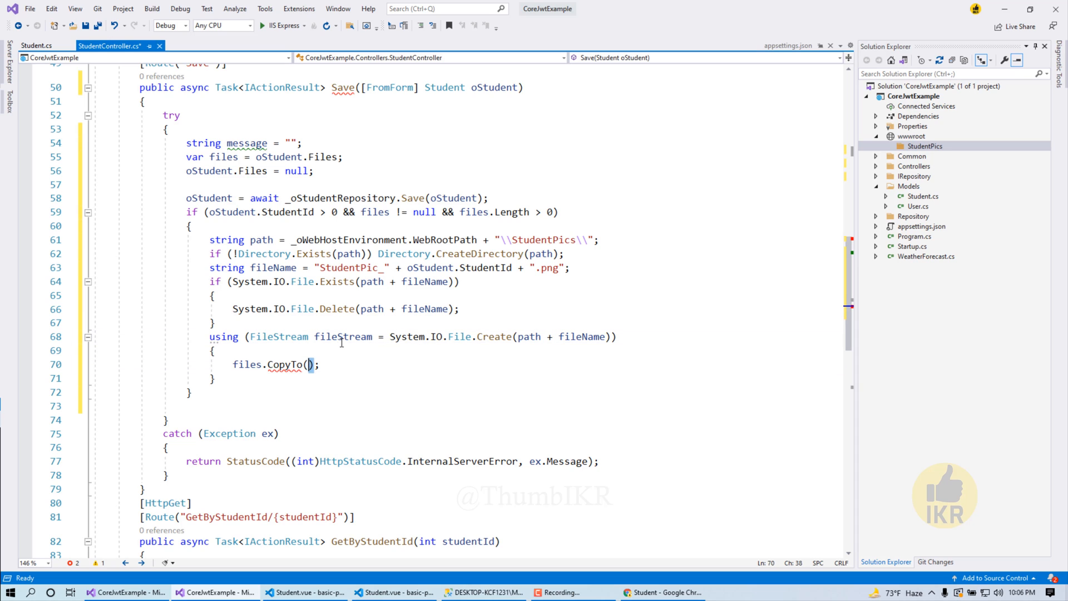
{"action": "type", "text": "fileStream"}
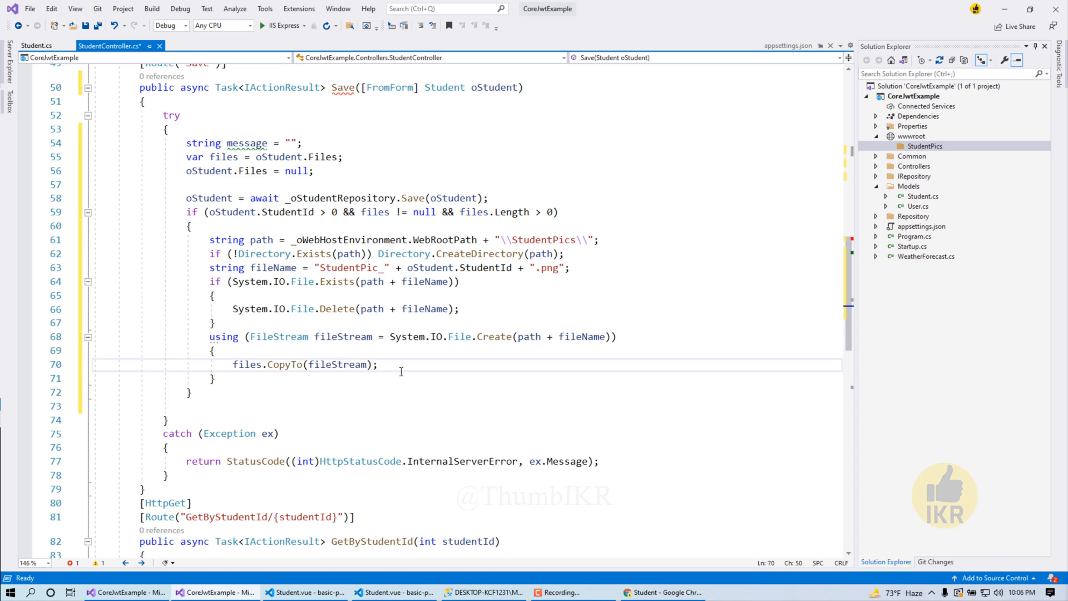
{"action": "type", "text": "fileStream."}
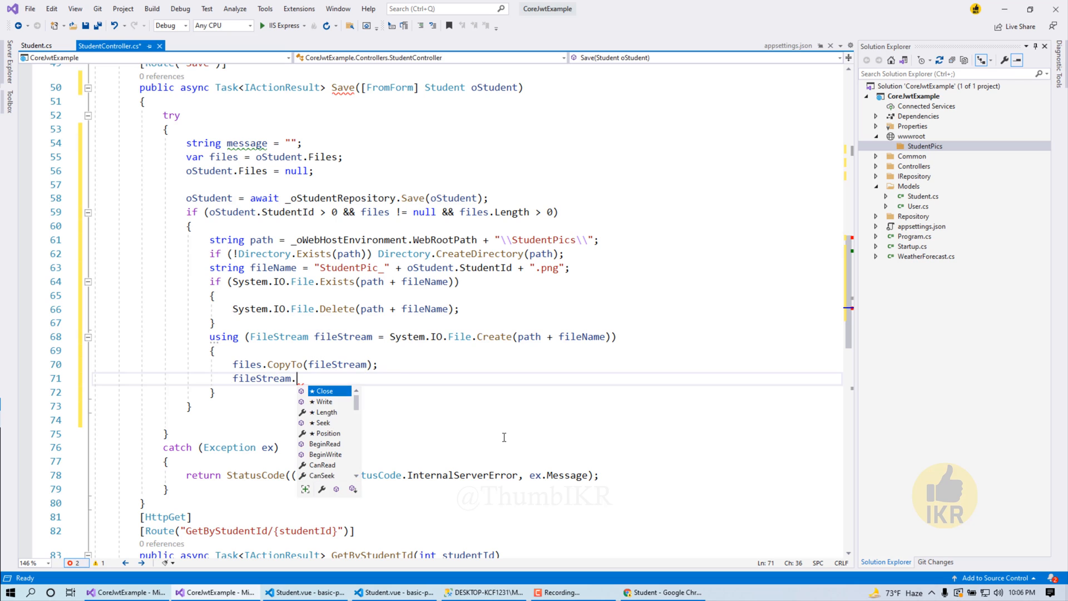
{"action": "type", "text": "Flush"}
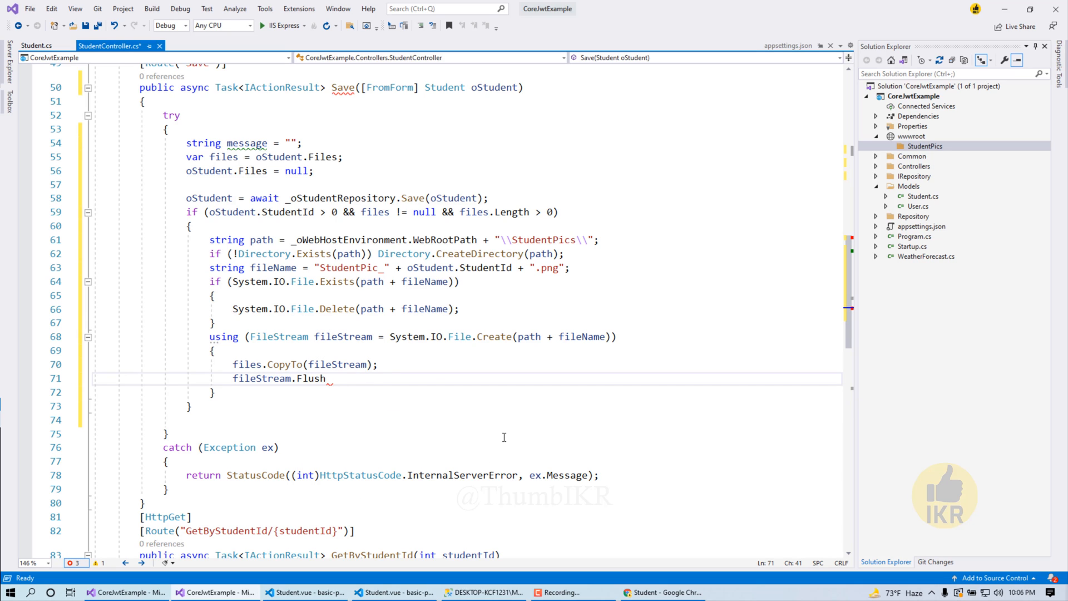
{"action": "type", "text": "mes"}
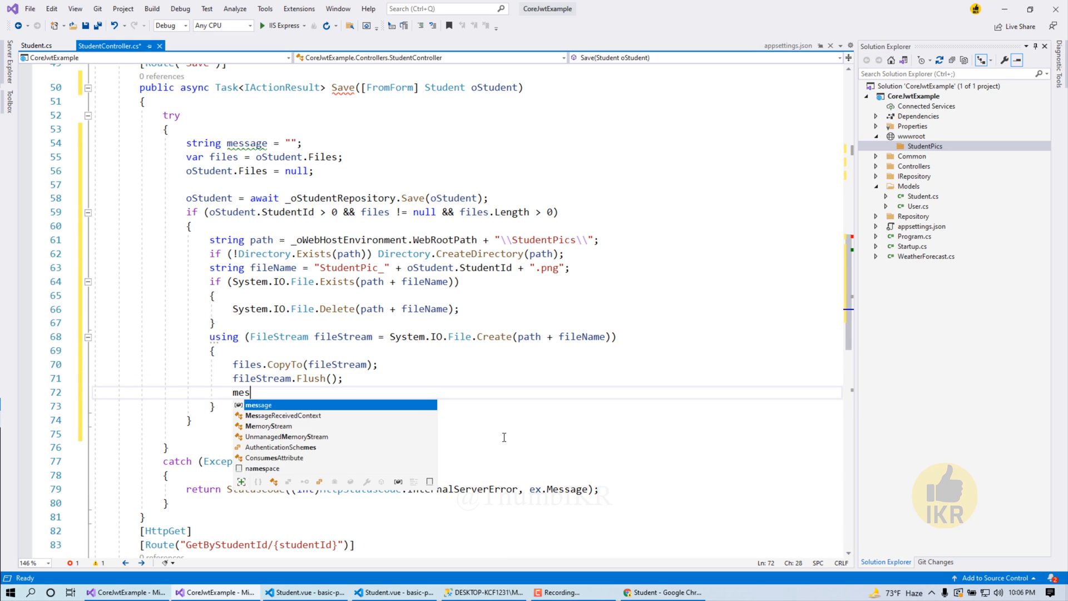
{"action": "type", "text": "sage="}
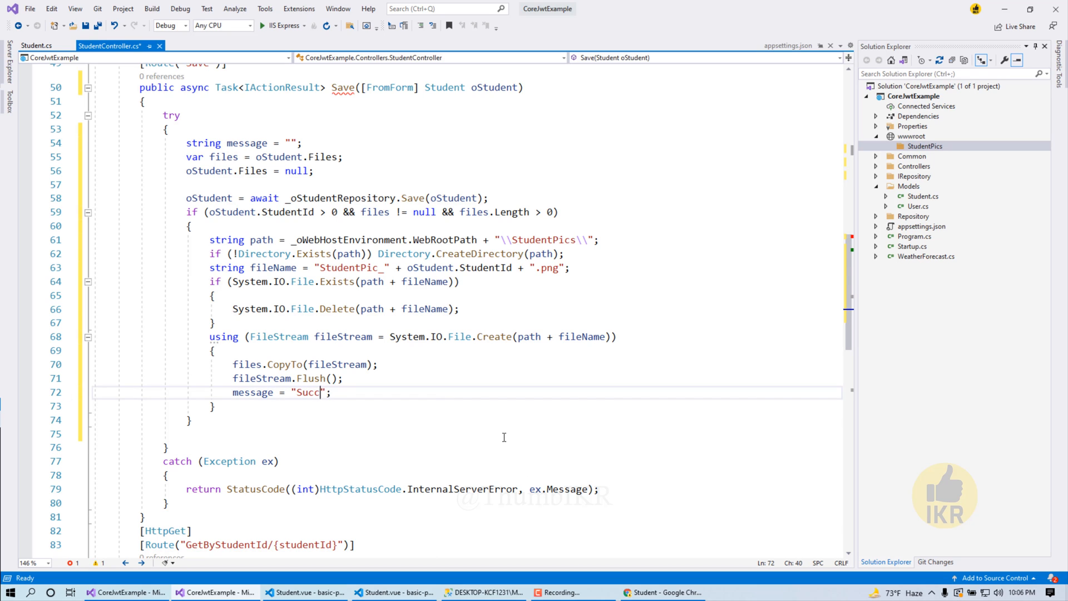
{"action": "type", "text": "ess"}
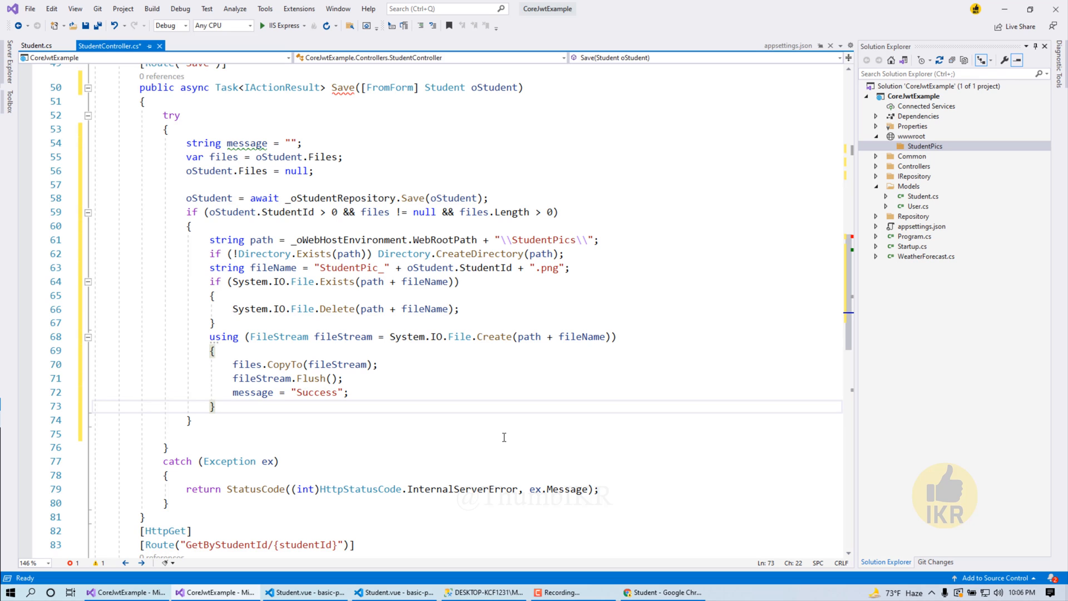
Add else if (oStudent.StudentId == 0) setting message "Failed", else setting "Success"
{"action": "type", "text": "els"}
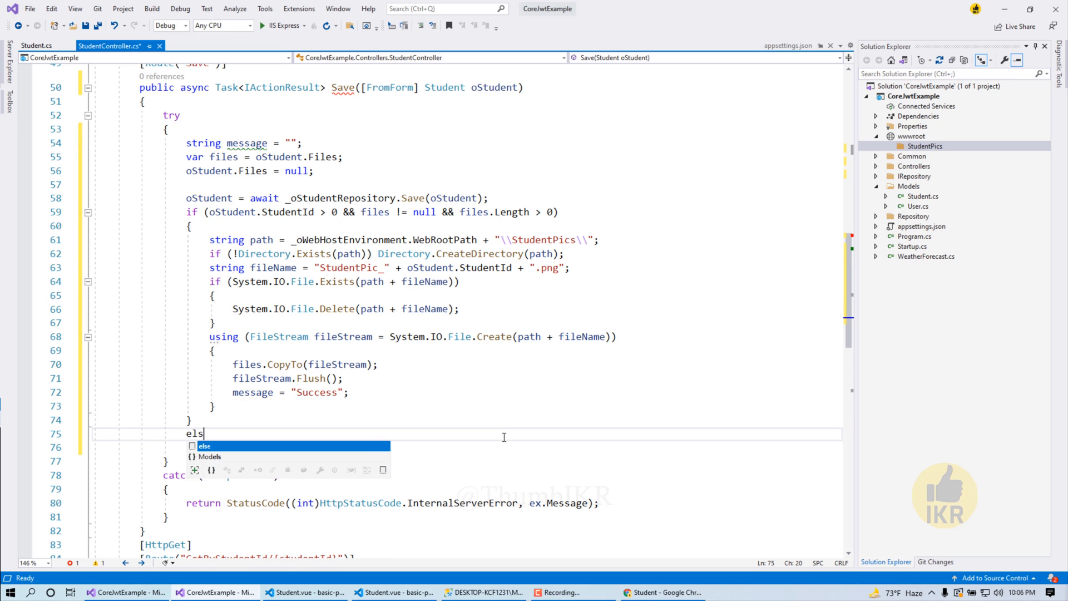
{"action": "type", "text": "e if()"}
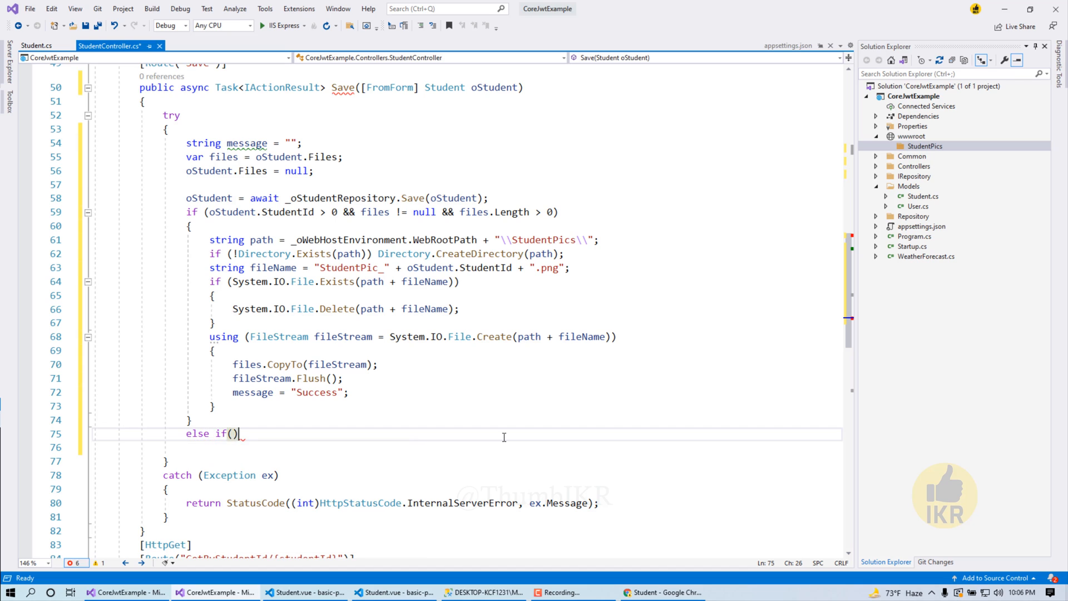
{"action": "type", "text": "oStudent"}
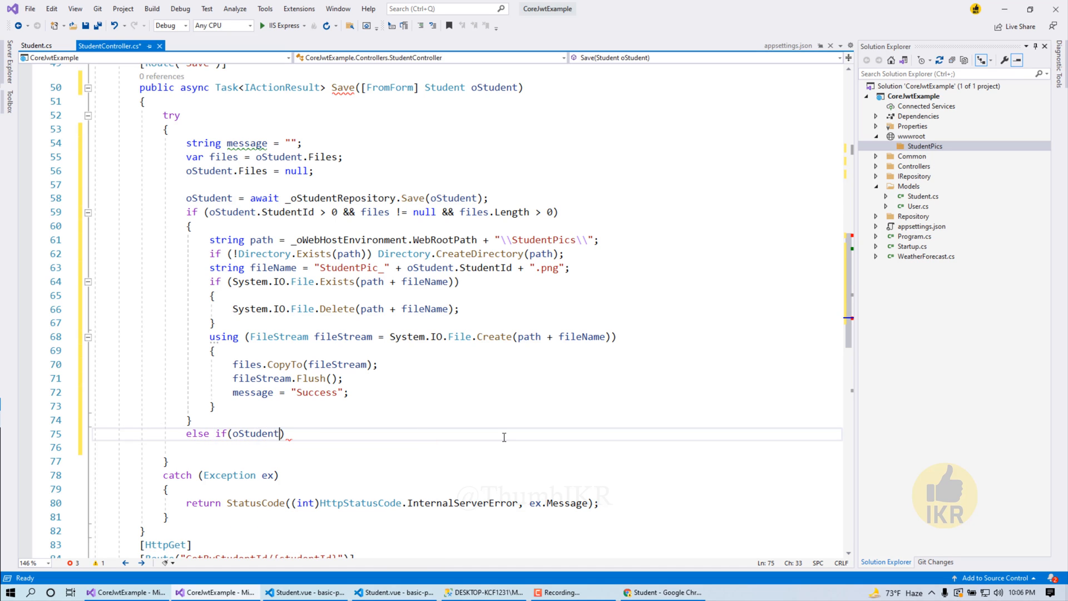
{"action": "type", "text": ".StudentId == 0"}
{"action": "left_click", "coordinate": [467, 446]}
{"action": "type", "text": "{"}
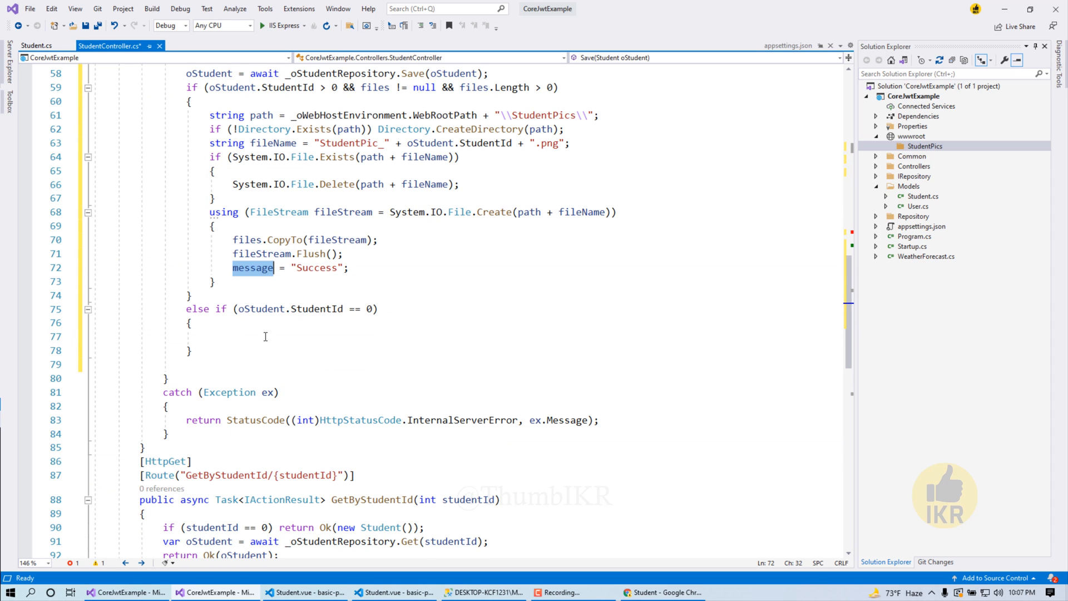
{"action": "type", "text": "message=\"\""}
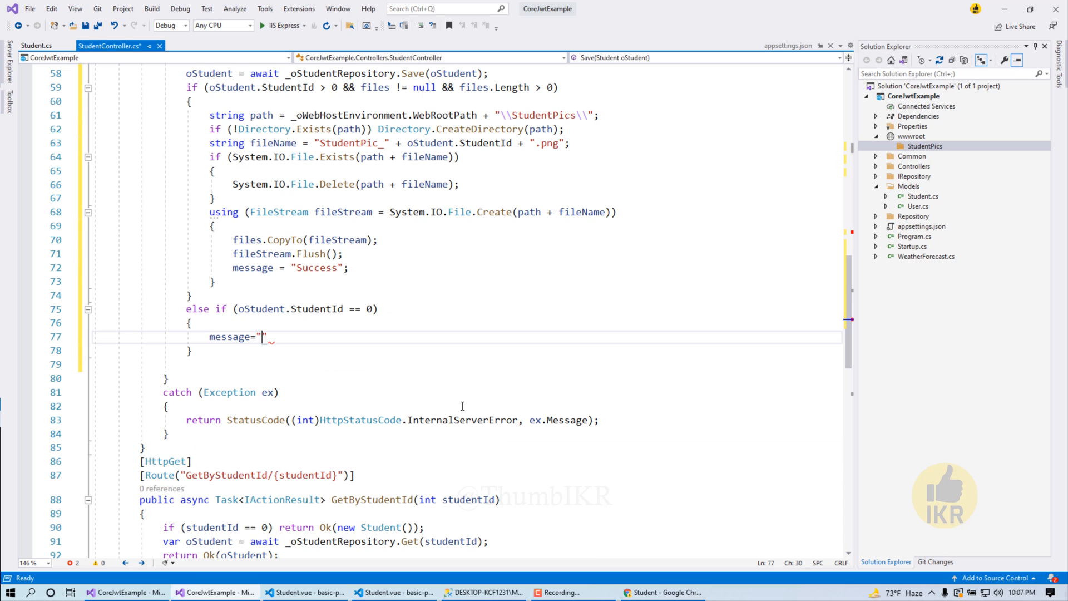
{"action": "type", "text": "Fa"}
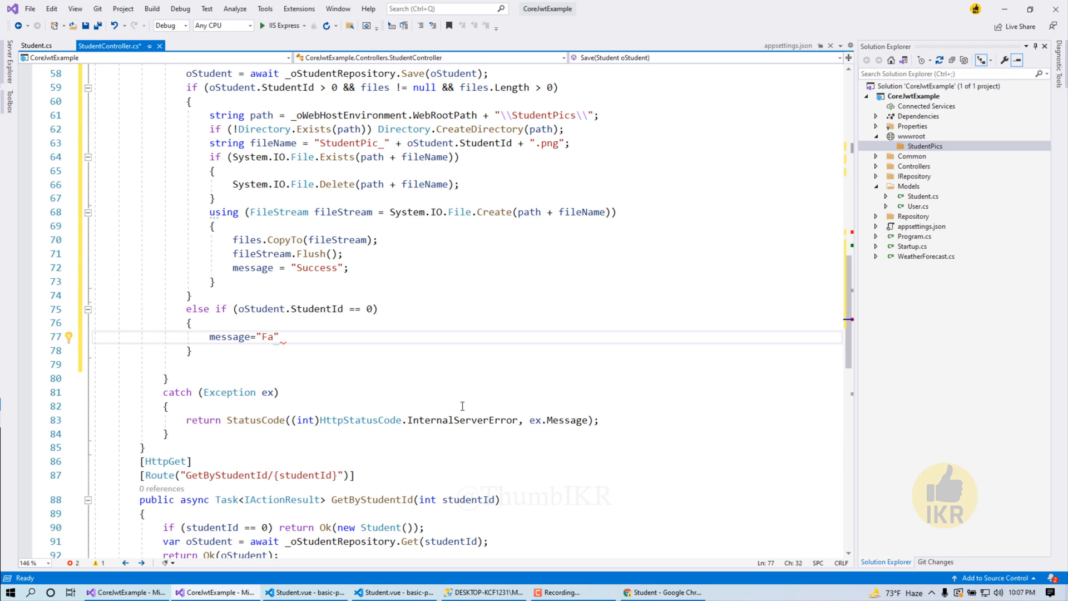
{"action": "type", "text": "iled\";"}
{"action": "type", "text": "else"}
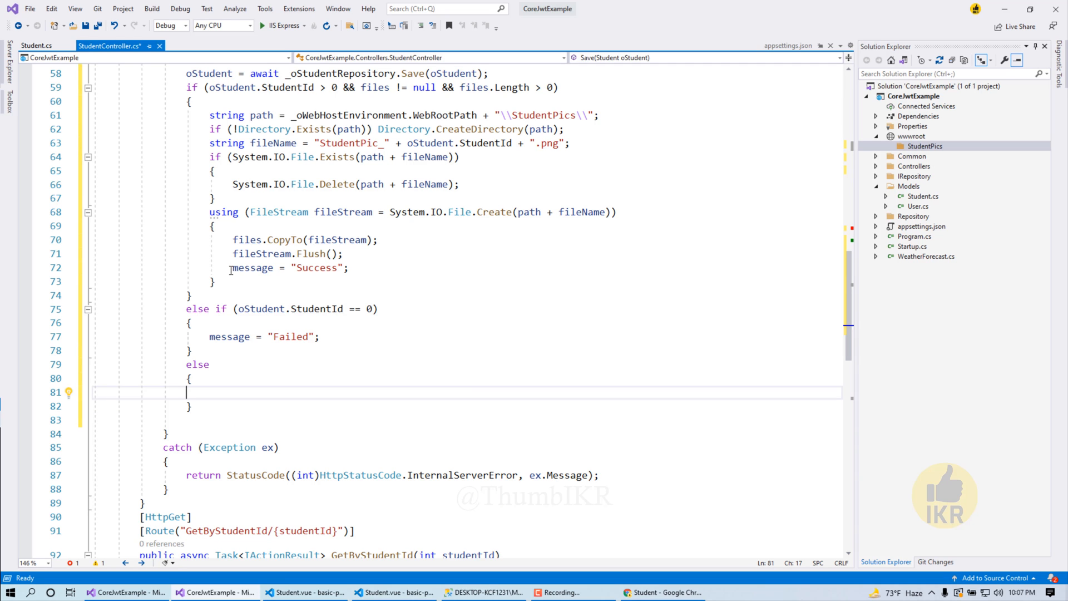
{"action": "type", "text": "message = \"Success\";"}
{"action": "left_click", "coordinate": [468, 420]}
{"action": "type", "text": "if("}
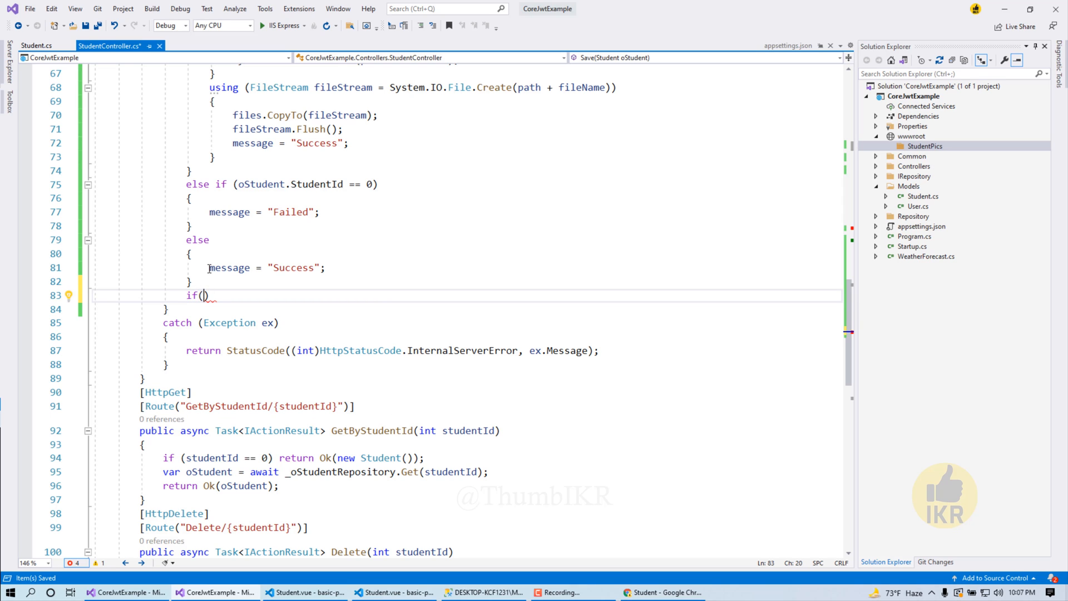
Add if (message == "Success") return Ok(oStudent); else return, and set a breakpoint
{"action": "type", "text": "message = \"Success\""}
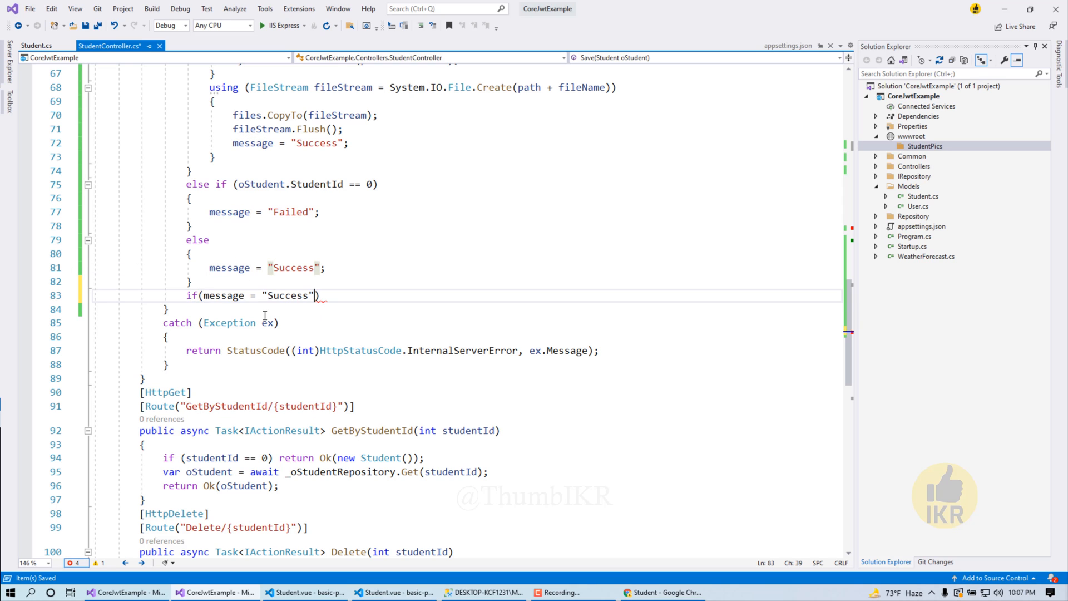
{"action": "type", "text": "="}
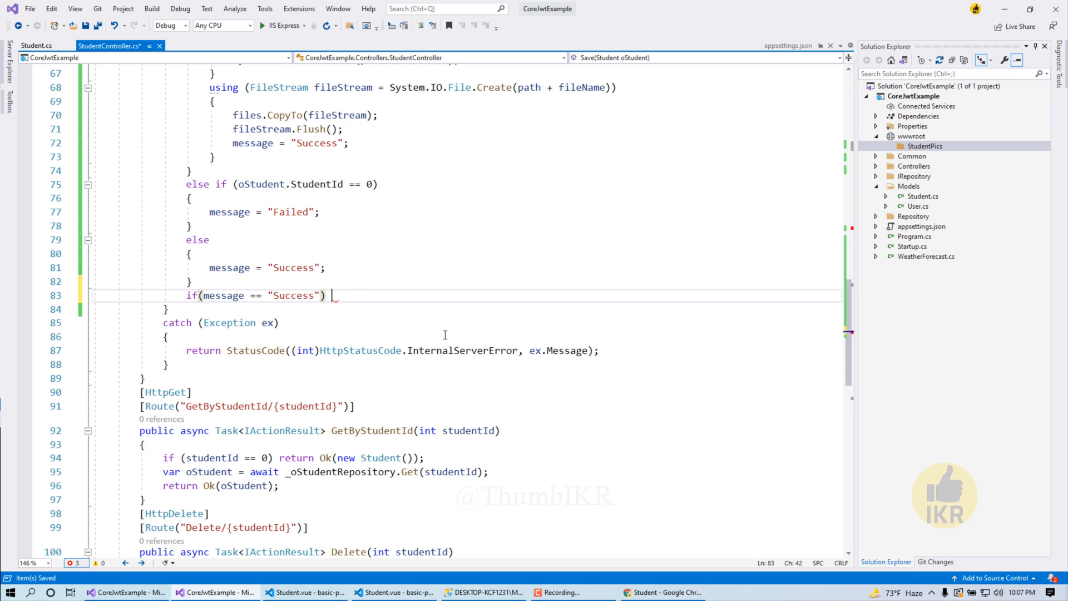
{"action": "type", "text": "return"}
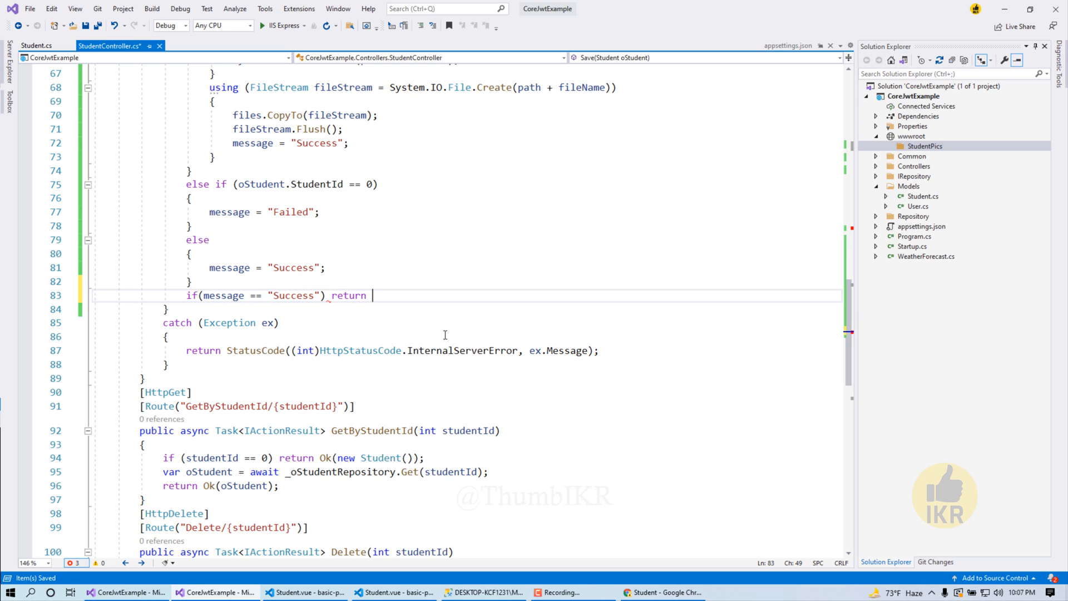
{"action": "type", "text": "Ok()"}
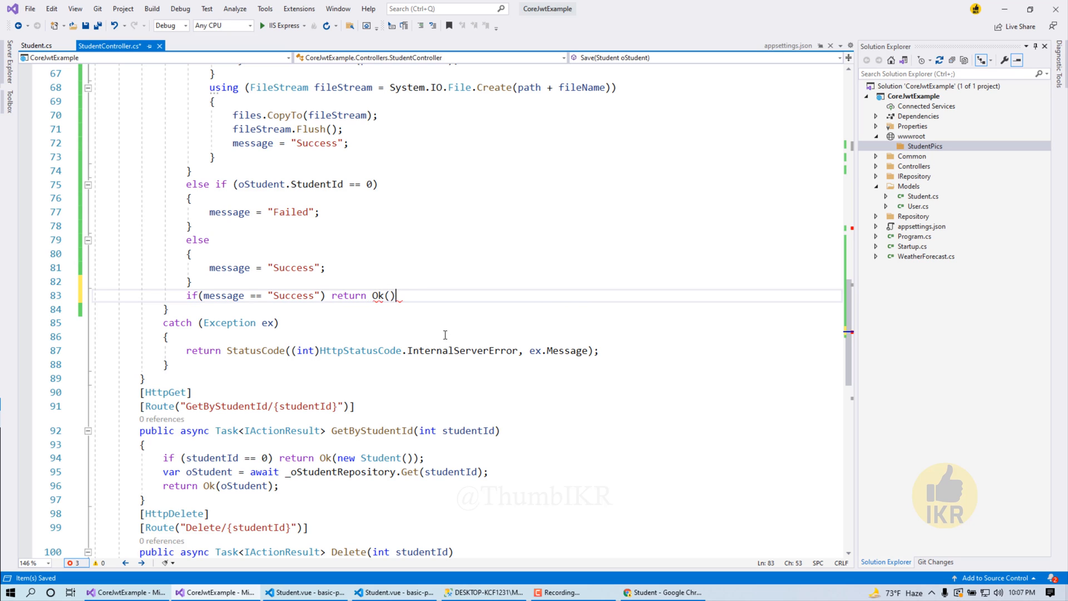
{"action": "type", "text": "ostu"}
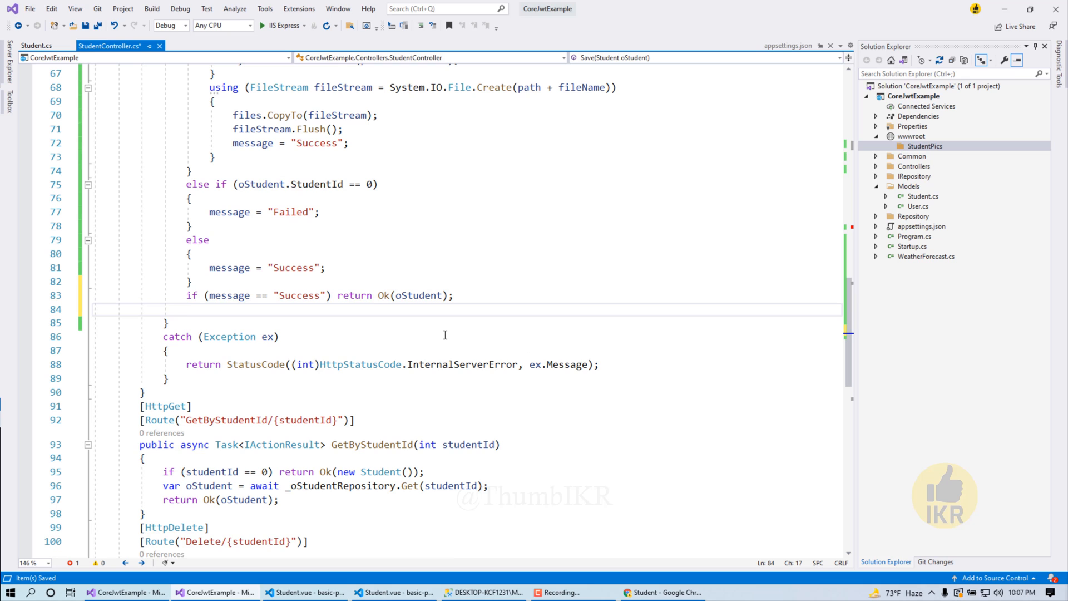
{"action": "type", "text": "else"}
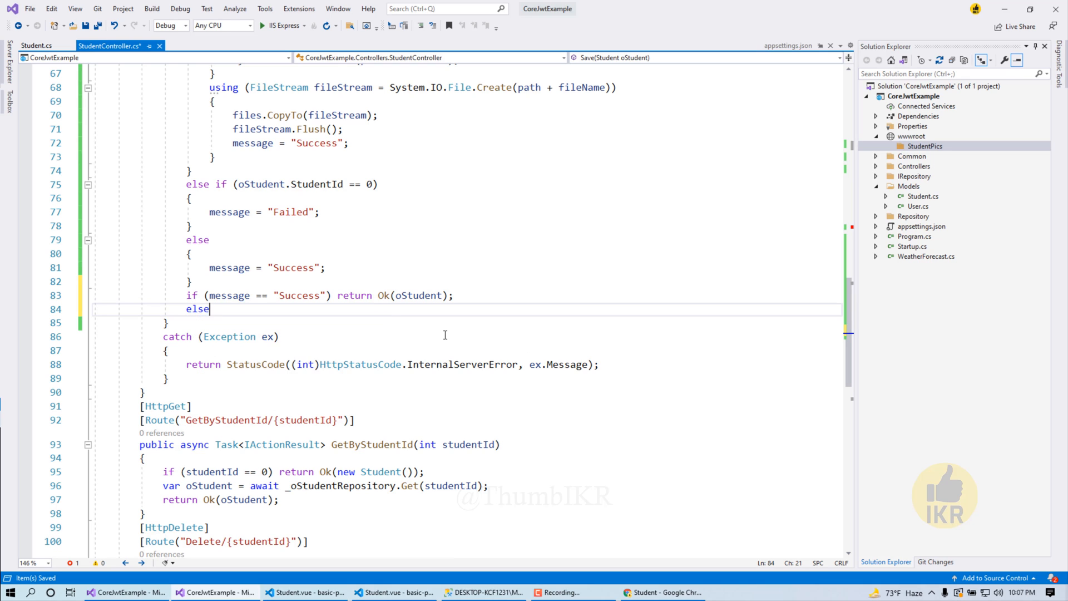
{"action": "type", "text": "return"}
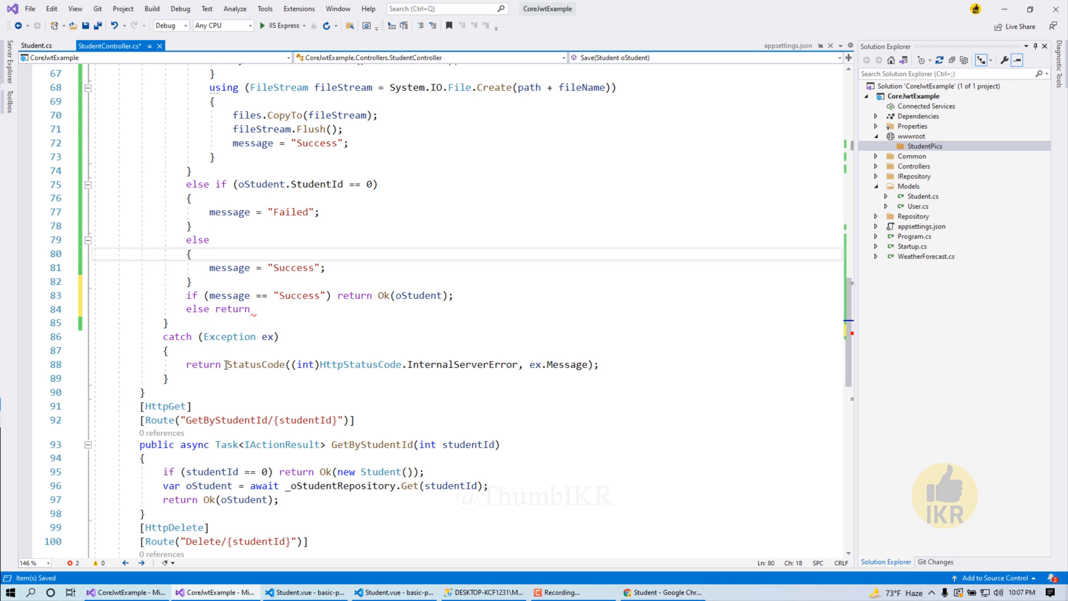
{"action": "left_click", "coordinate": [257, 309]}
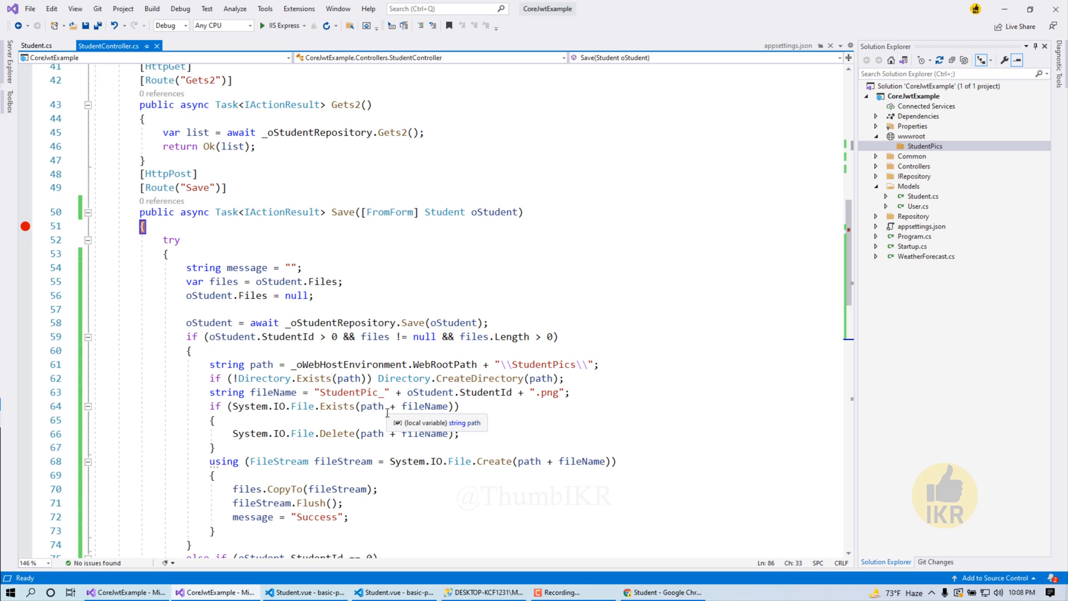
Switch to Student.vue in the Visual Studio Code window
{"action": "left_click", "coordinate": [304, 592]}
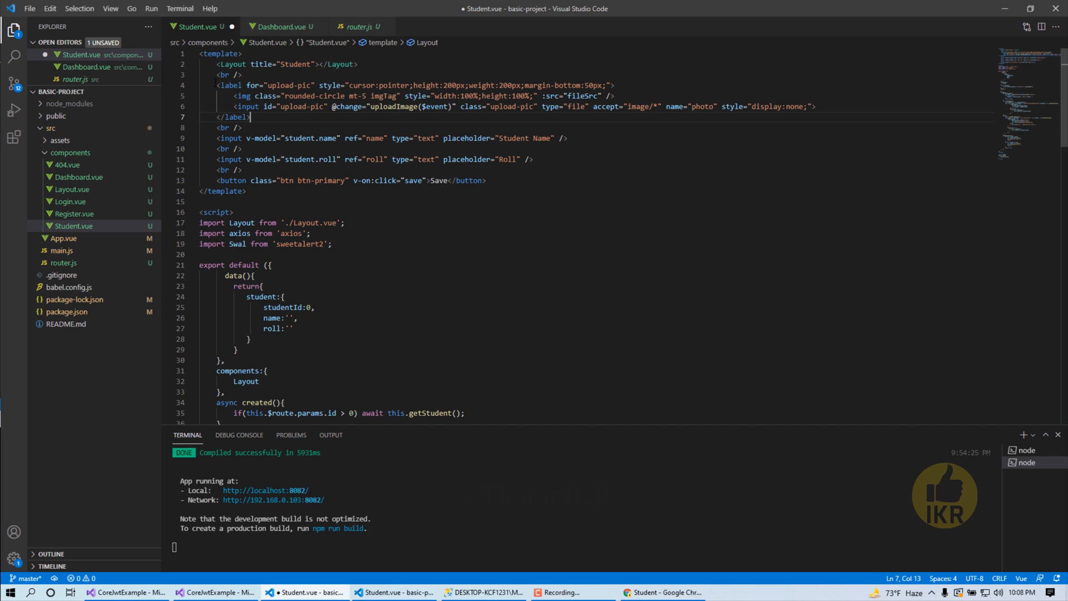
Add an empty file:"" field to the student data in Student.vue
{"action": "left_click_drag", "start_coordinate": [244, 74], "coordinate": [251, 117]}
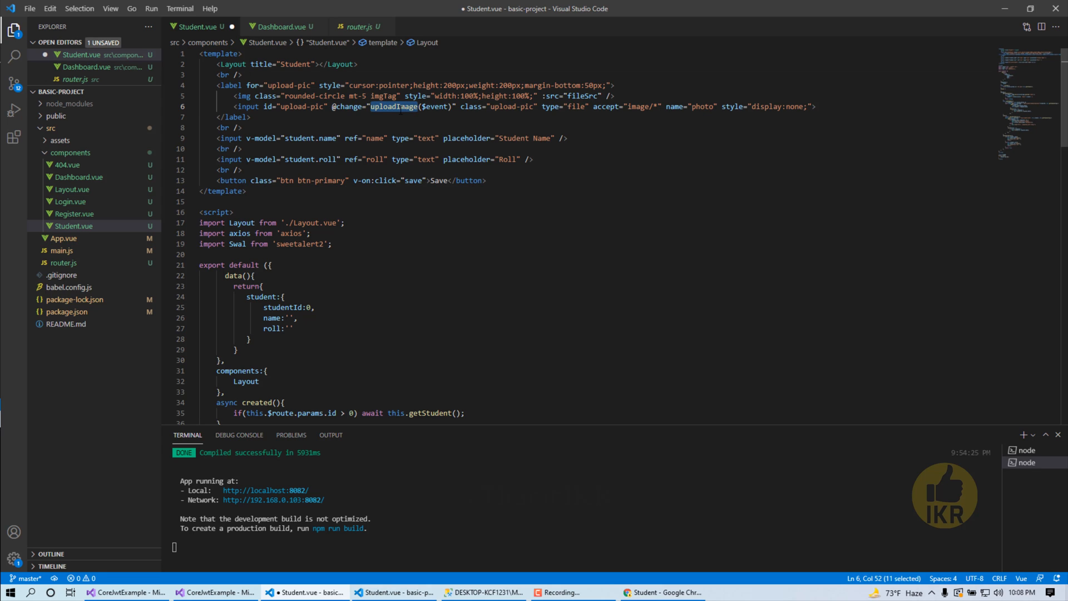
{"action": "scroll", "scroll_direction": "down", "scroll_amount": 3}
{"action": "type", "text": "fi"}
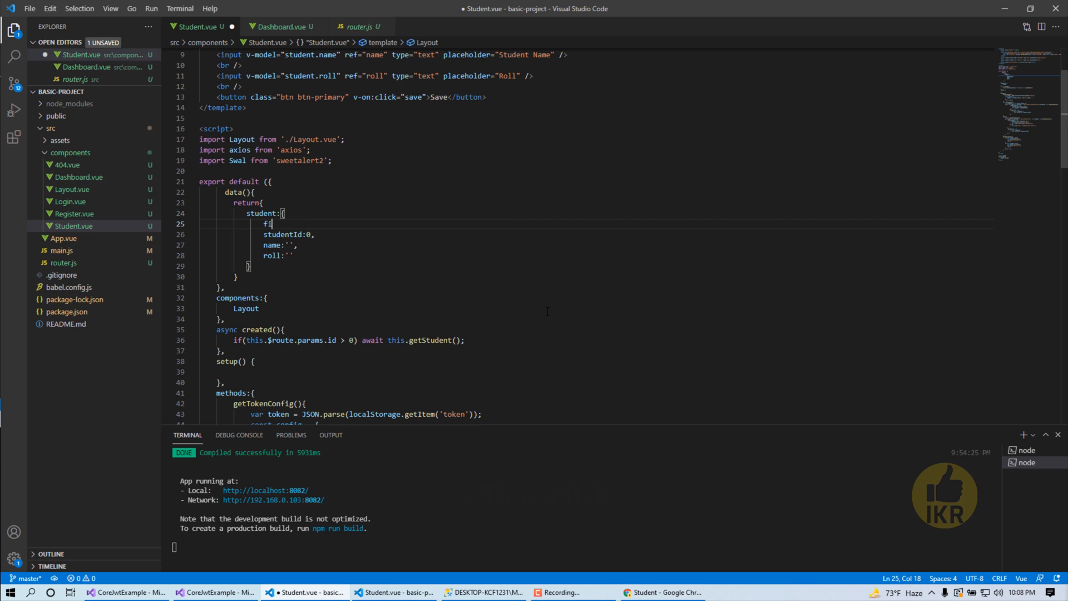
{"action": "type", "text": "le:"}
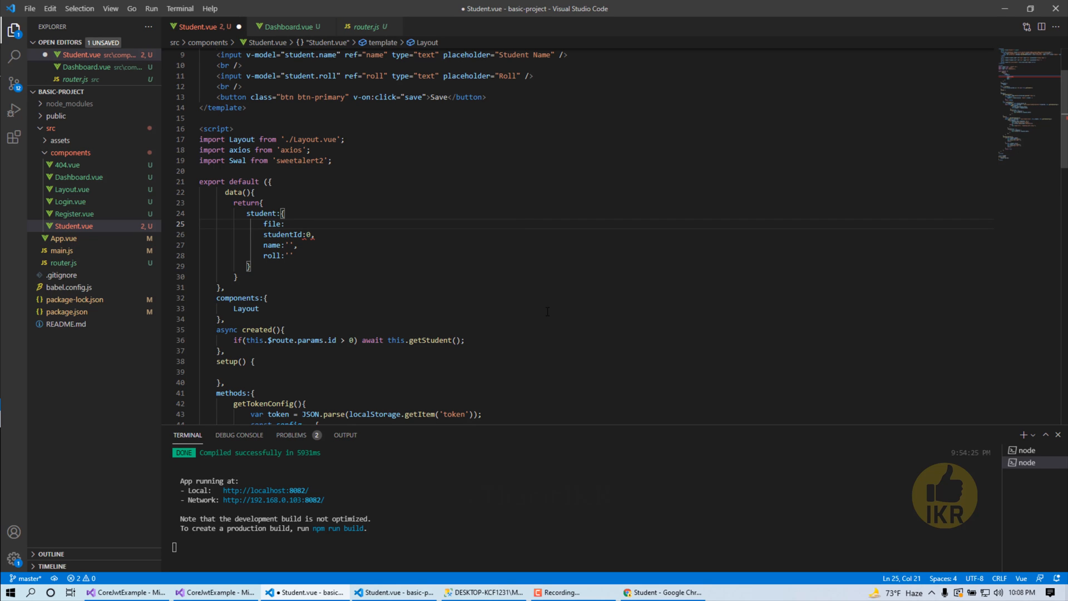
{"action": "type", "text": "\"\","}
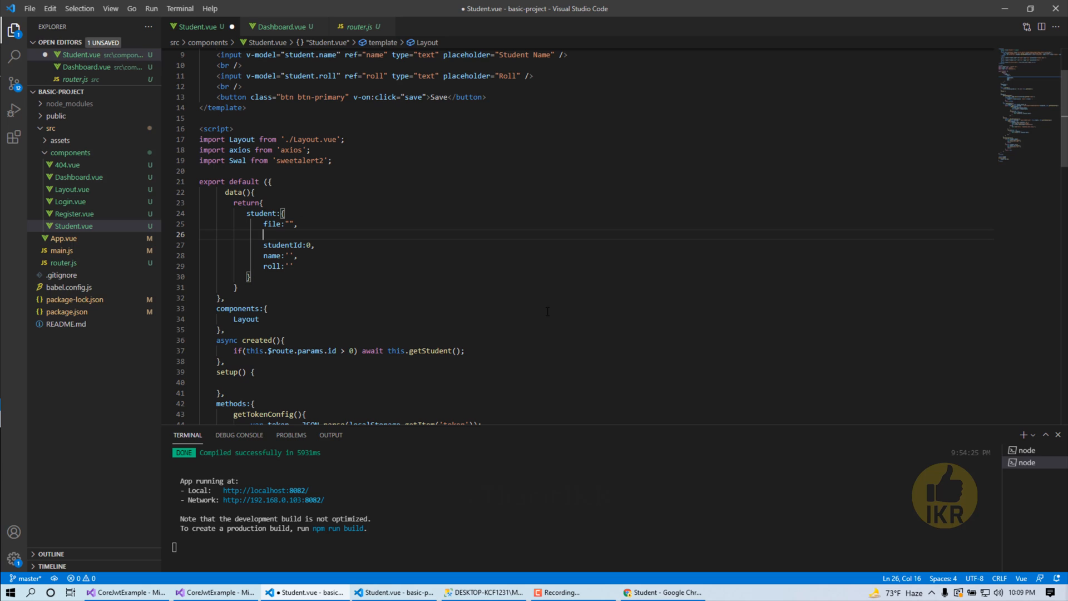
{"action": "type", "text": "fileSrc:"}
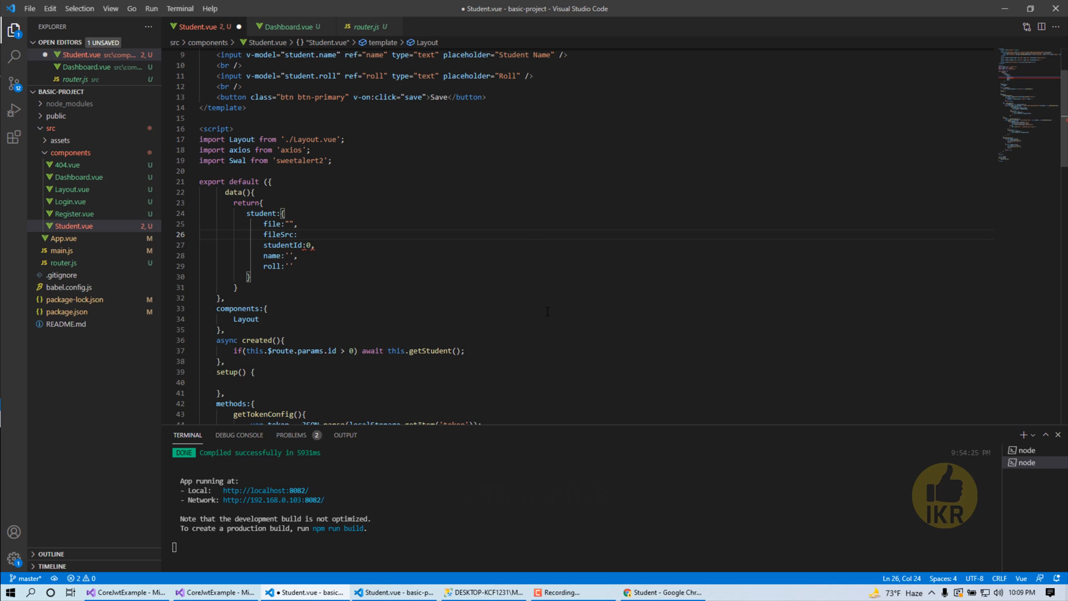
Add fileSrc: require('@/assets/defaultImage.png'), checking the name in the assets folder
{"action": "type", "text": "require("}
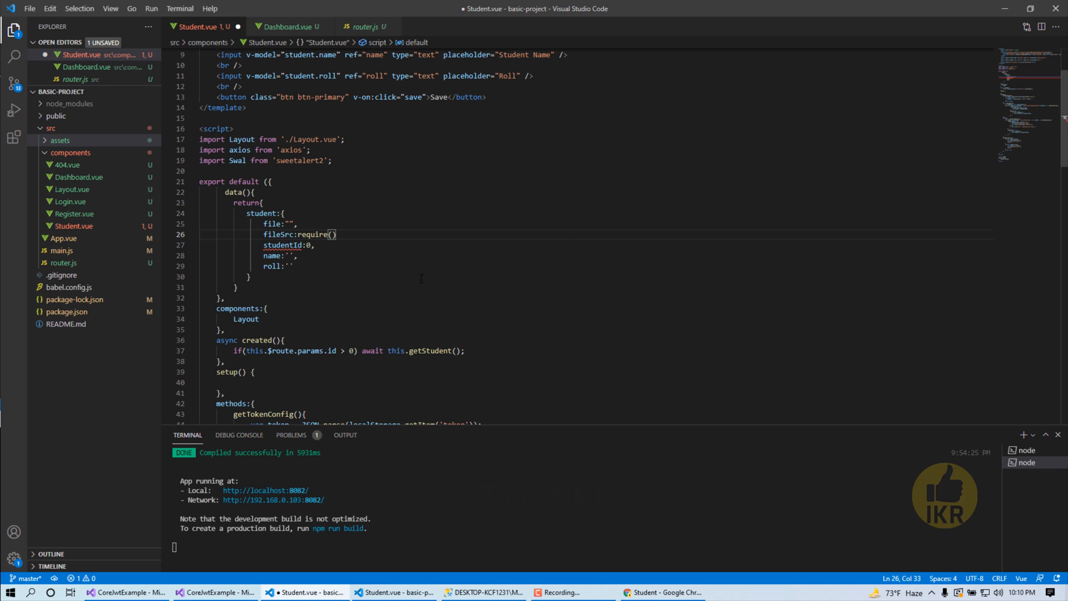
{"action": "type", "text": ","}
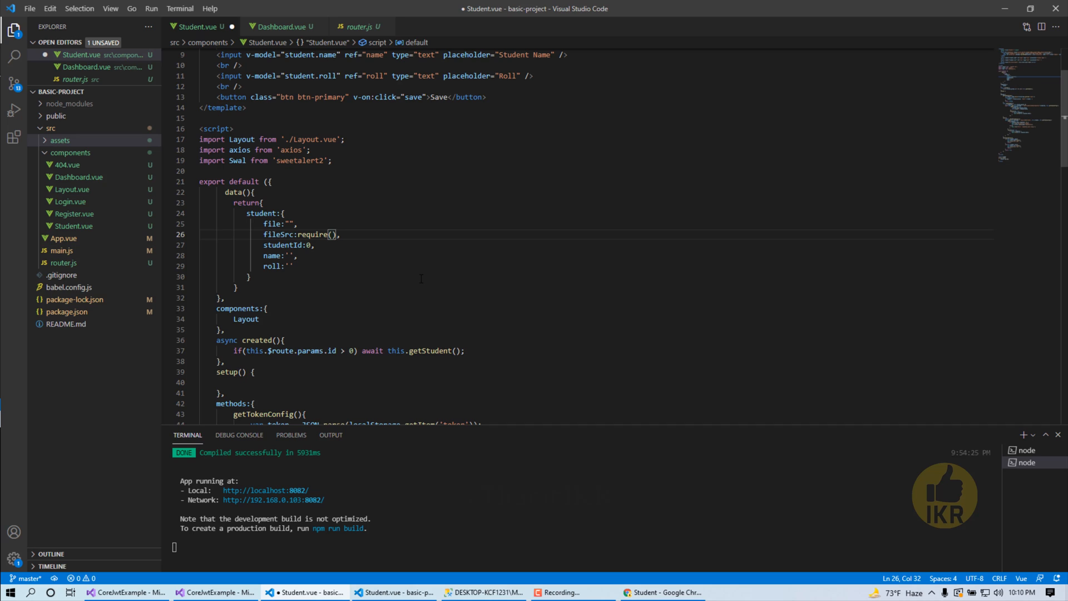
{"action": "type", "text": "''"}
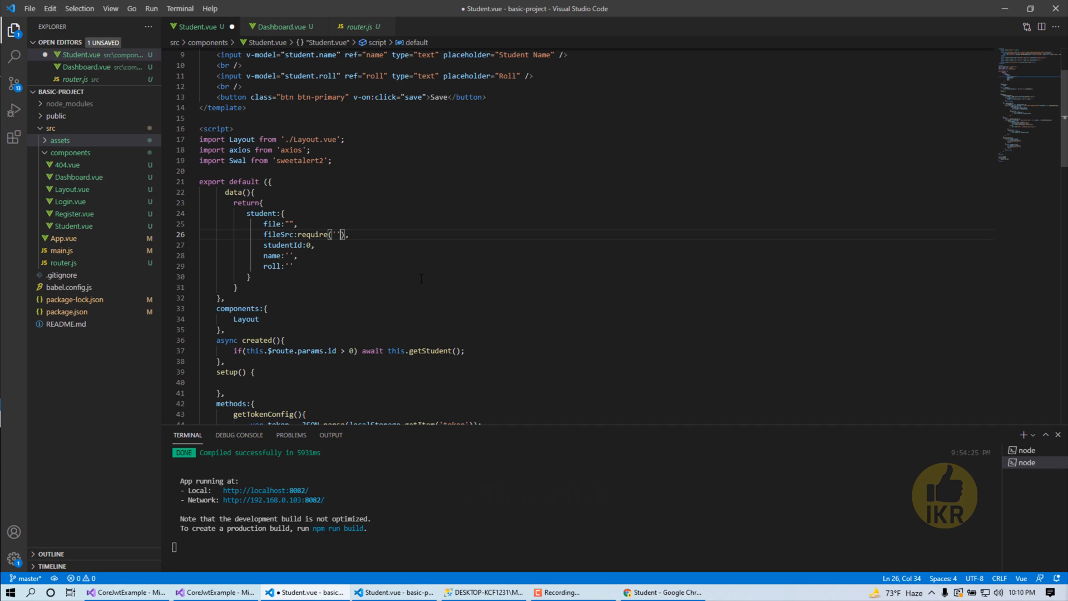
{"action": "type", "text": "@"}
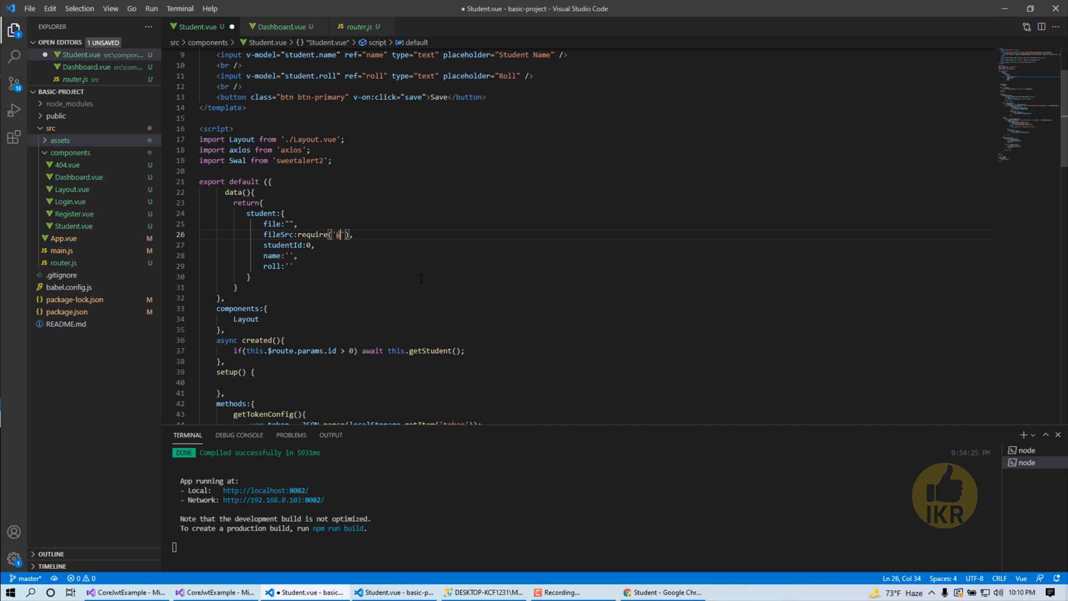
{"action": "type", "text": "/assets"}
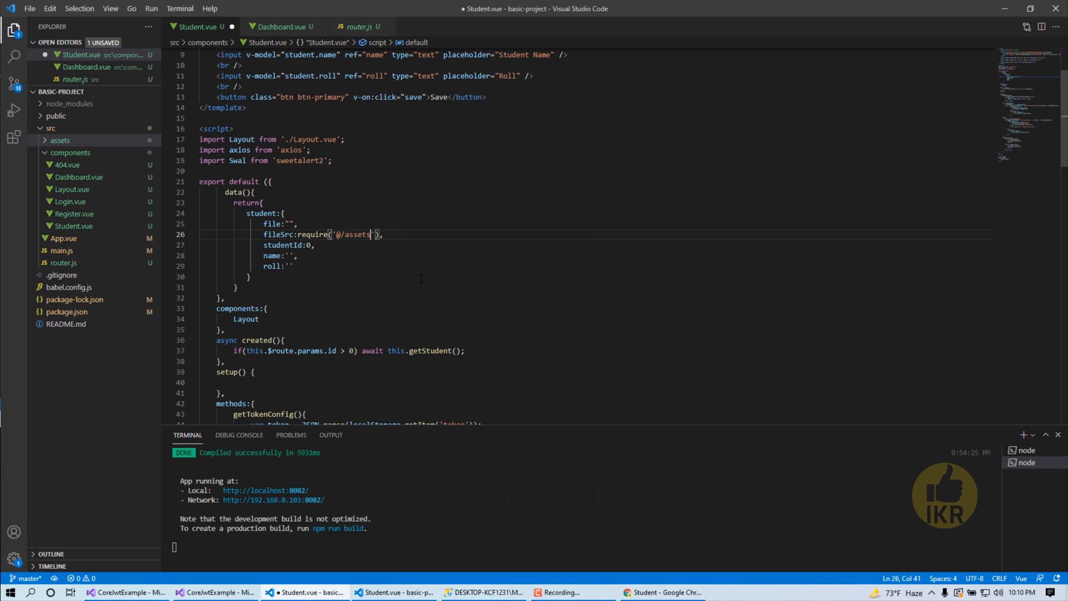
{"action": "left_click", "coordinate": [60, 140]}
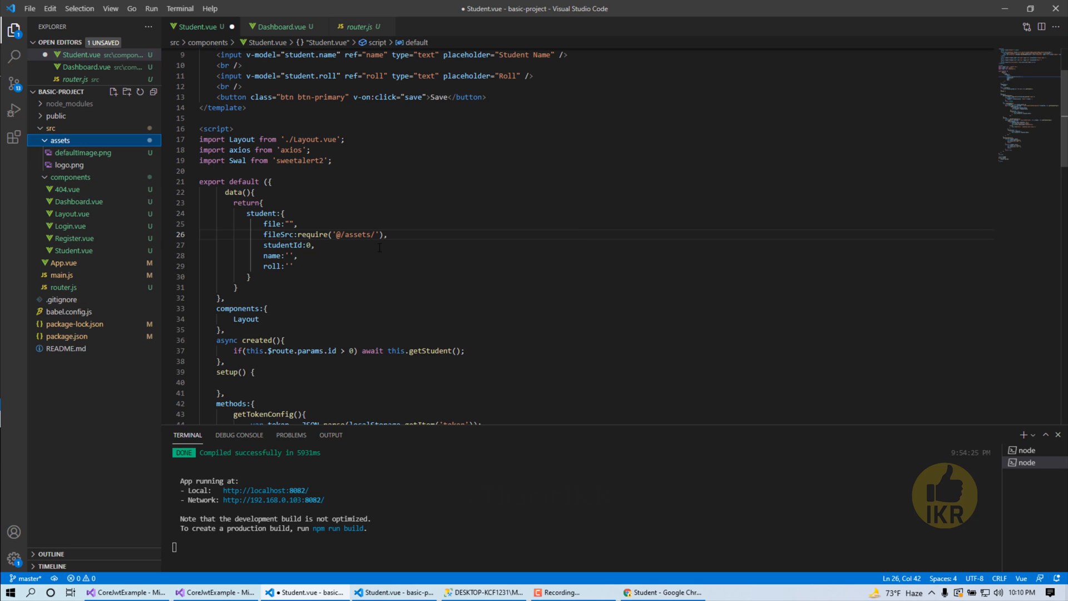
{"action": "type", "text": "defaultImage.png"}
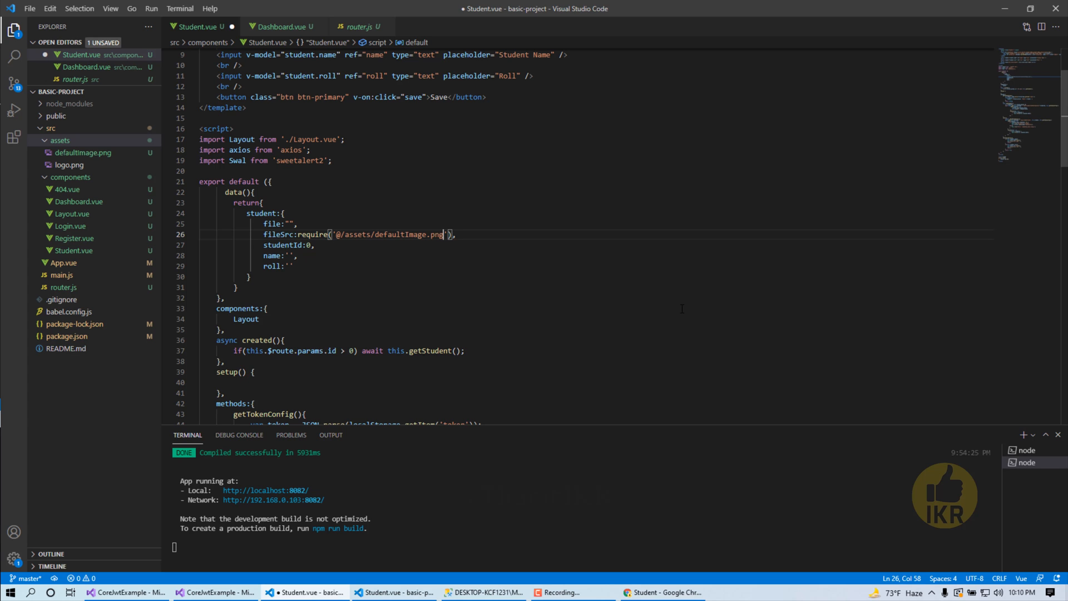
{"action": "scroll", "scroll_direction": "down", "scroll_amount": 3}
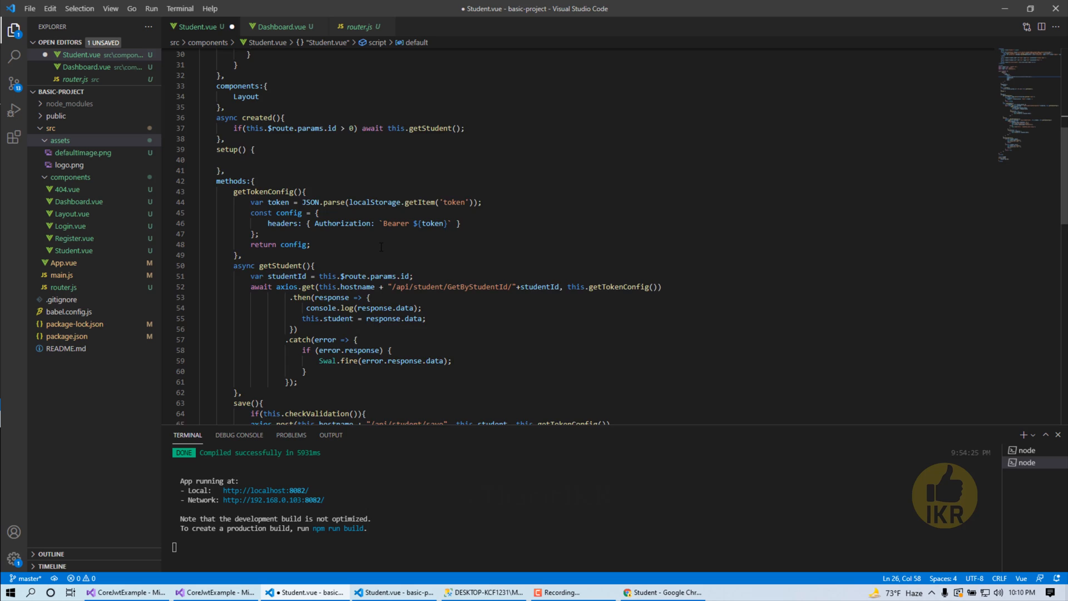
Inside save()'s validation block declare var formData = new FormData();
{"action": "scroll", "scroll_direction": "down", "scroll_amount": 3}
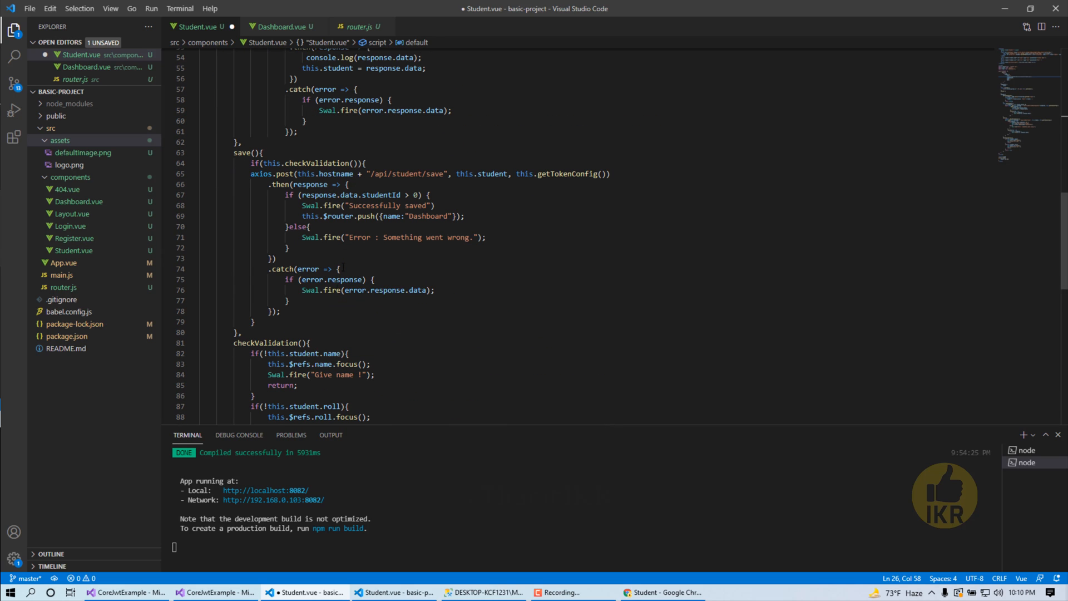
{"action": "left_click", "coordinate": [363, 163]}
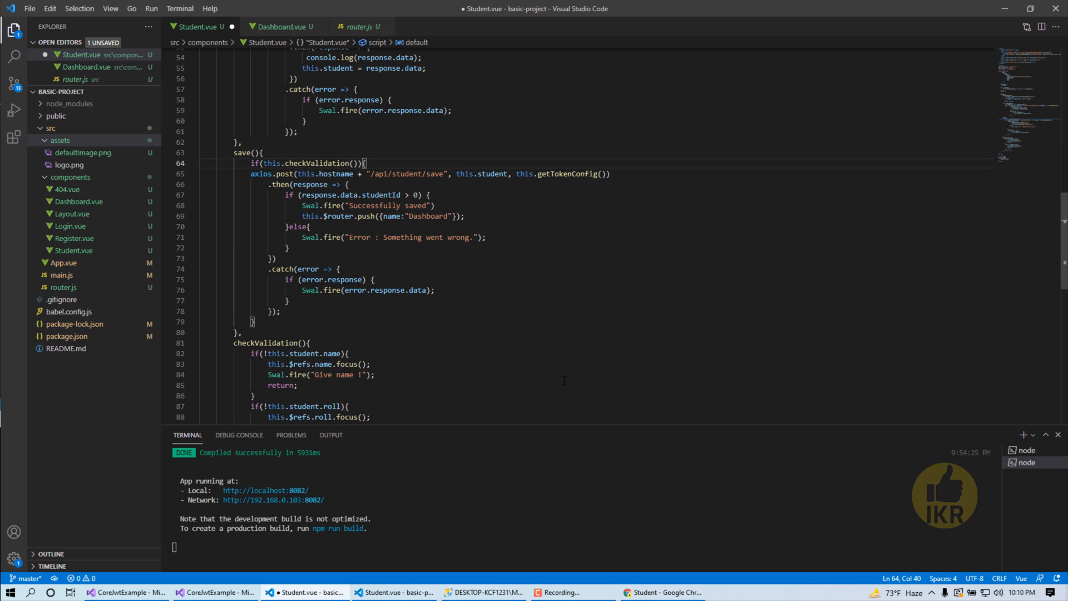
{"action": "key", "text": "Enter"}
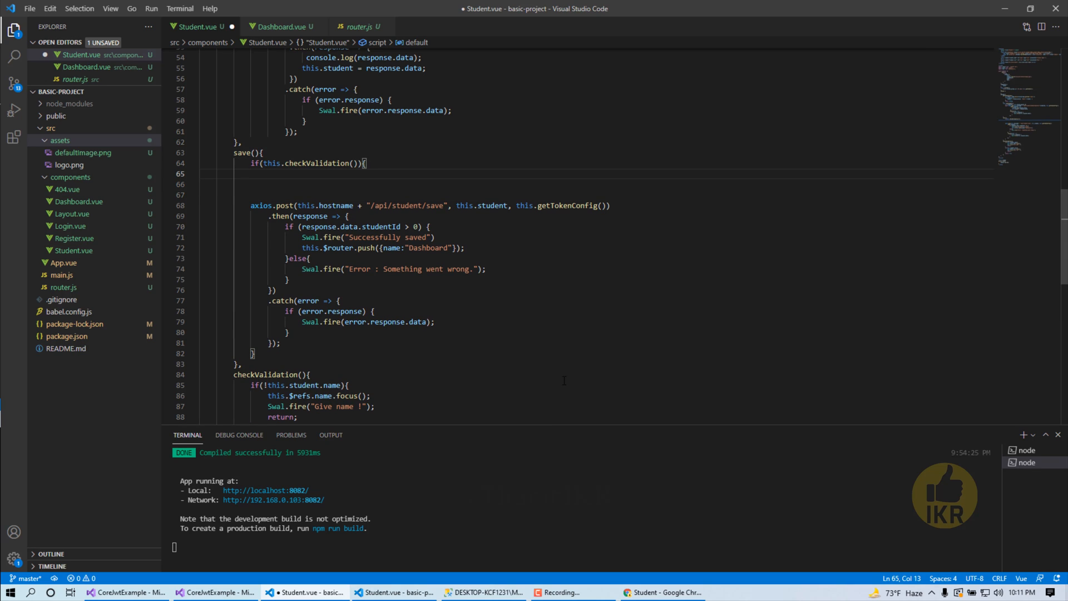
{"action": "type", "text": "var form"}
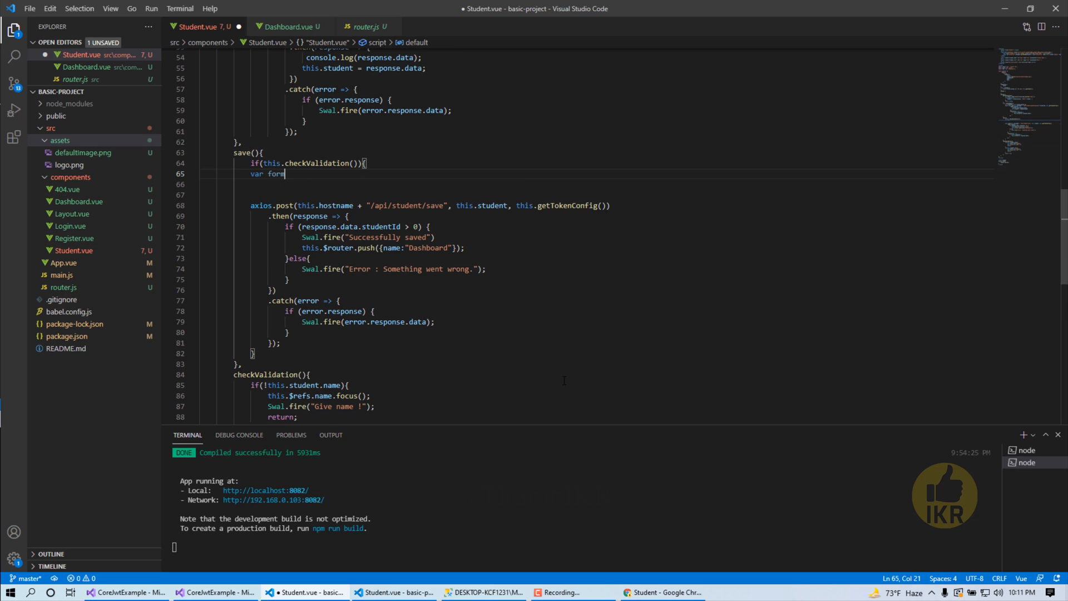
{"action": "type", "text": "Data"}
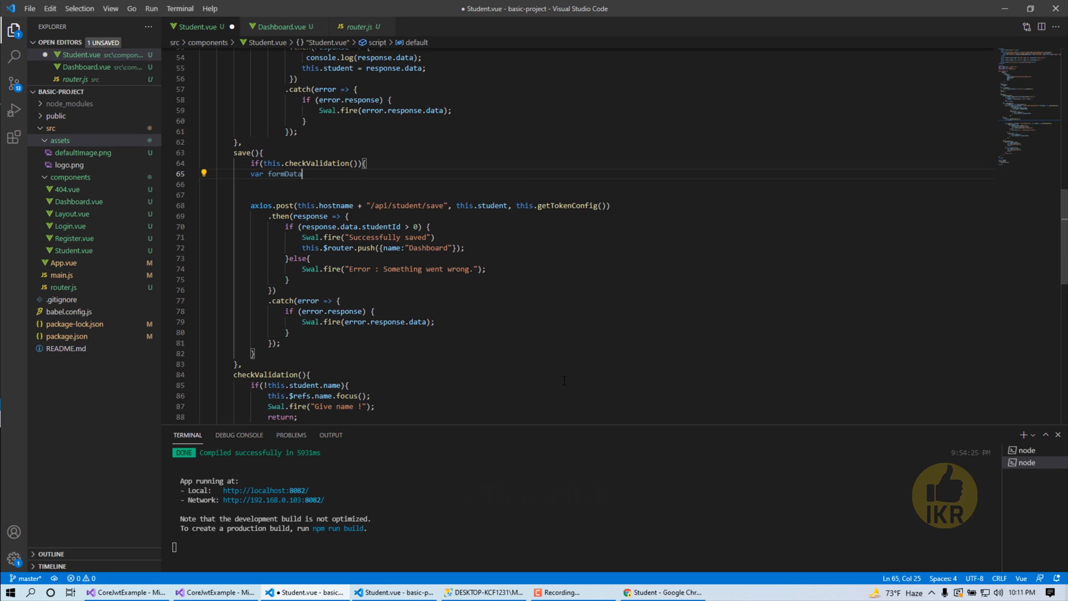
{"action": "type", "text": "= new FormData();"}
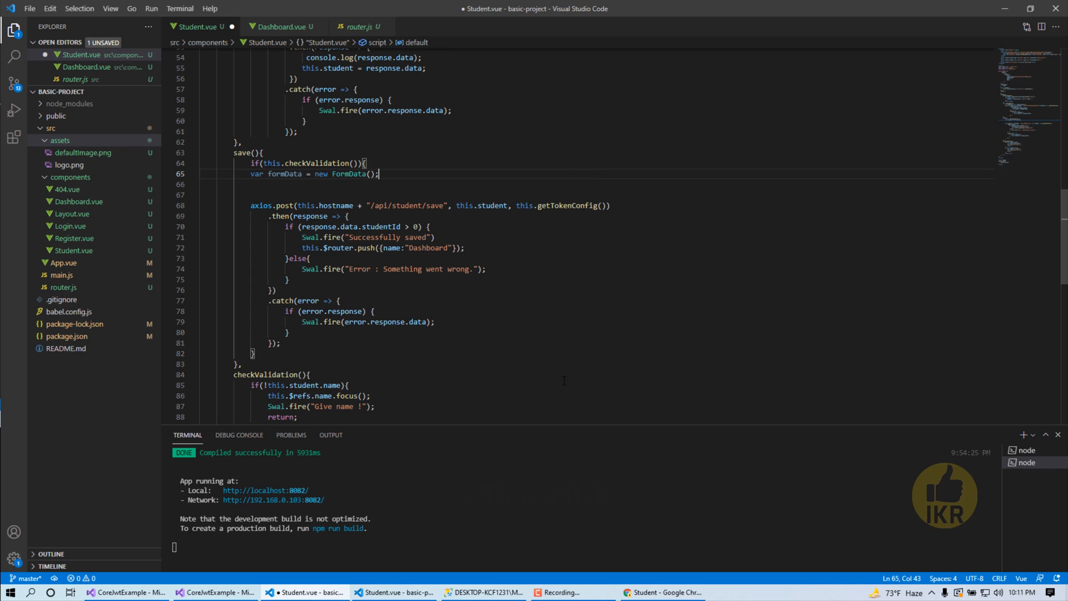
Start a for (var key in this.student) loop, picking student from IntelliSense
{"action": "type", "text": "for(var key in"}
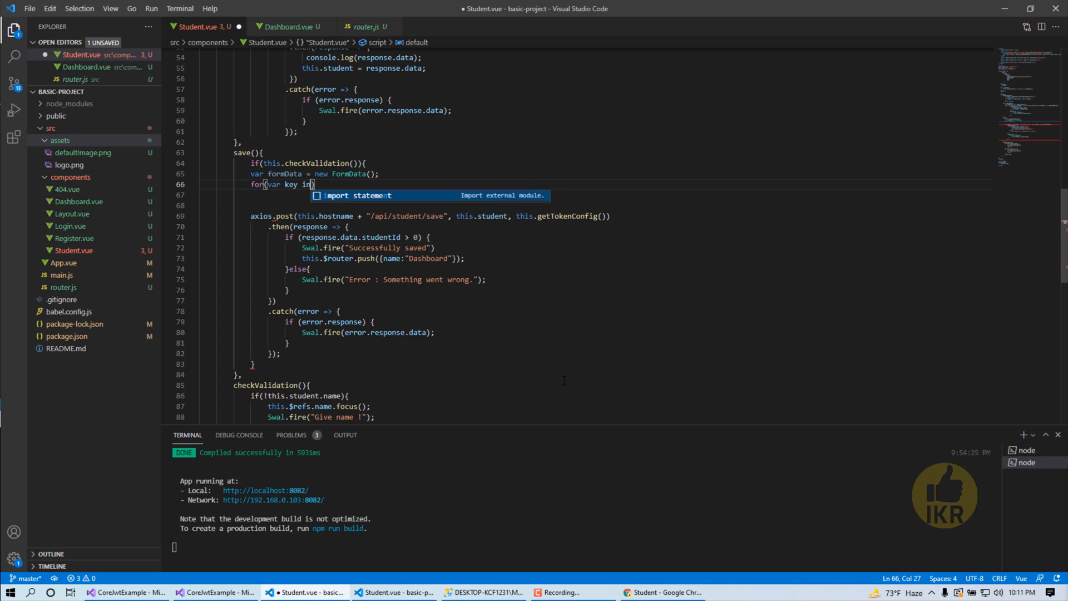
{"action": "type", "text": "this.stu"}
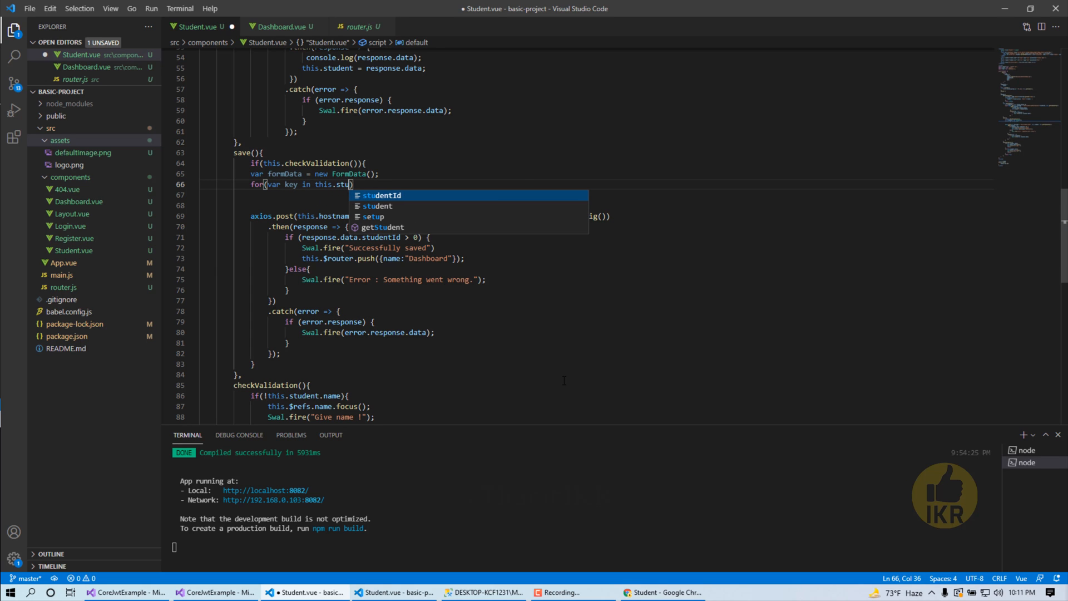
{"action": "key", "text": "Down"}
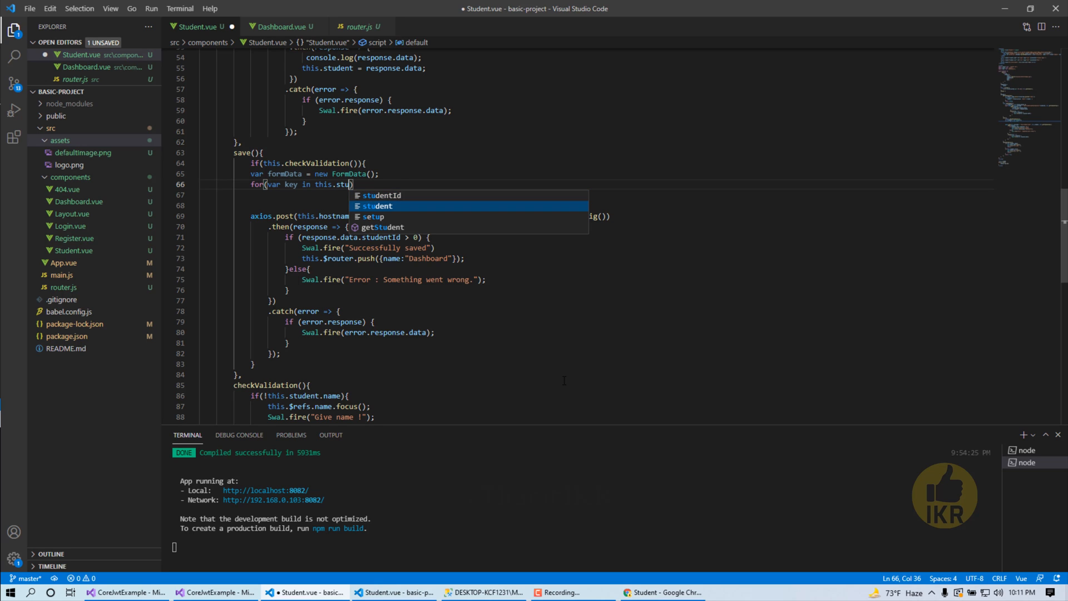
{"action": "key", "text": "Tab"}
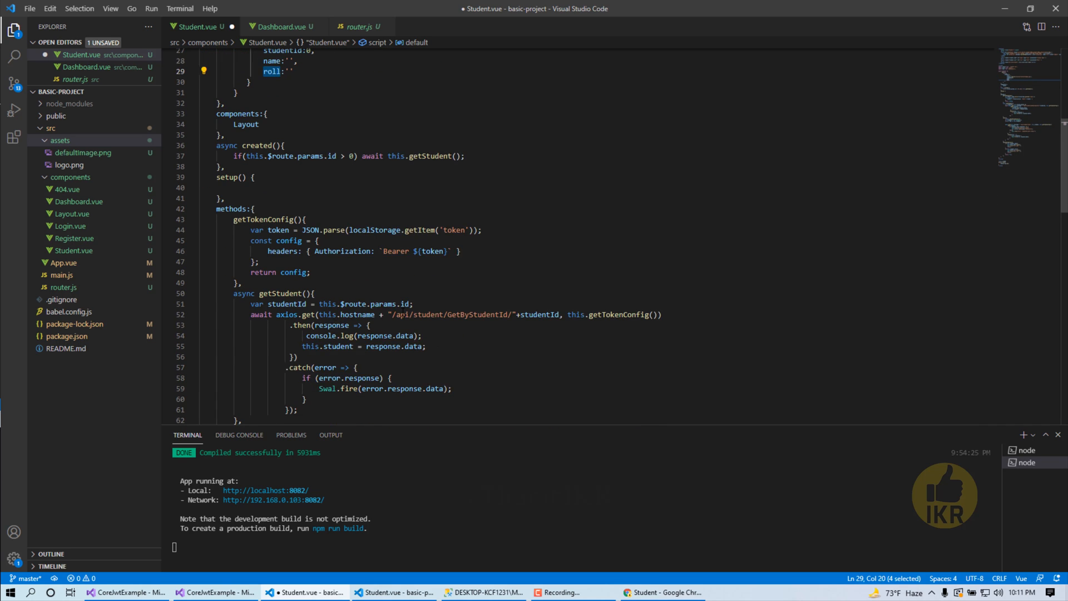
In save, loop over the student keys appending each with formData.append(key, this.student[key])
{"action": "scroll", "scroll_direction": "down", "scroll_amount": 3}
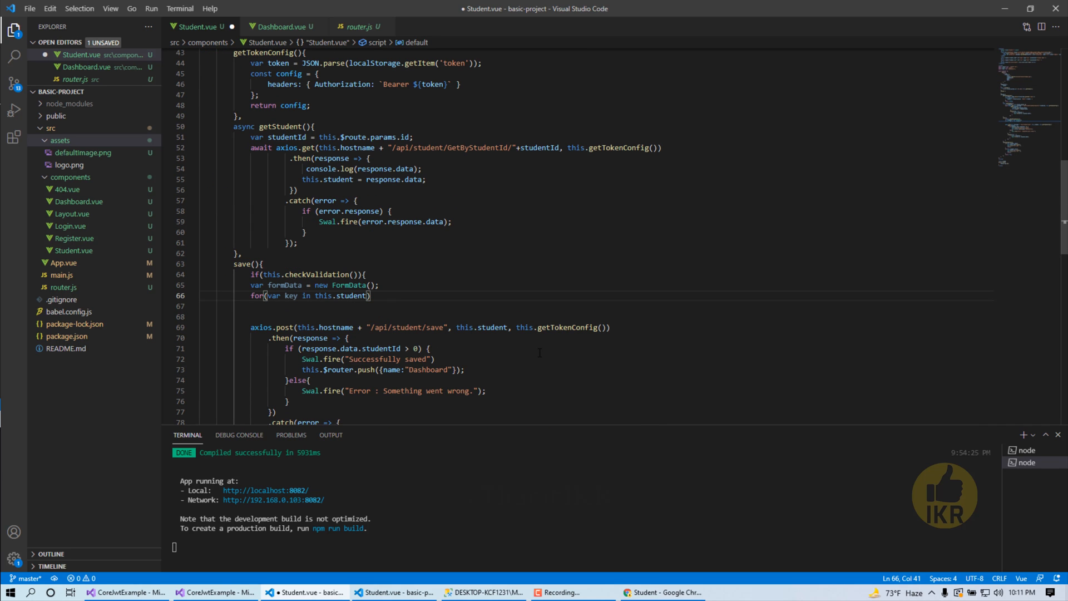
{"action": "type", "text": "{"}
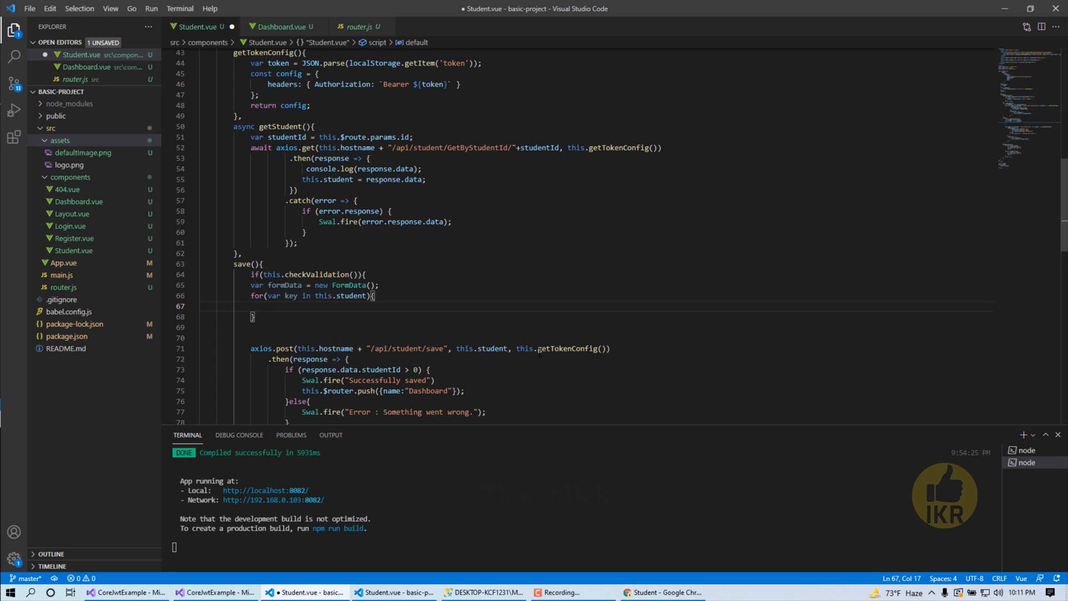
{"action": "type", "text": "formData"}
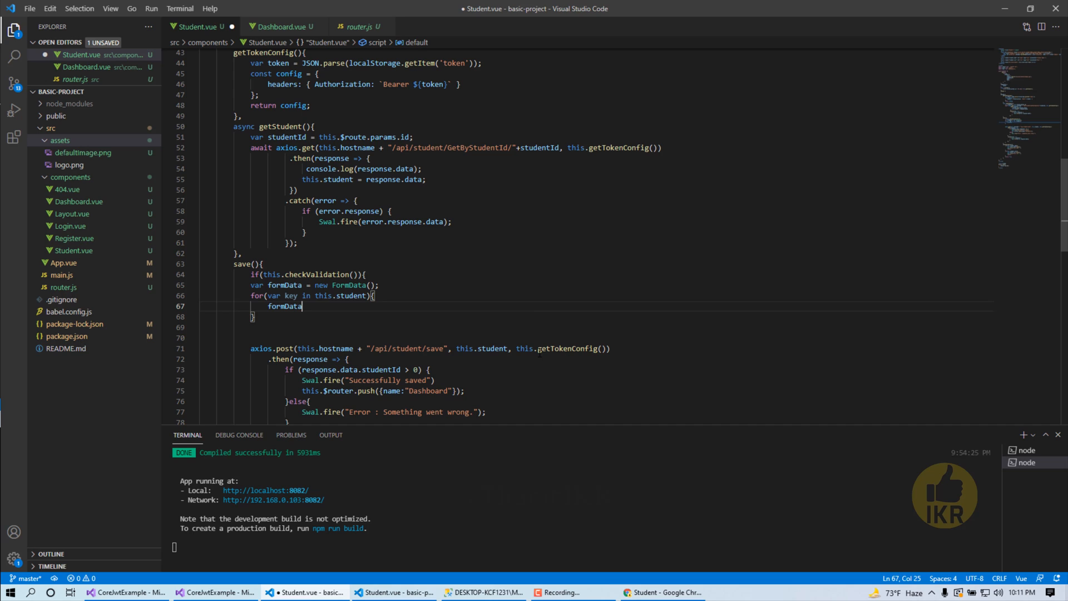
{"action": "type", "text": "()"}
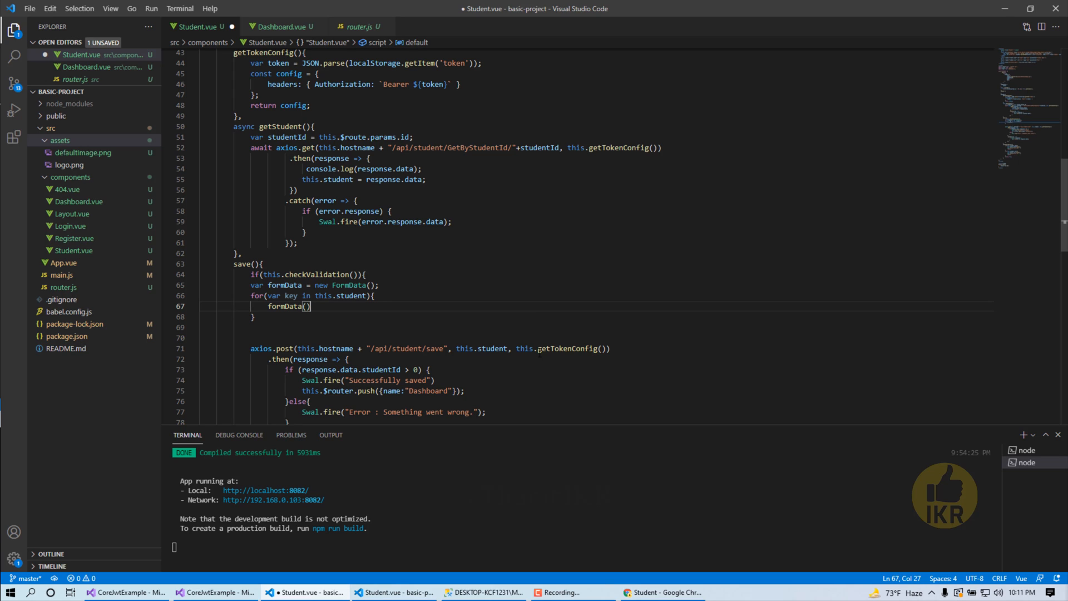
{"action": "type", "text": ".a"}
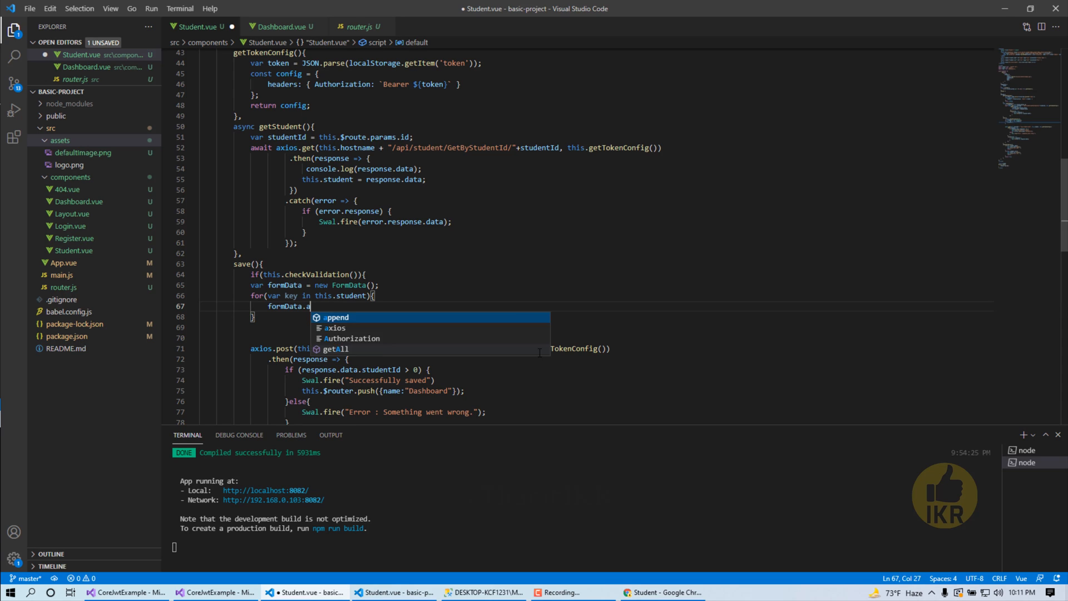
{"action": "key", "text": "Tab"}
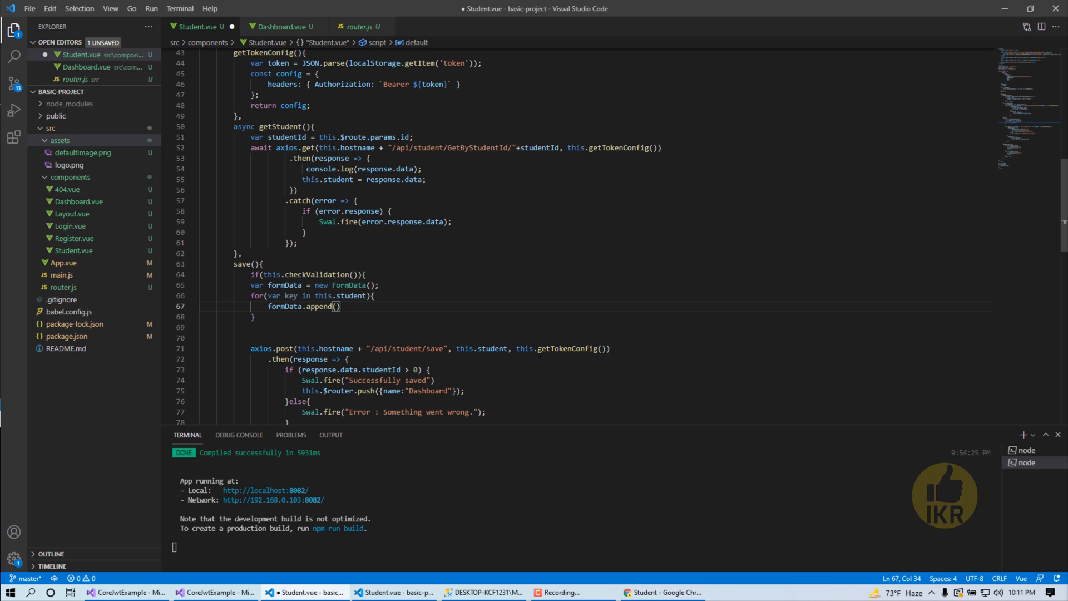
{"action": "type", "text": "key"}
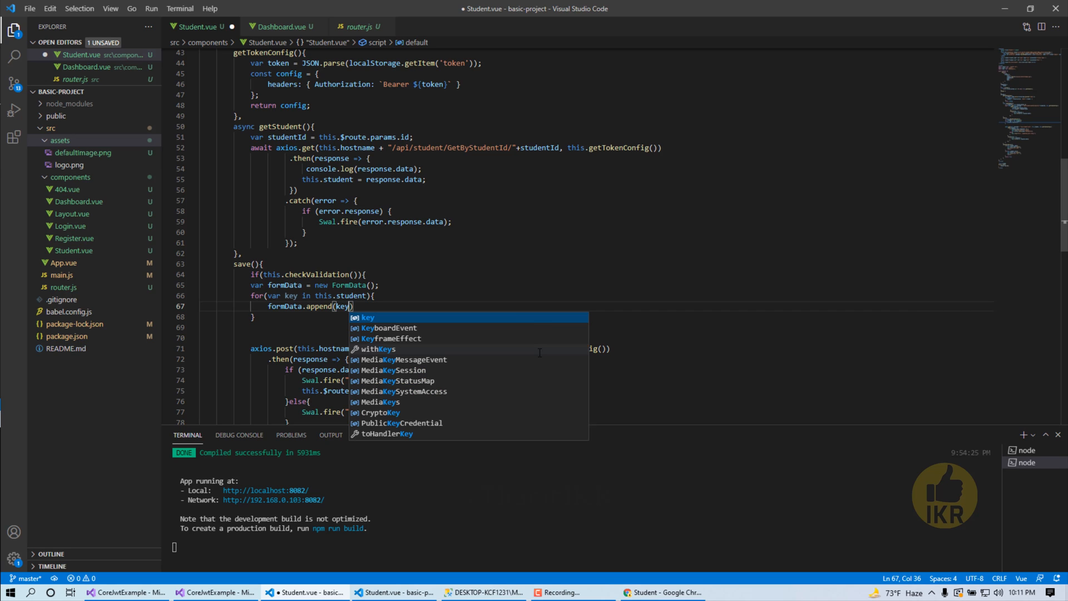
{"action": "type", "text": ", this.student[key"}
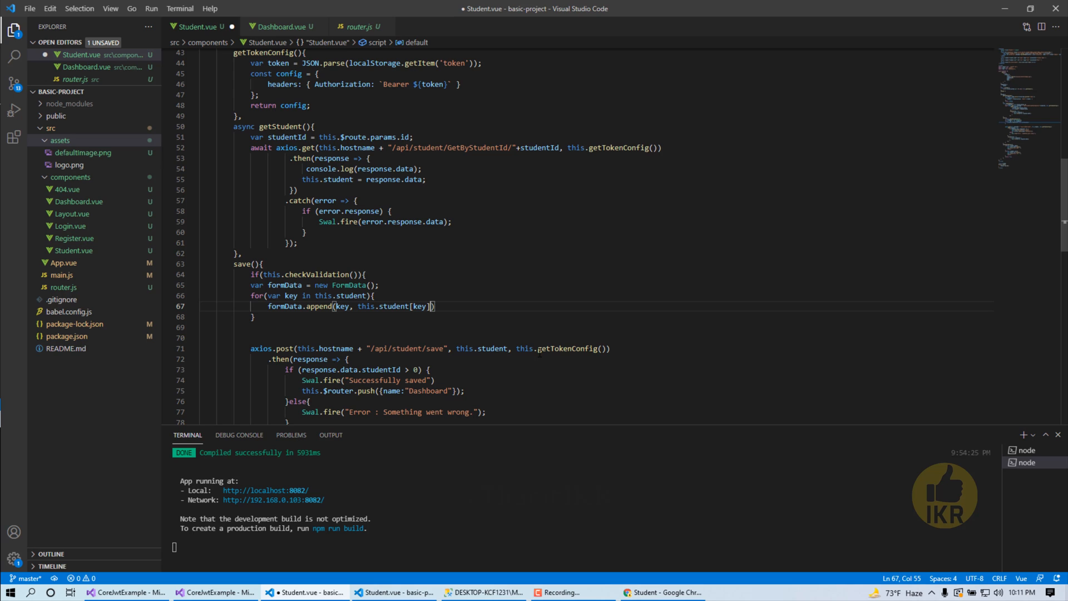
{"action": "type", "text": ";"}
{"action": "type", "text": "f"}
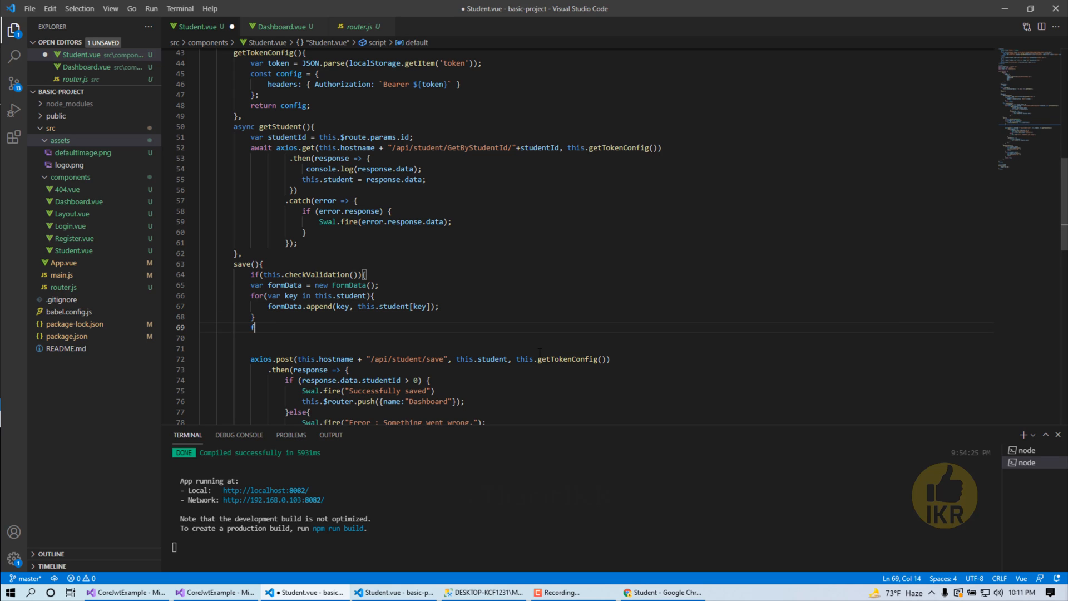
Append the picture as formData.append("Files", this.file), checking Student.cs for the property name
{"action": "type", "text": "ormData.append"}
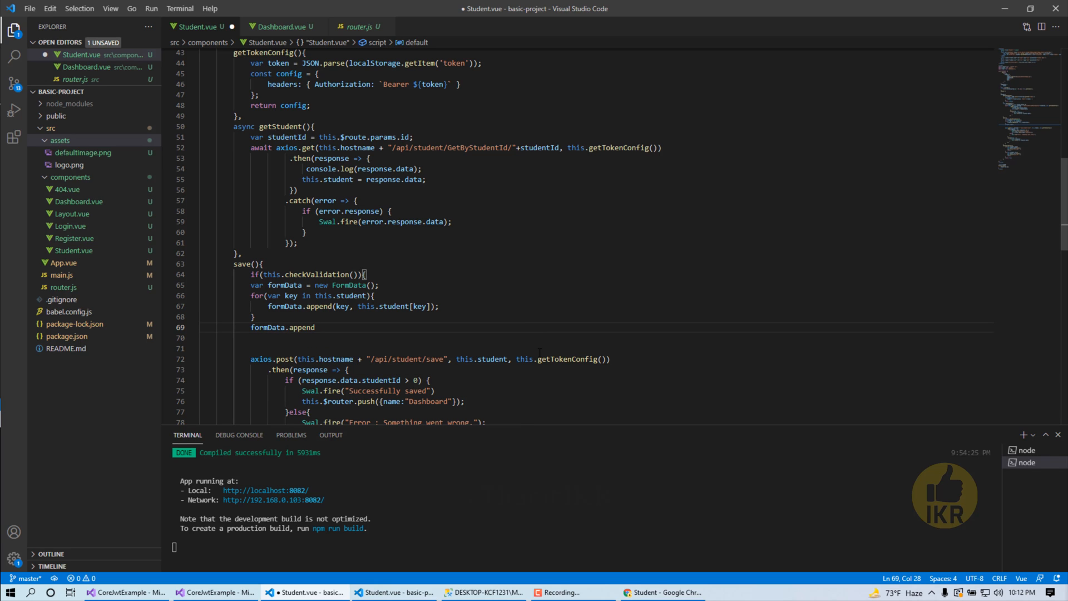
{"action": "type", "text": "()"}
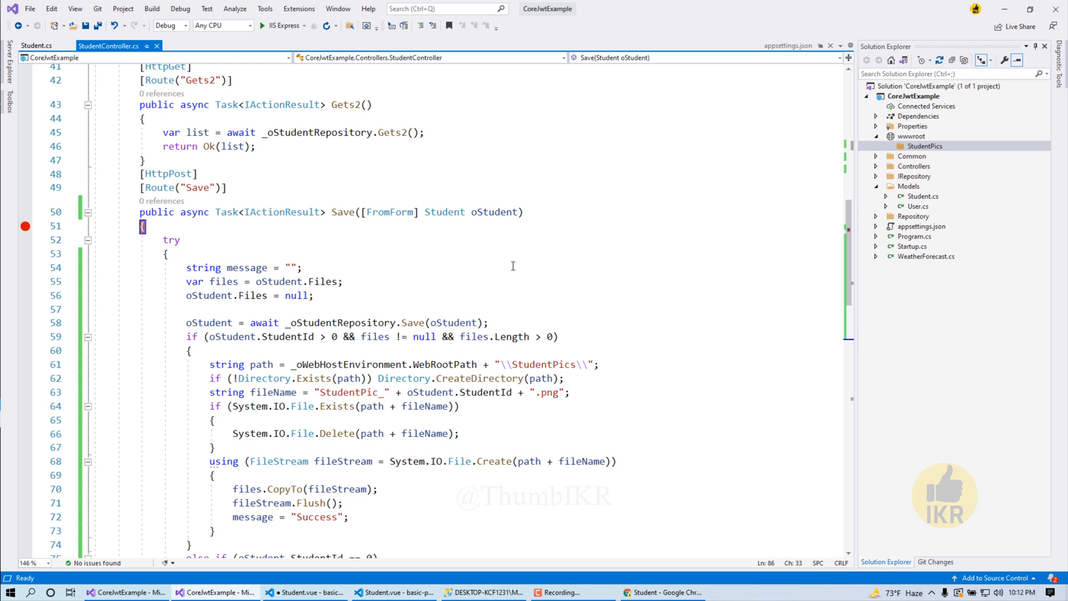
{"action": "left_click", "coordinate": [35, 46]}
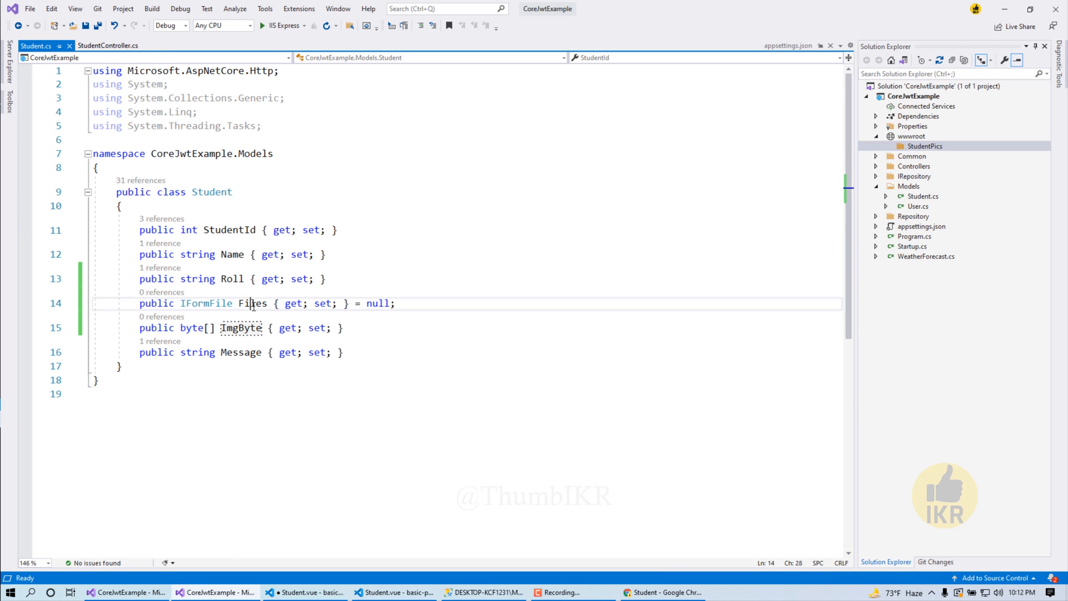
{"action": "left_click", "coordinate": [306, 590]}
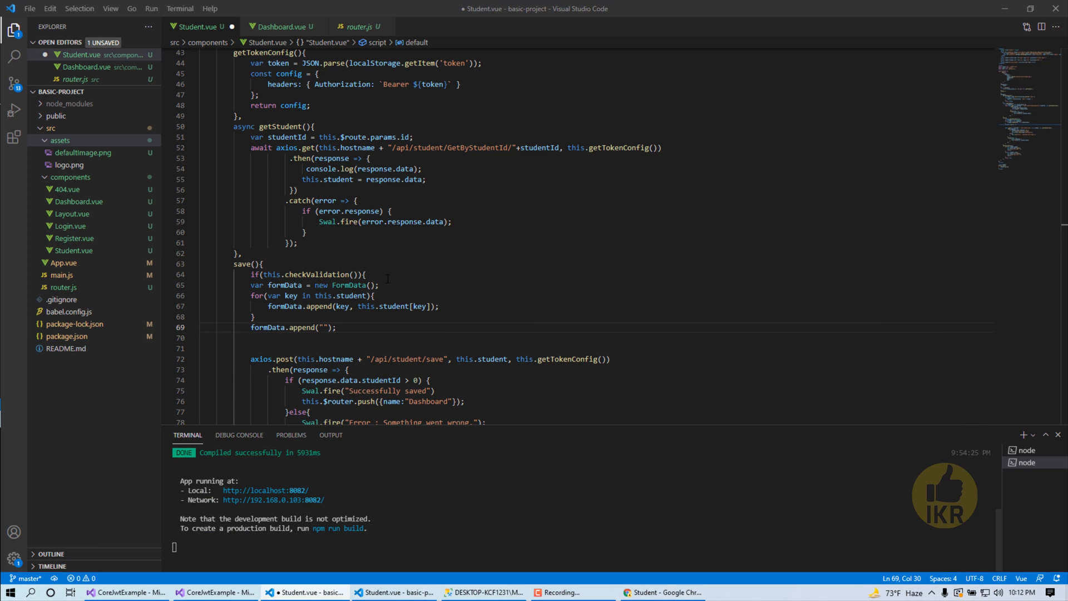
{"action": "type", "text": "Files"}
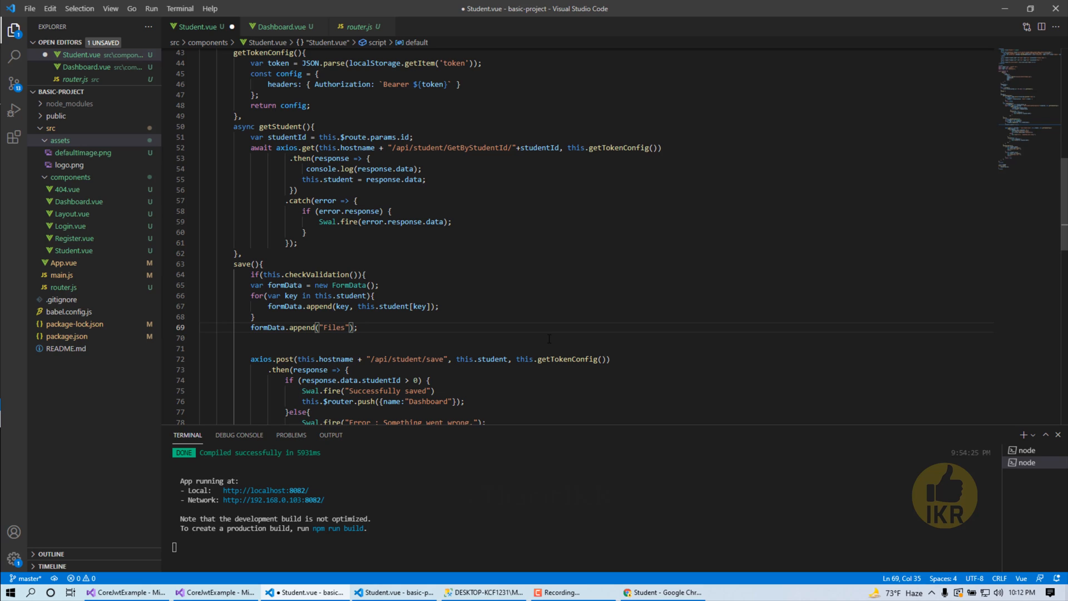
{"action": "type", "text": ","}
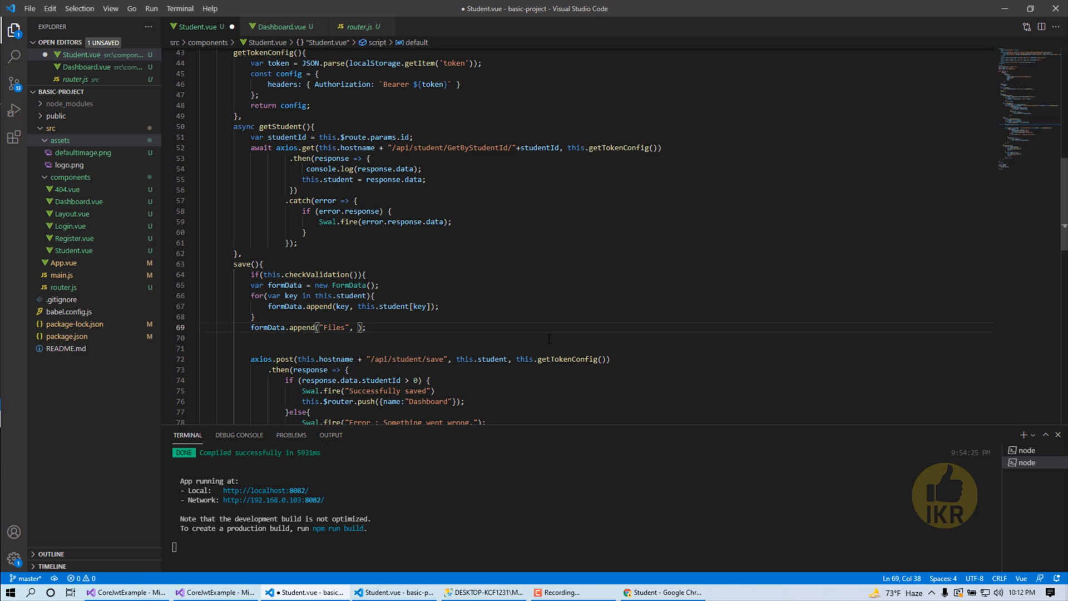
{"action": "type", "text": "this.file"}
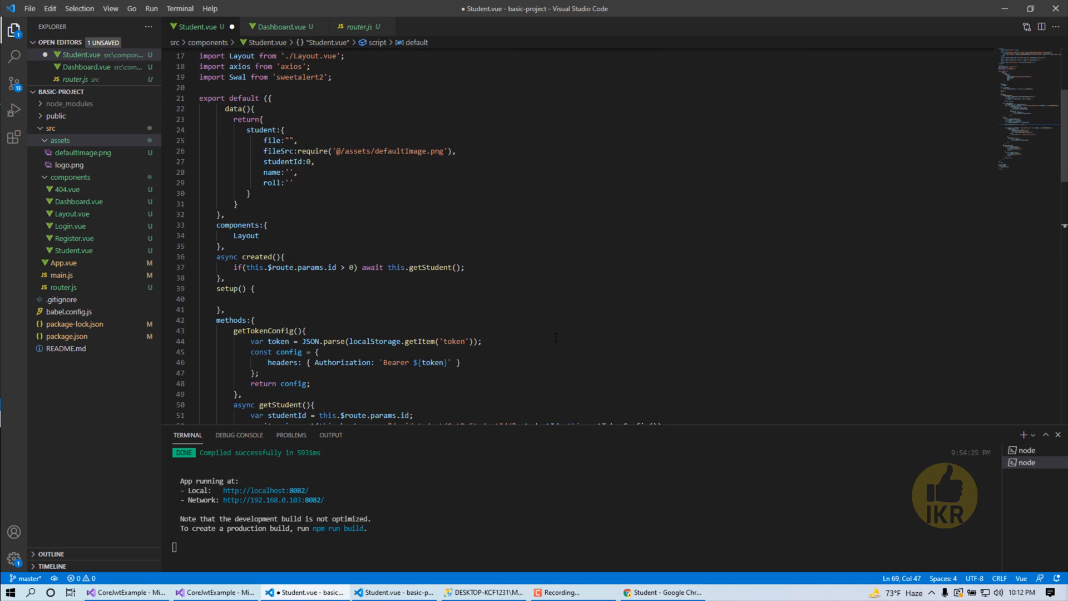
Make the save request post formData instead of the student object
{"action": "double_click", "coordinate": [272, 112]}
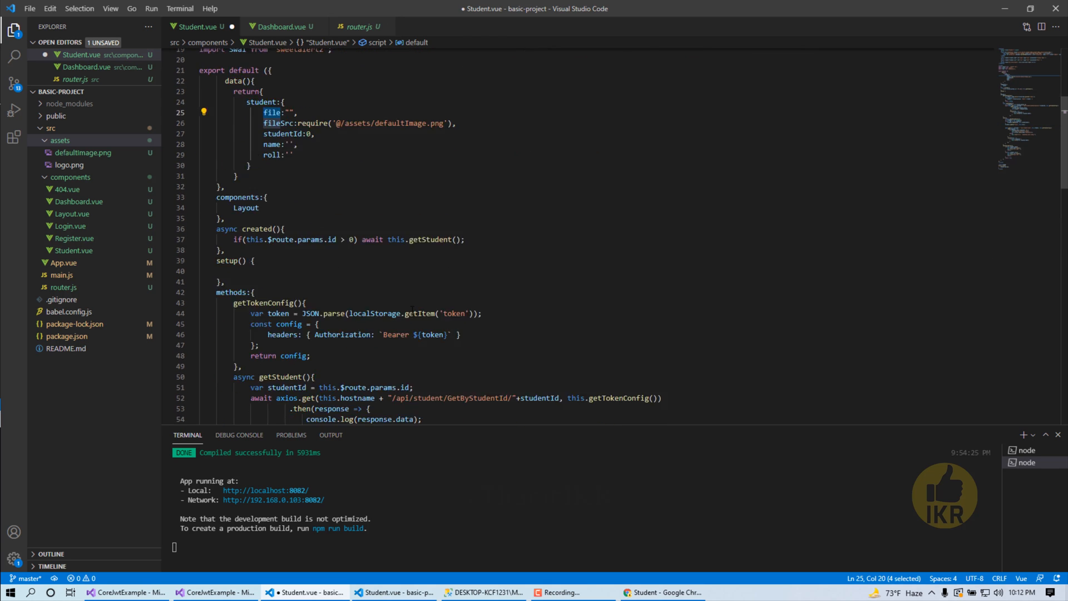
{"action": "scroll", "scroll_direction": "down", "scroll_amount": 3}
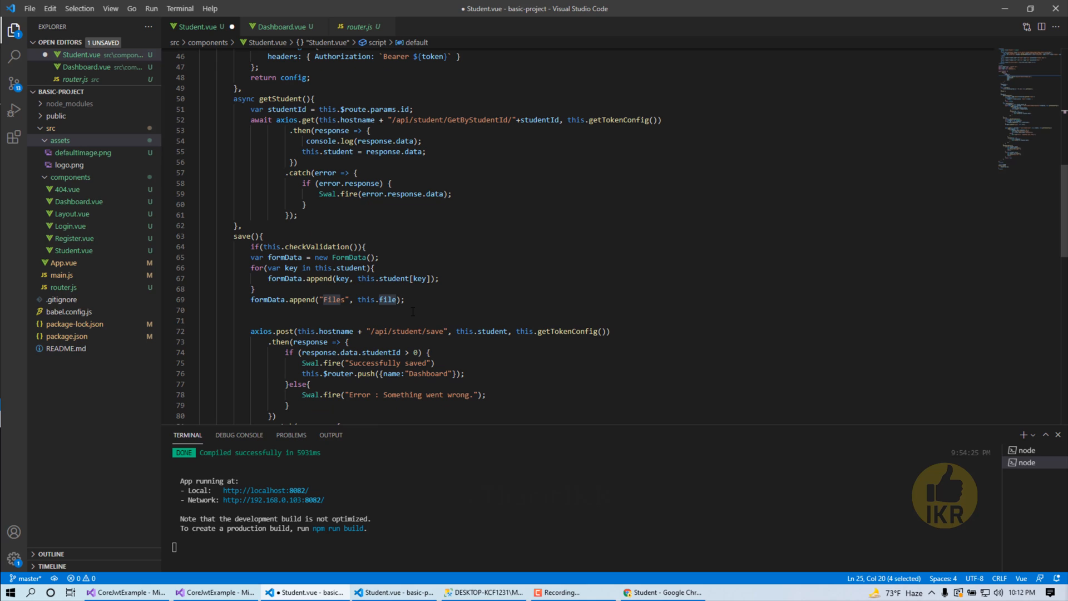
{"action": "left_click", "coordinate": [269, 299]}
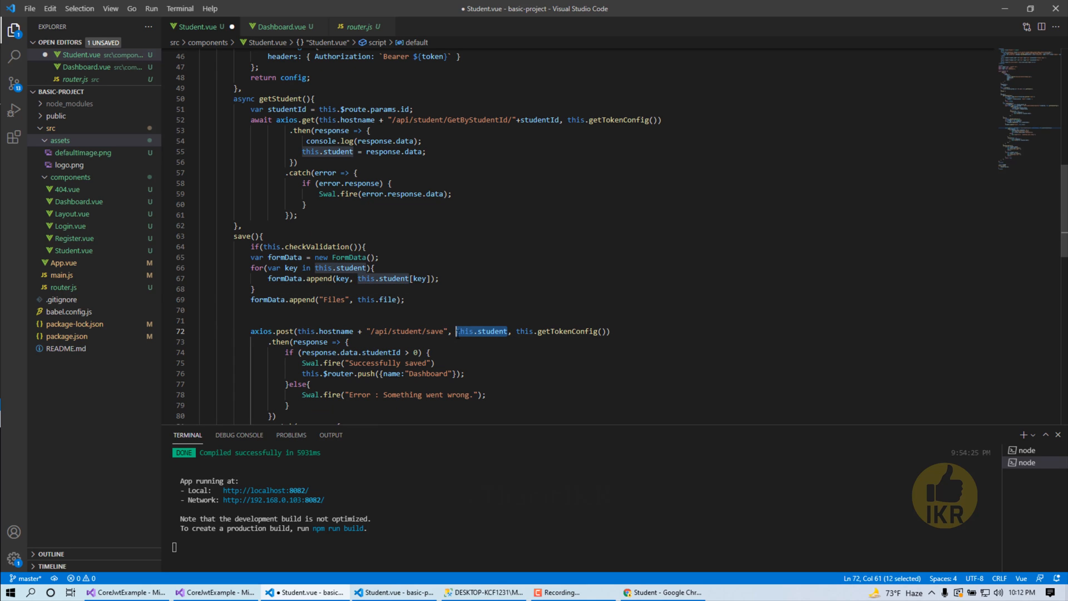
{"action": "type", "text": "formData"}
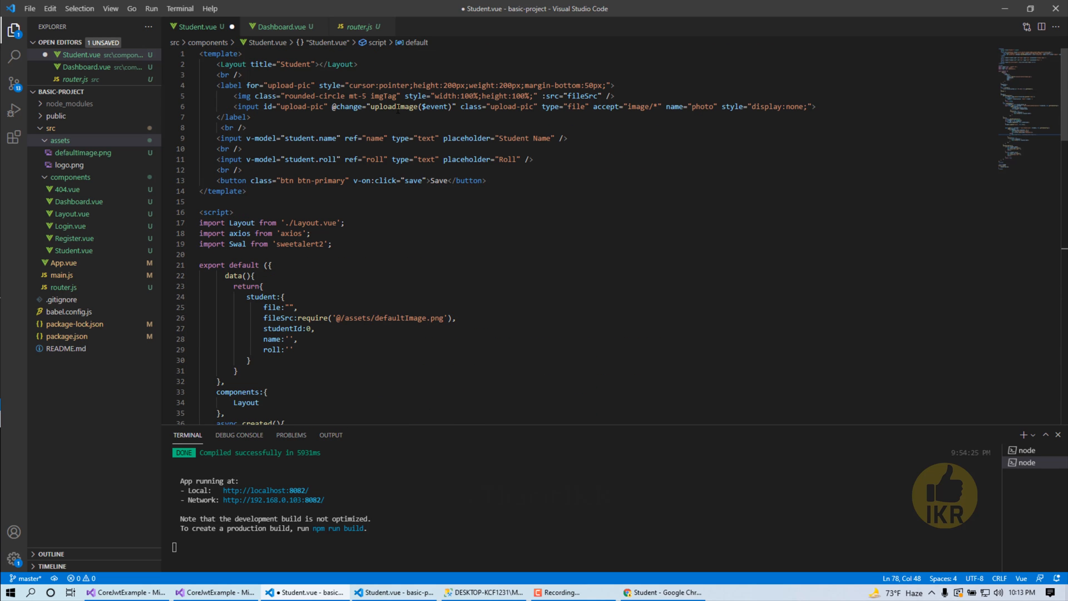
Review Student.vue down to the save method, then switch to the CoreJwtExample API project
{"action": "scroll", "scroll_direction": "down", "scroll_amount": 3}
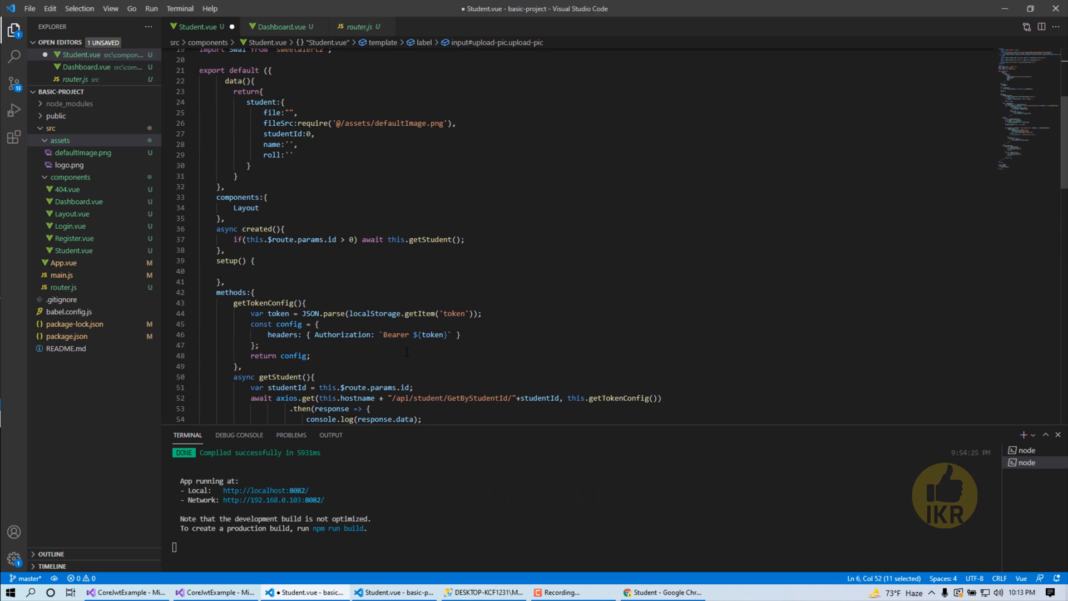
{"action": "scroll", "scroll_direction": "down", "scroll_amount": 3}
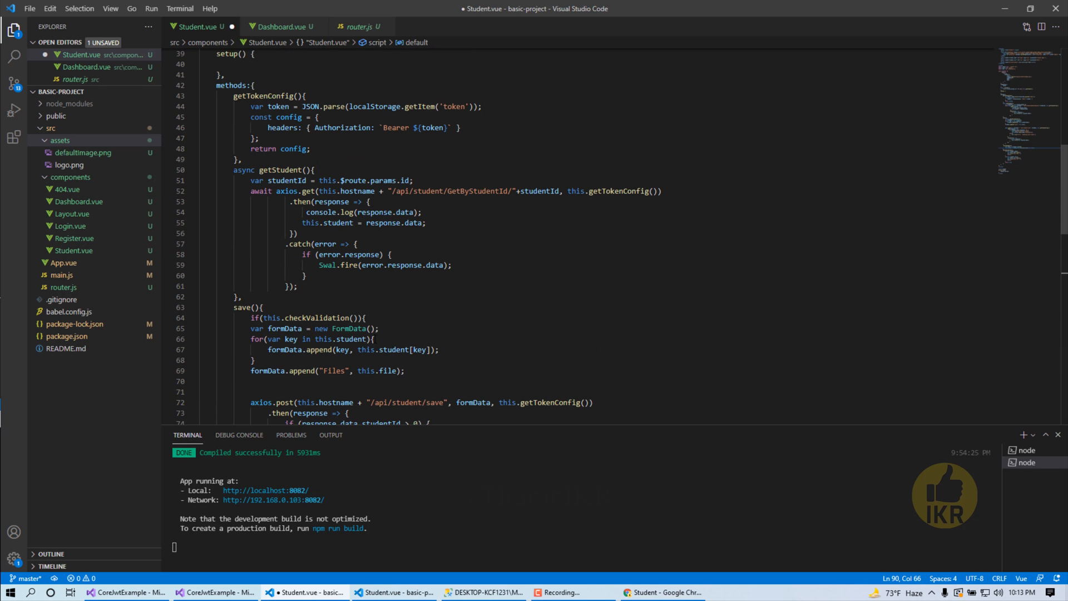
{"action": "scroll", "scroll_direction": "down", "scroll_amount": 3}
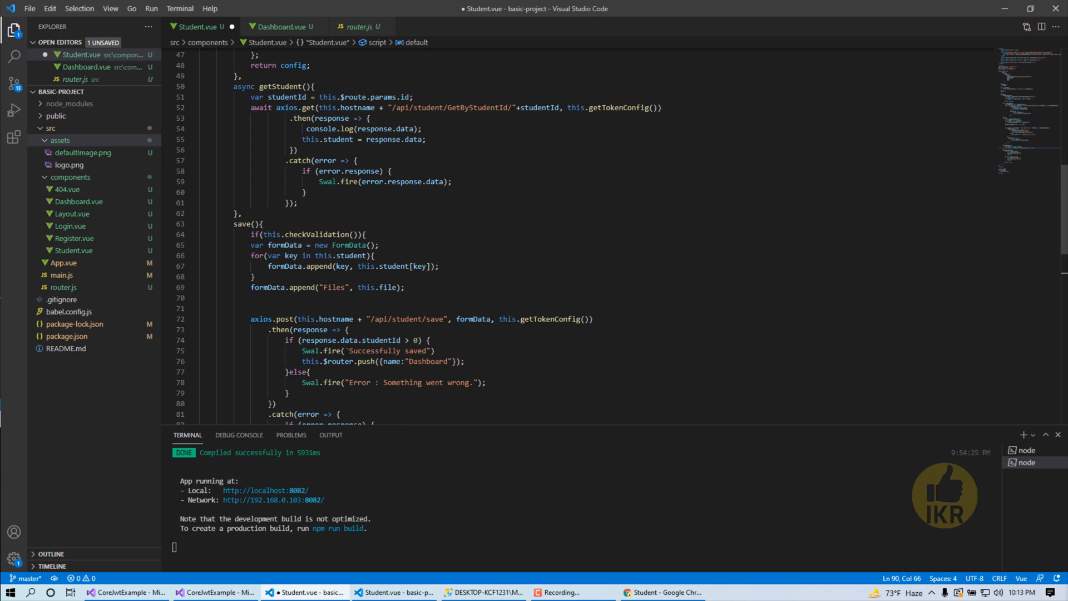
{"action": "left_click", "coordinate": [405, 287]}
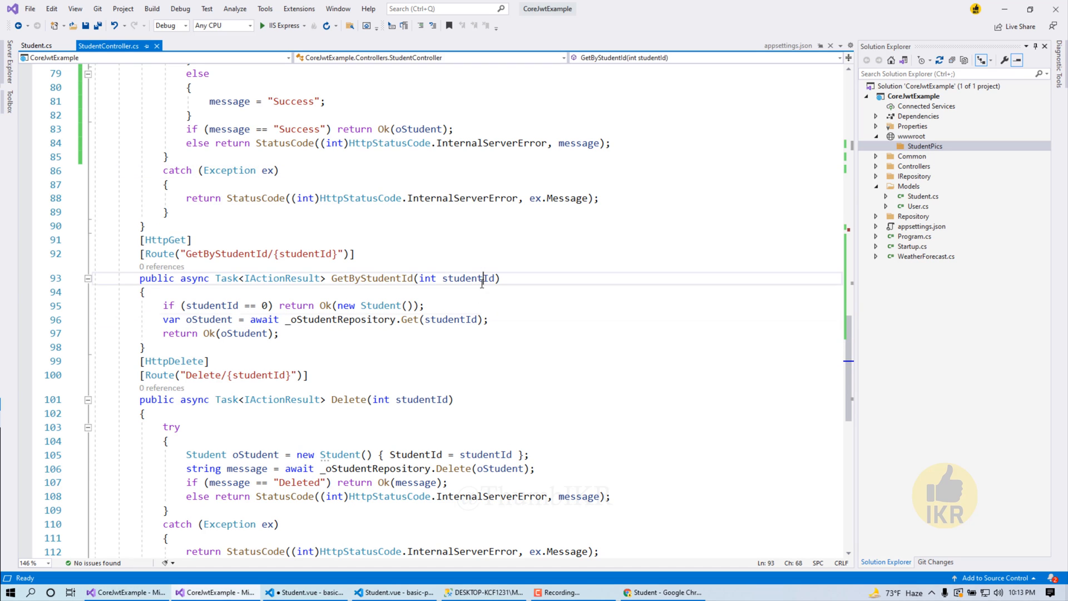
Add fileName, path and oStudent.ImgByte = System.IO.File.ReadAllBytes(path) lines in GetByStudentId
{"action": "key", "text": "enter"}
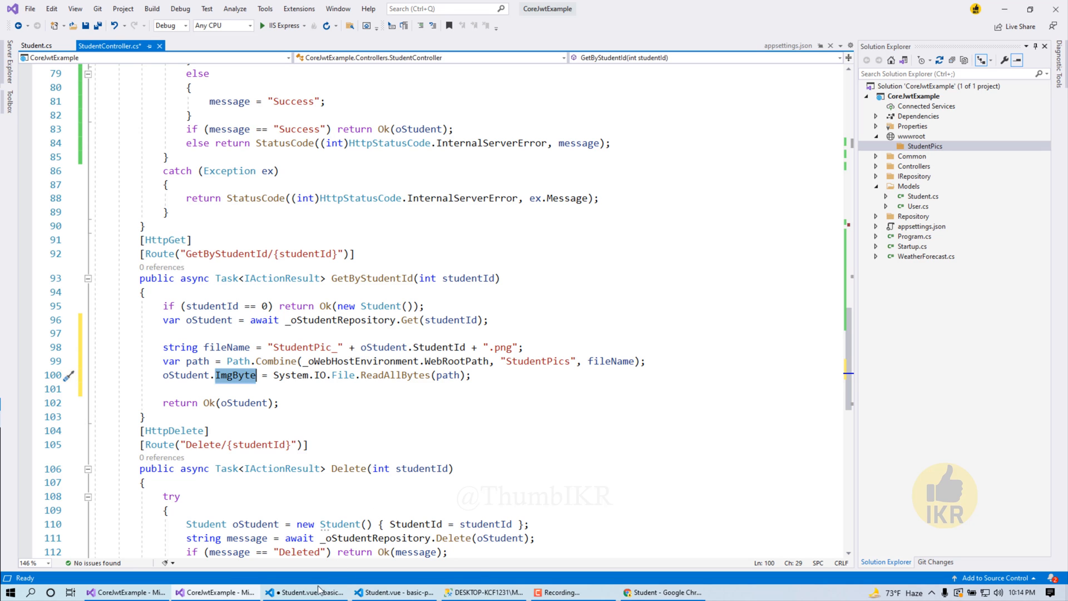
{"action": "left_click", "coordinate": [311, 590]}
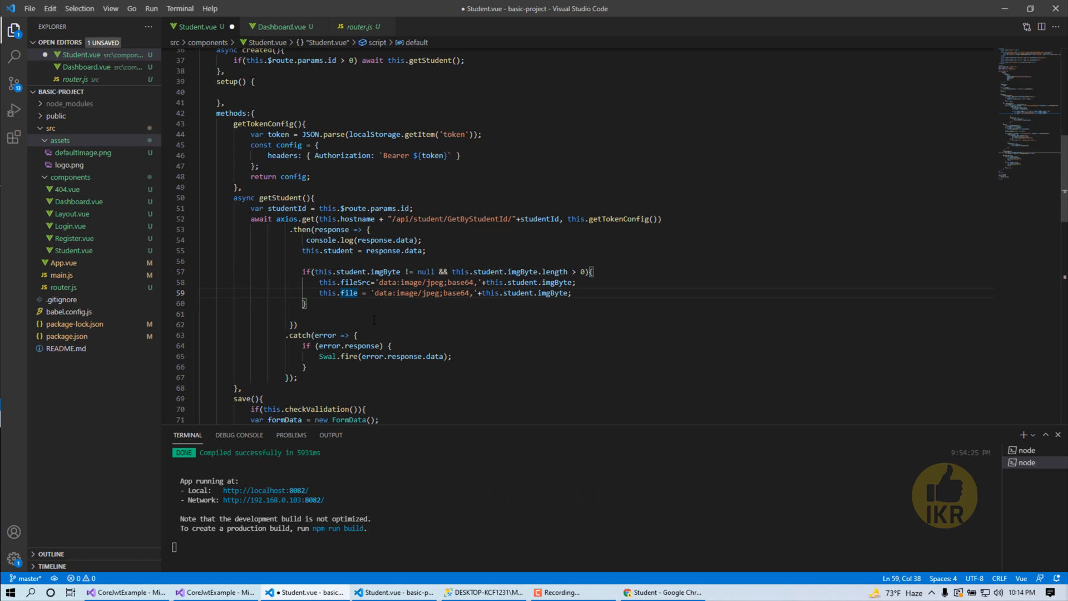
Save Student.vue with getStudent setting fileSrc and file from 'data:image/jpeg;base64,'+imgByte
{"action": "left_click", "coordinate": [308, 303]}
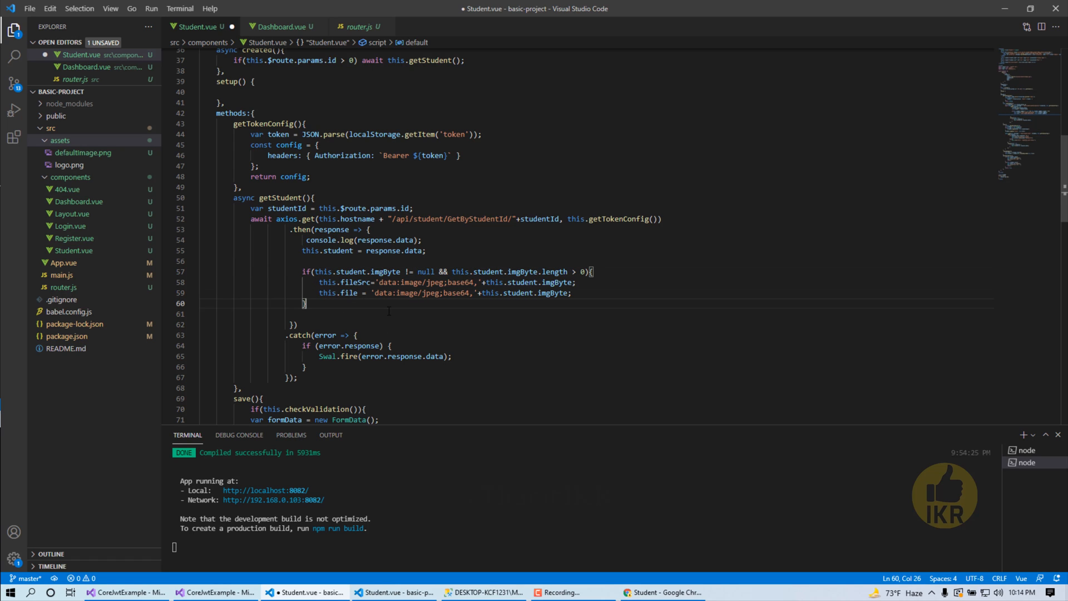
{"action": "key", "text": "ctrl+s"}
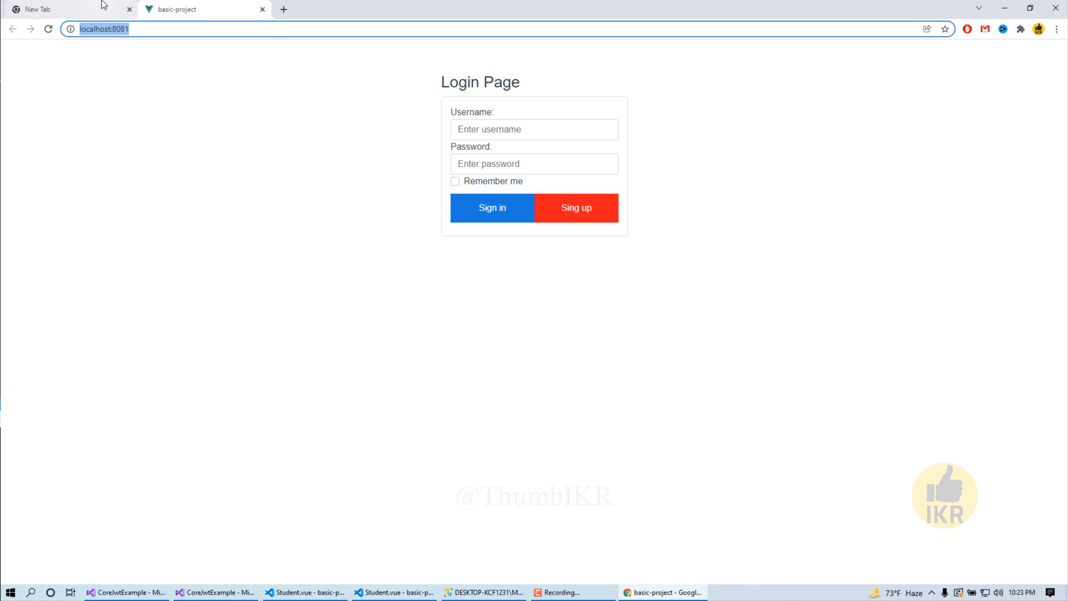
Sign in to the app at localhost:8081 with the credentials
{"action": "left_click", "coordinate": [125, 592]}
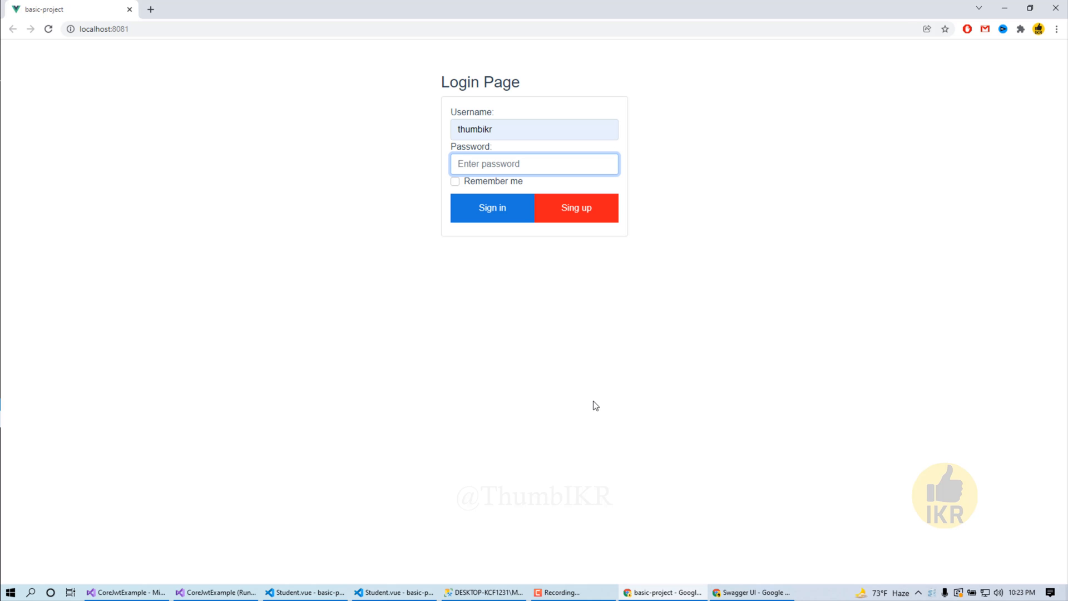
{"action": "type", "text": "***"}
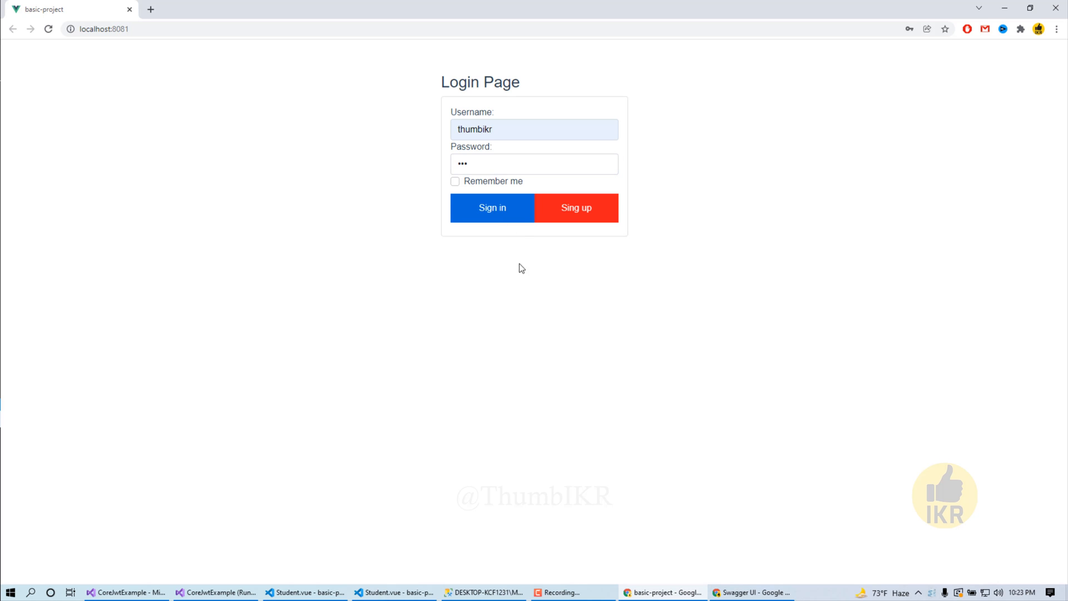
{"action": "left_click", "coordinate": [492, 208]}
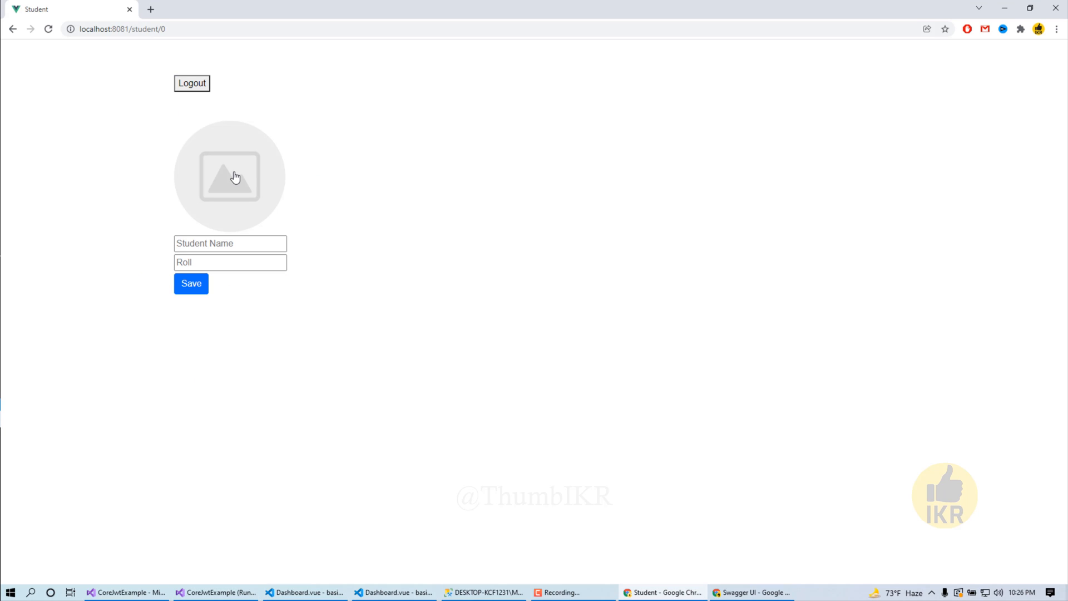
Pick a picture and fill the new student as name Musfiq, roll 5555
{"action": "left_click", "coordinate": [229, 177]}
{"action": "type", "text": "M"}
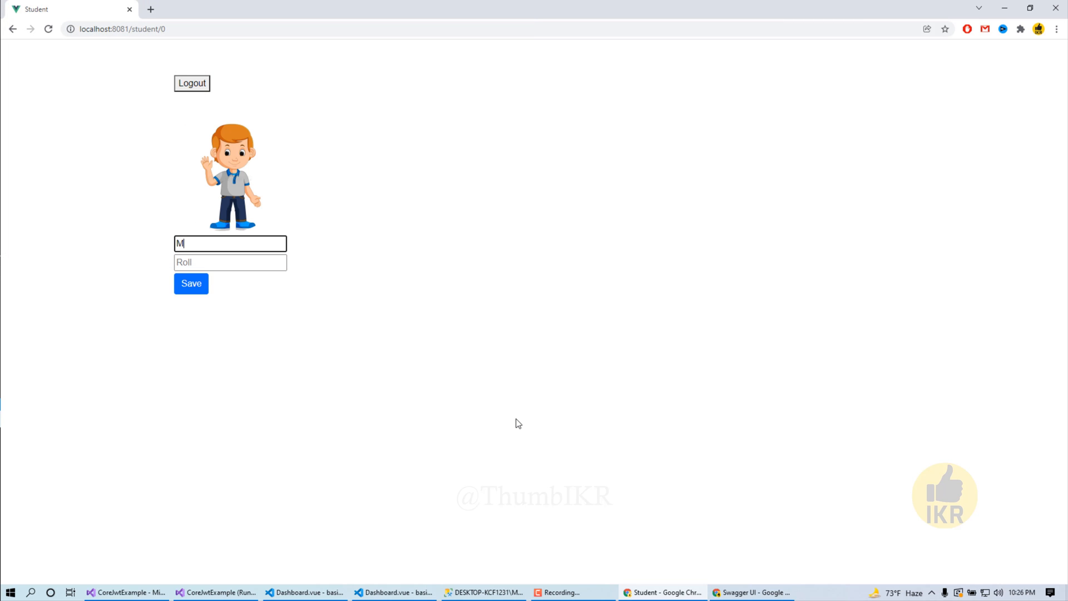
{"action": "type", "text": "usfiq"}
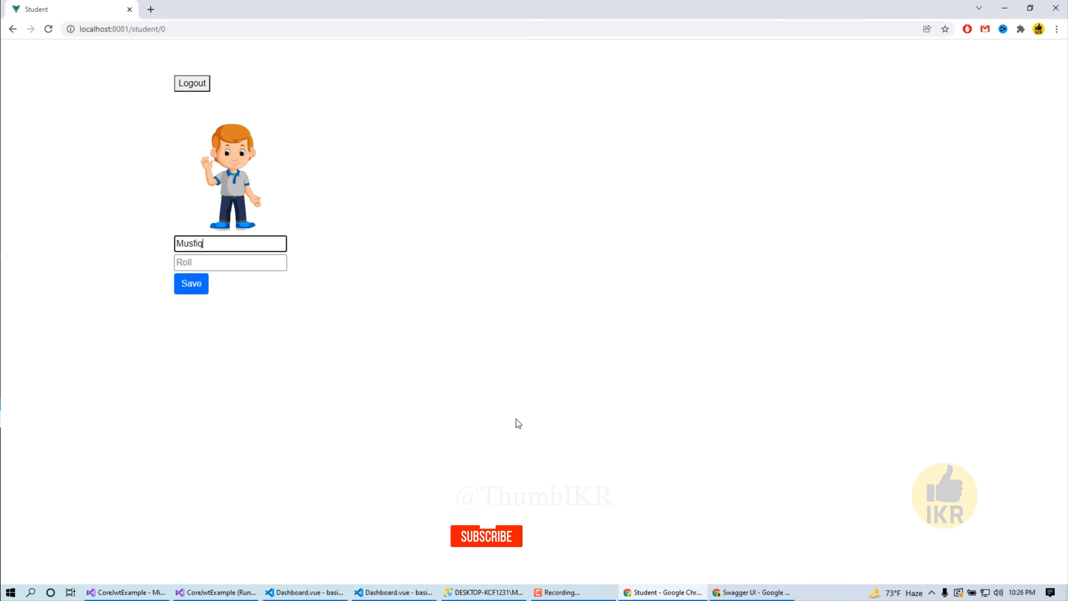
{"action": "type", "text": "5"}
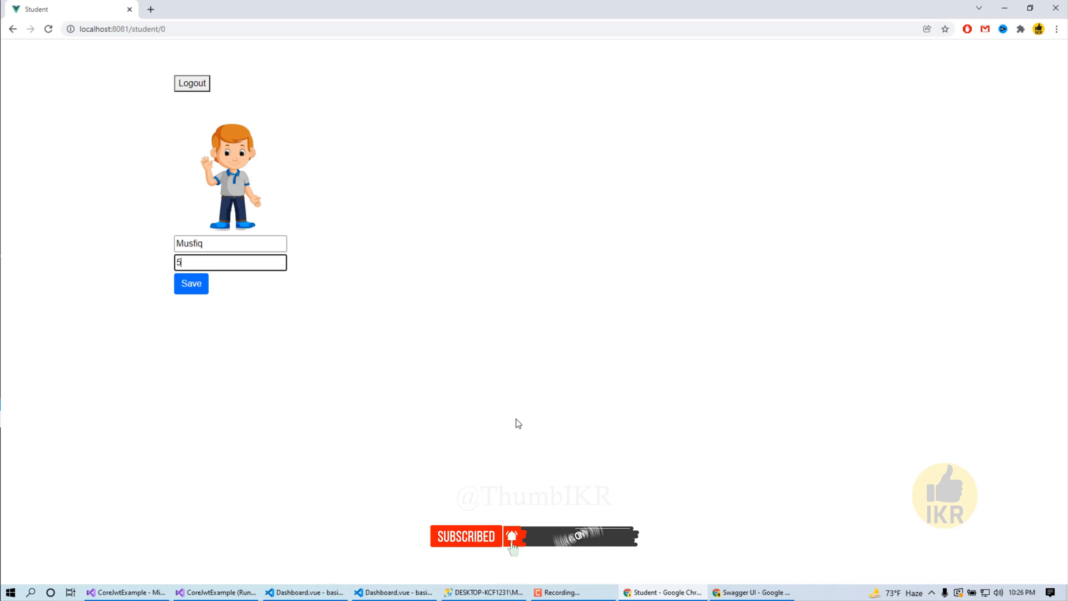
{"action": "type", "text": "555"}
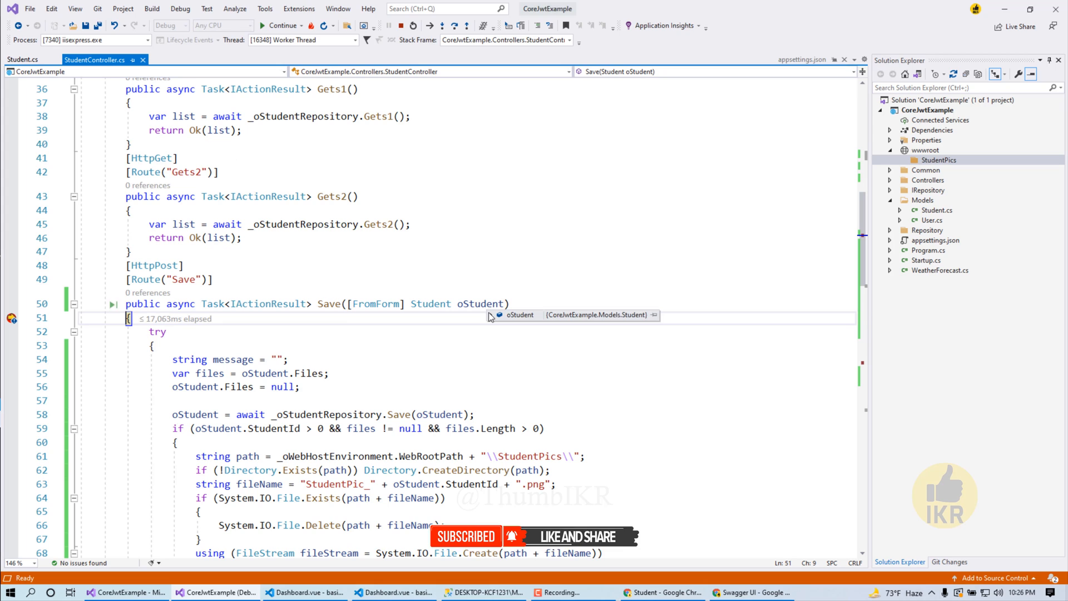
Inspect oStudent's Files and ImgByte, check StudentPics, and continue until StudentPic_4.png is written
{"action": "left_click", "coordinate": [491, 315]}
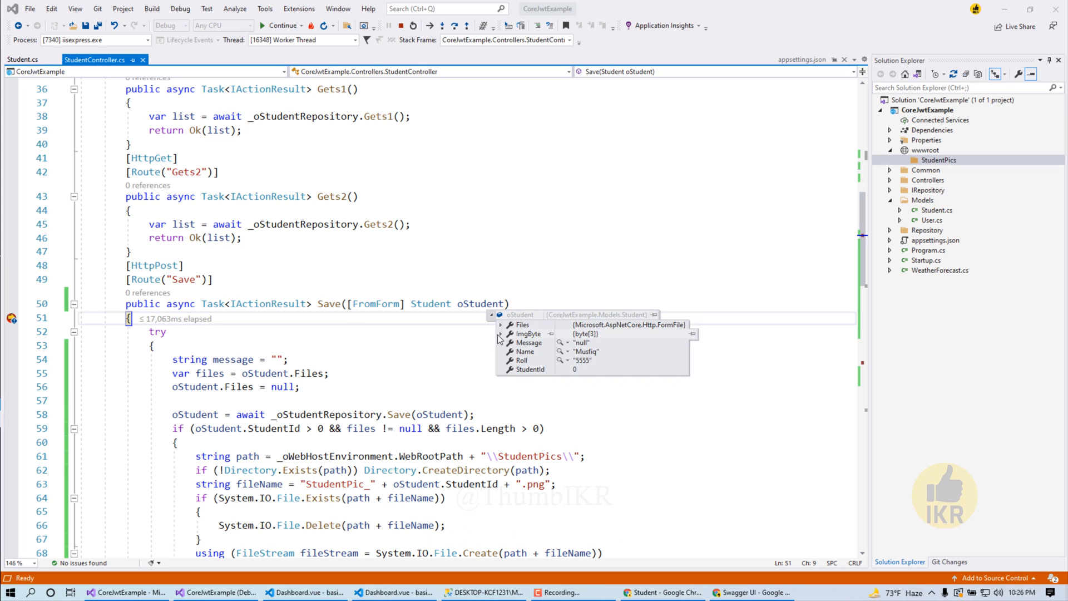
{"action": "left_click", "coordinate": [502, 335]}
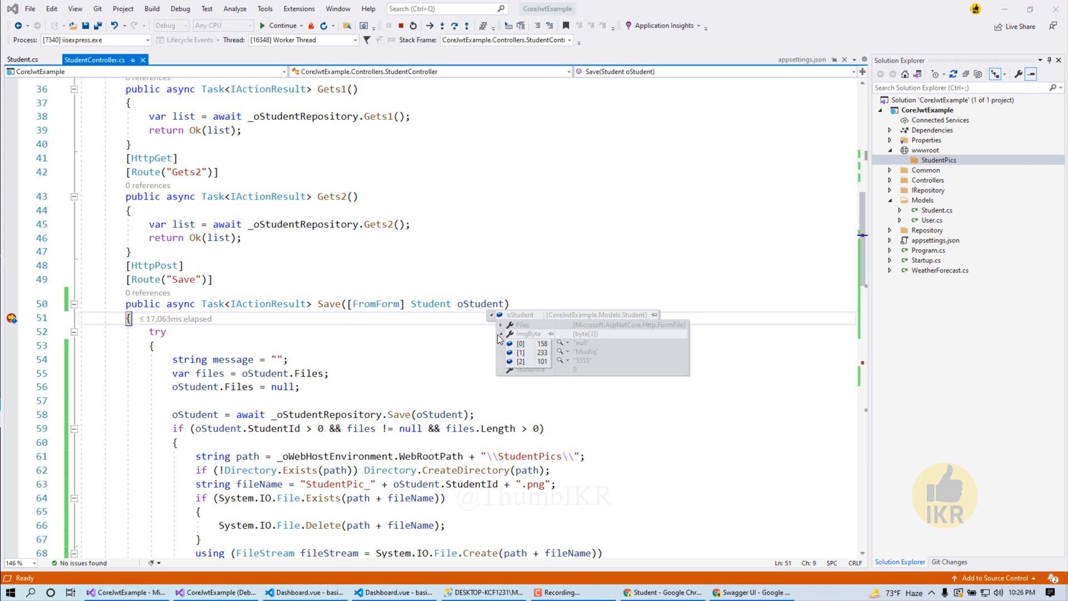
{"action": "left_click", "coordinate": [502, 324]}
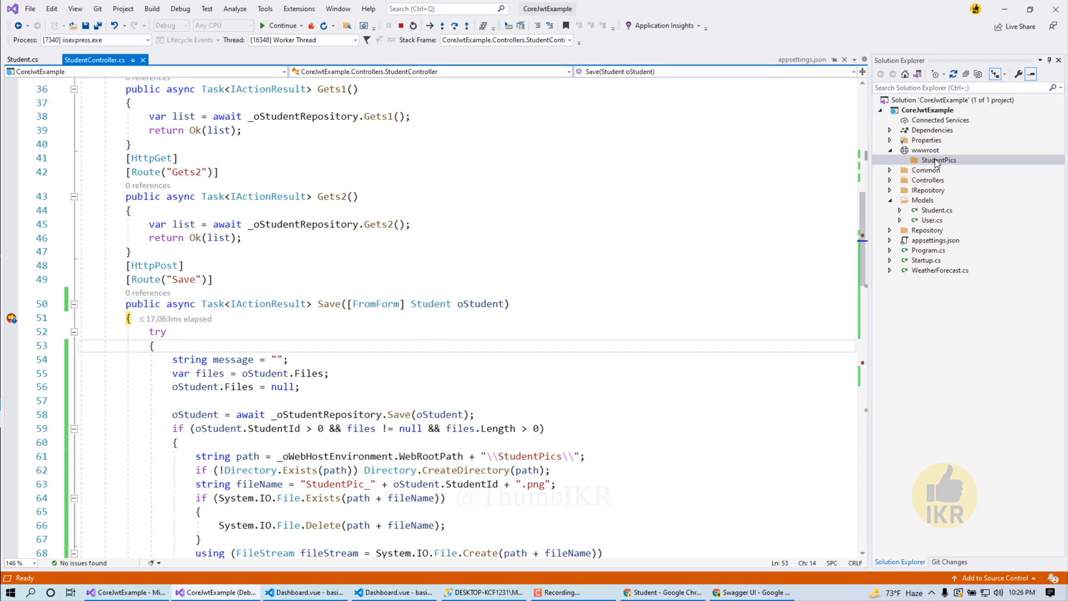
{"action": "mouse_move", "coordinate": [947, 167]}
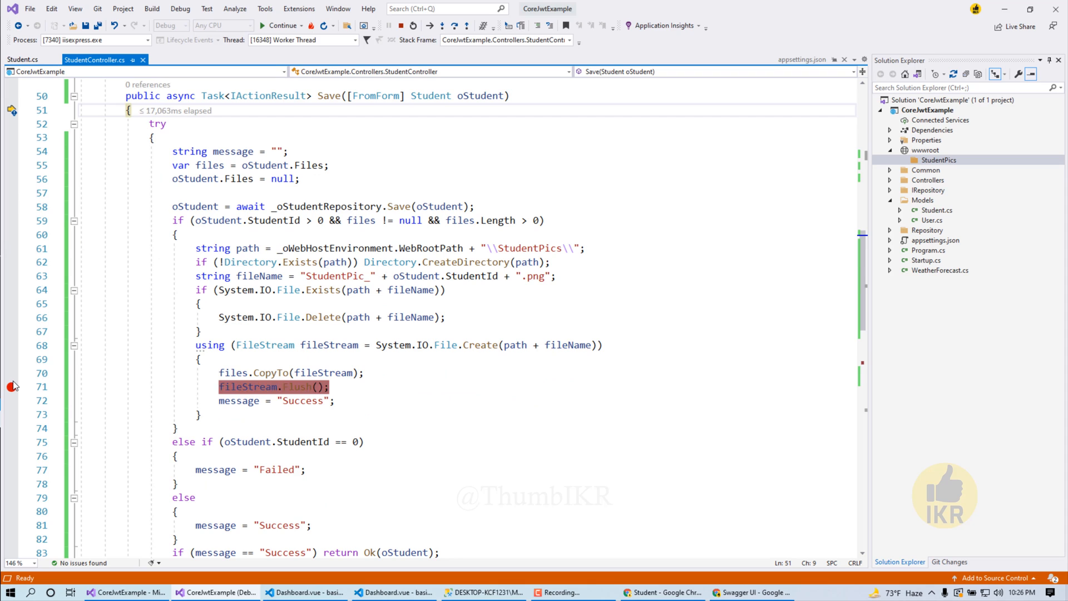
{"action": "left_click", "coordinate": [280, 26]}
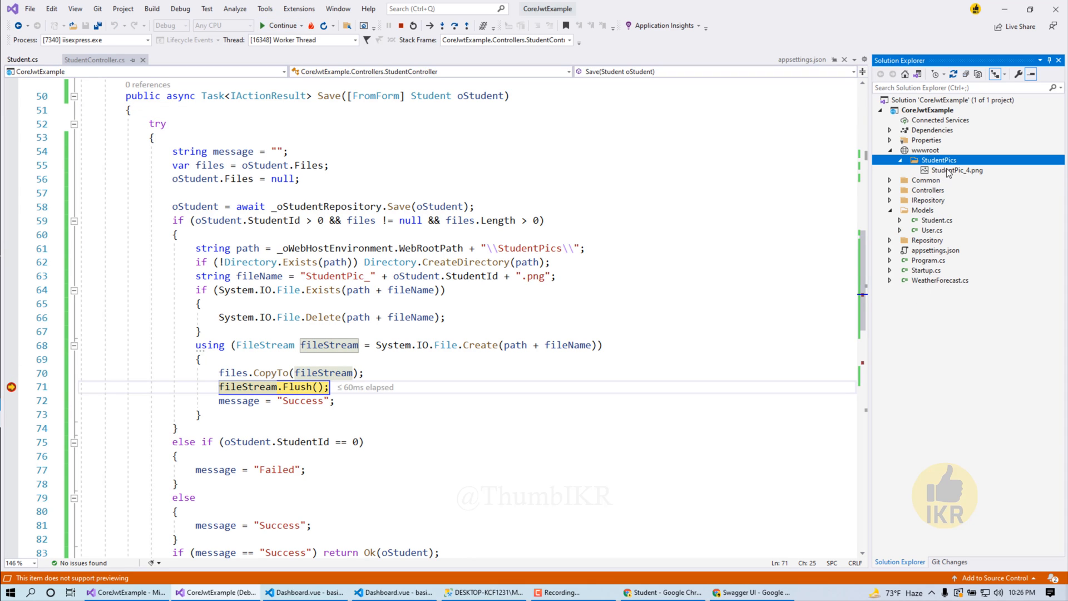
{"action": "mouse_move", "coordinate": [957, 170]}
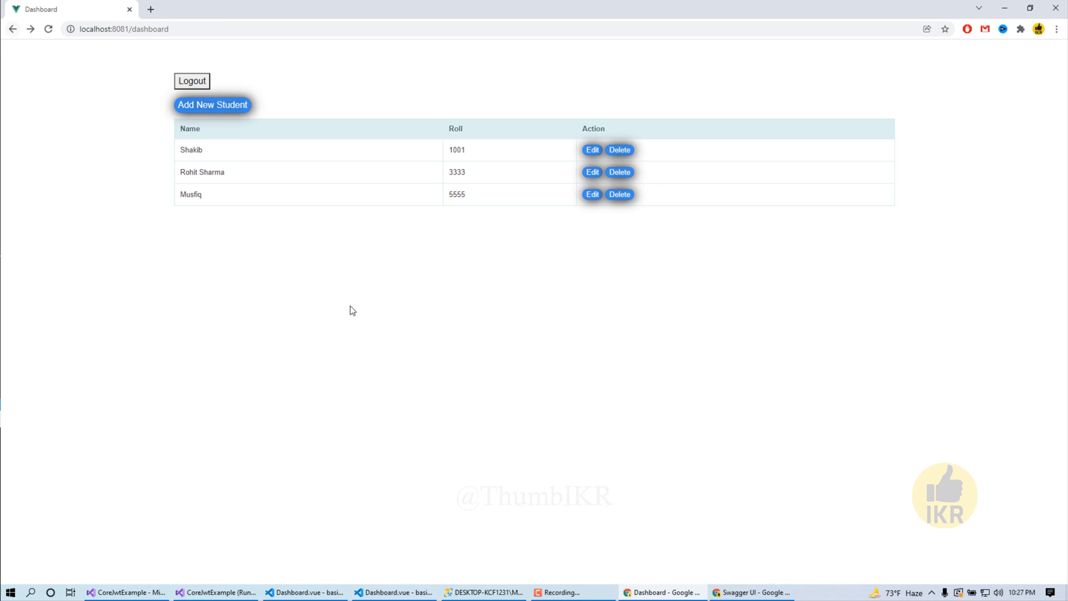
{"action": "mouse_move", "coordinate": [496, 588]}
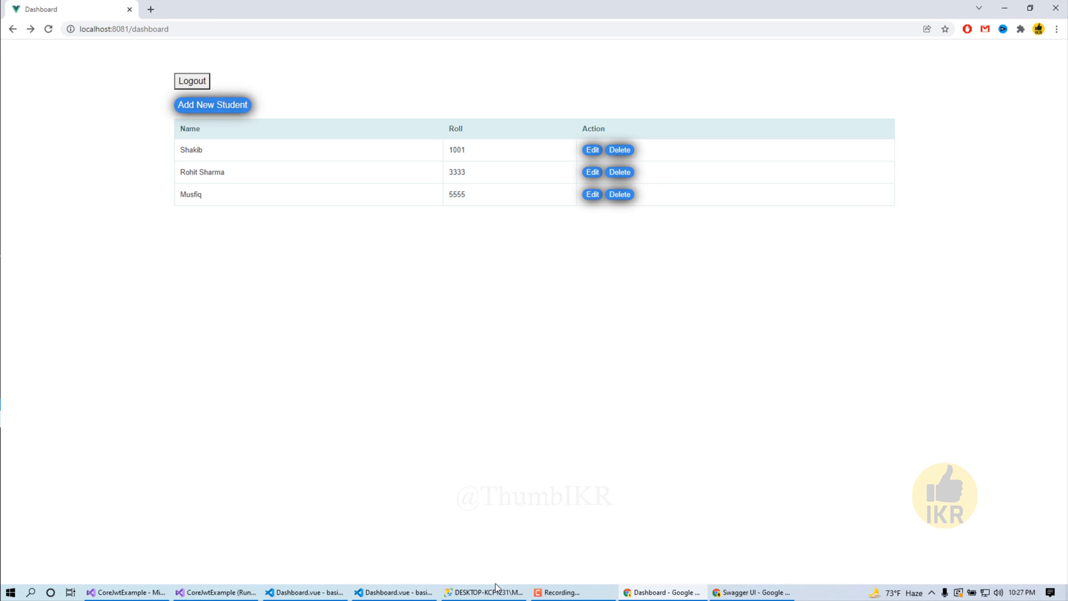
Bring up SQL Server Management Studio to check the Student table
{"action": "left_click", "coordinate": [484, 591]}
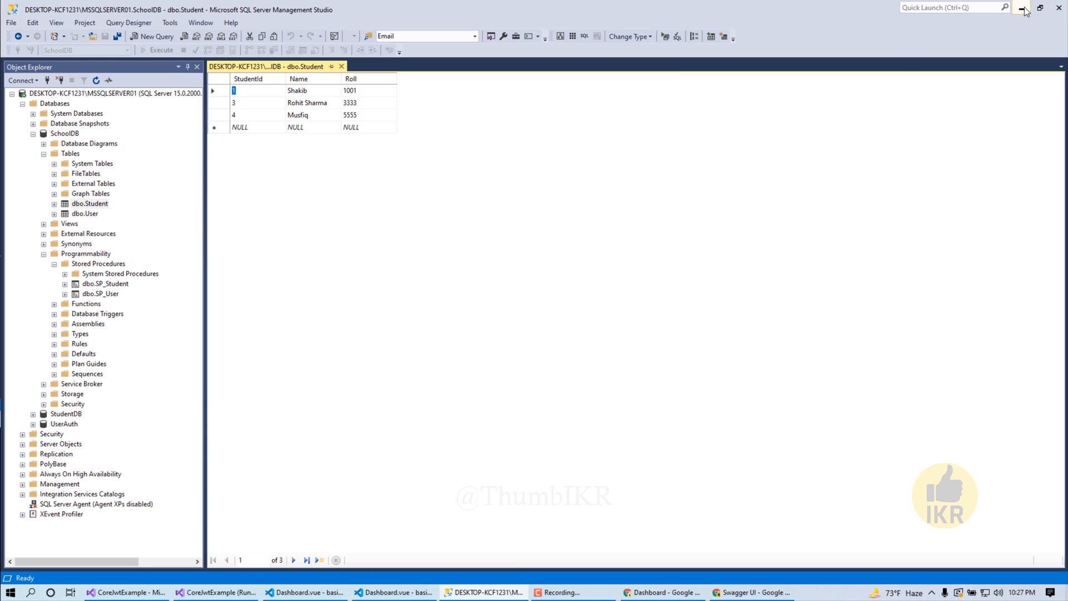
Minimise SSMS after confirming Musfiq is StudentId 4 with roll 5555
{"action": "left_click", "coordinate": [657, 592]}
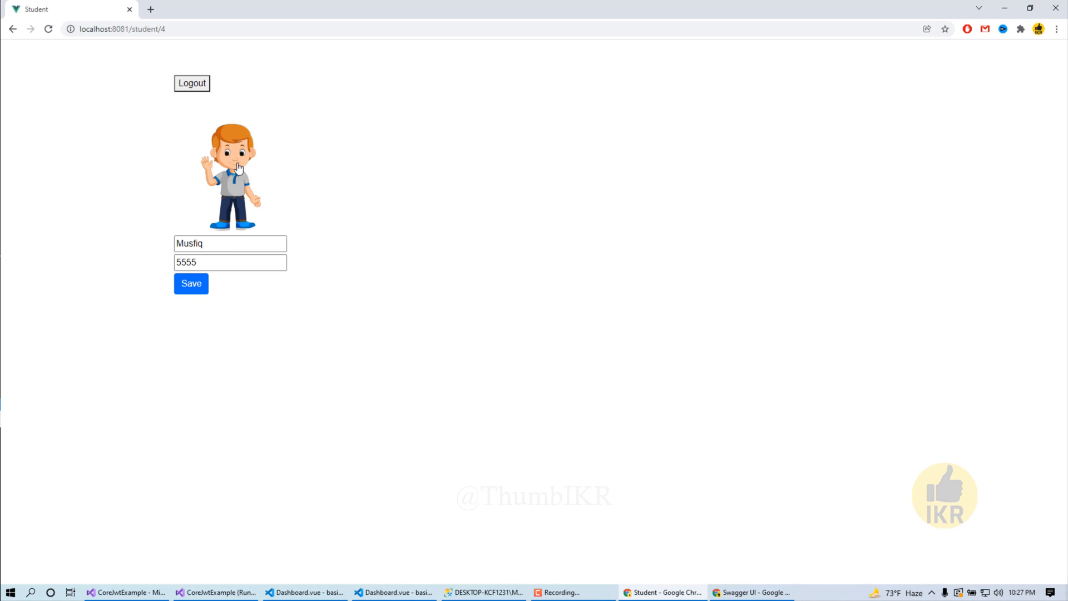
{"action": "mouse_move", "coordinate": [242, 189]}
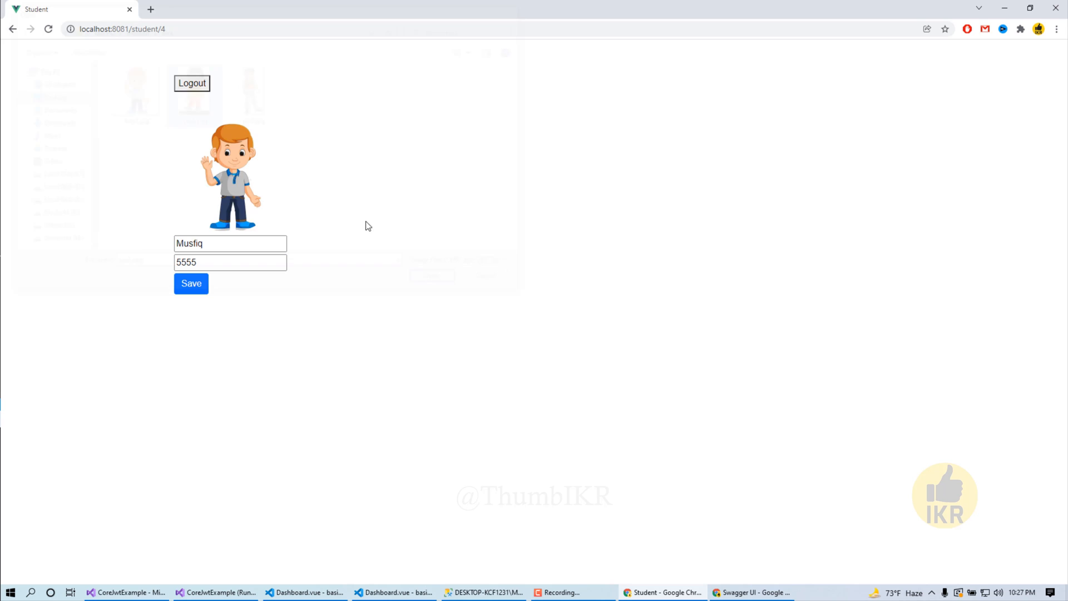
Save Musfiq's record with the new picture and dismiss the Successfully saved alert
{"action": "left_click", "coordinate": [190, 284]}
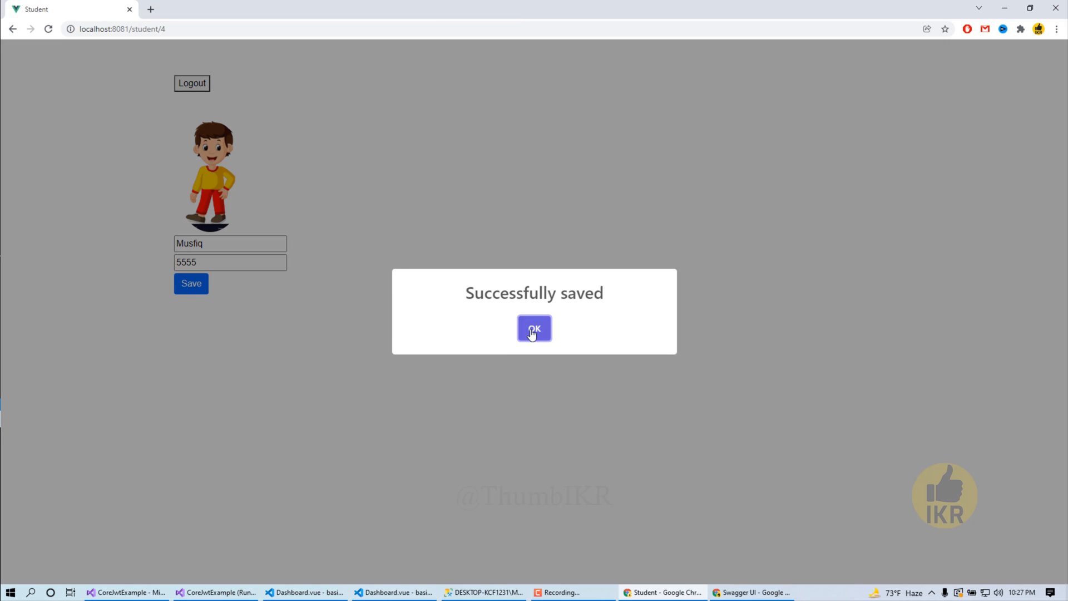
{"action": "left_click", "coordinate": [534, 327]}
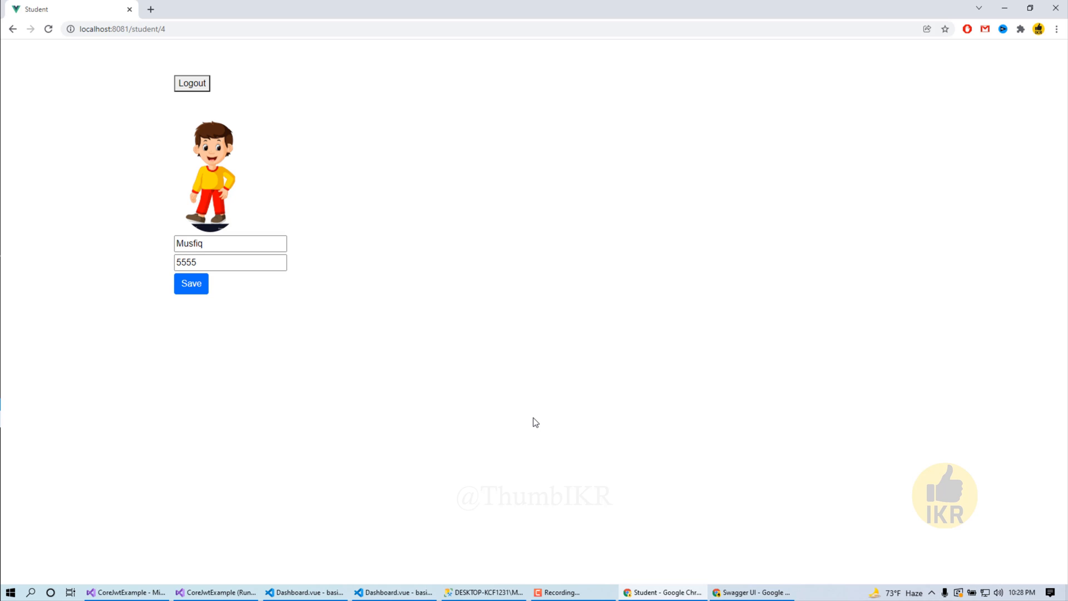
{"action": "mouse_move", "coordinate": [399, 407]}
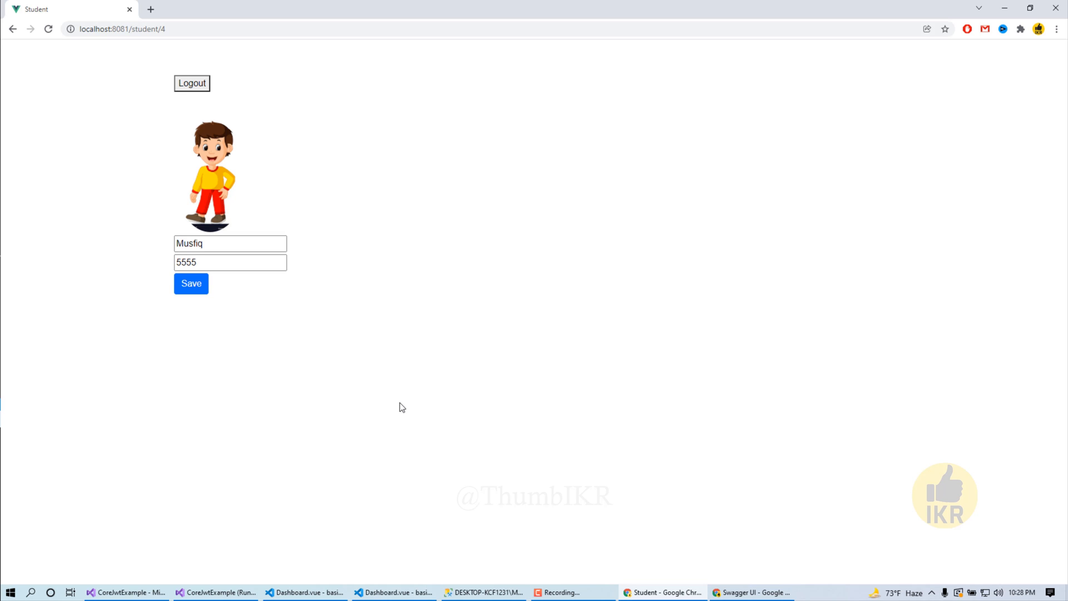